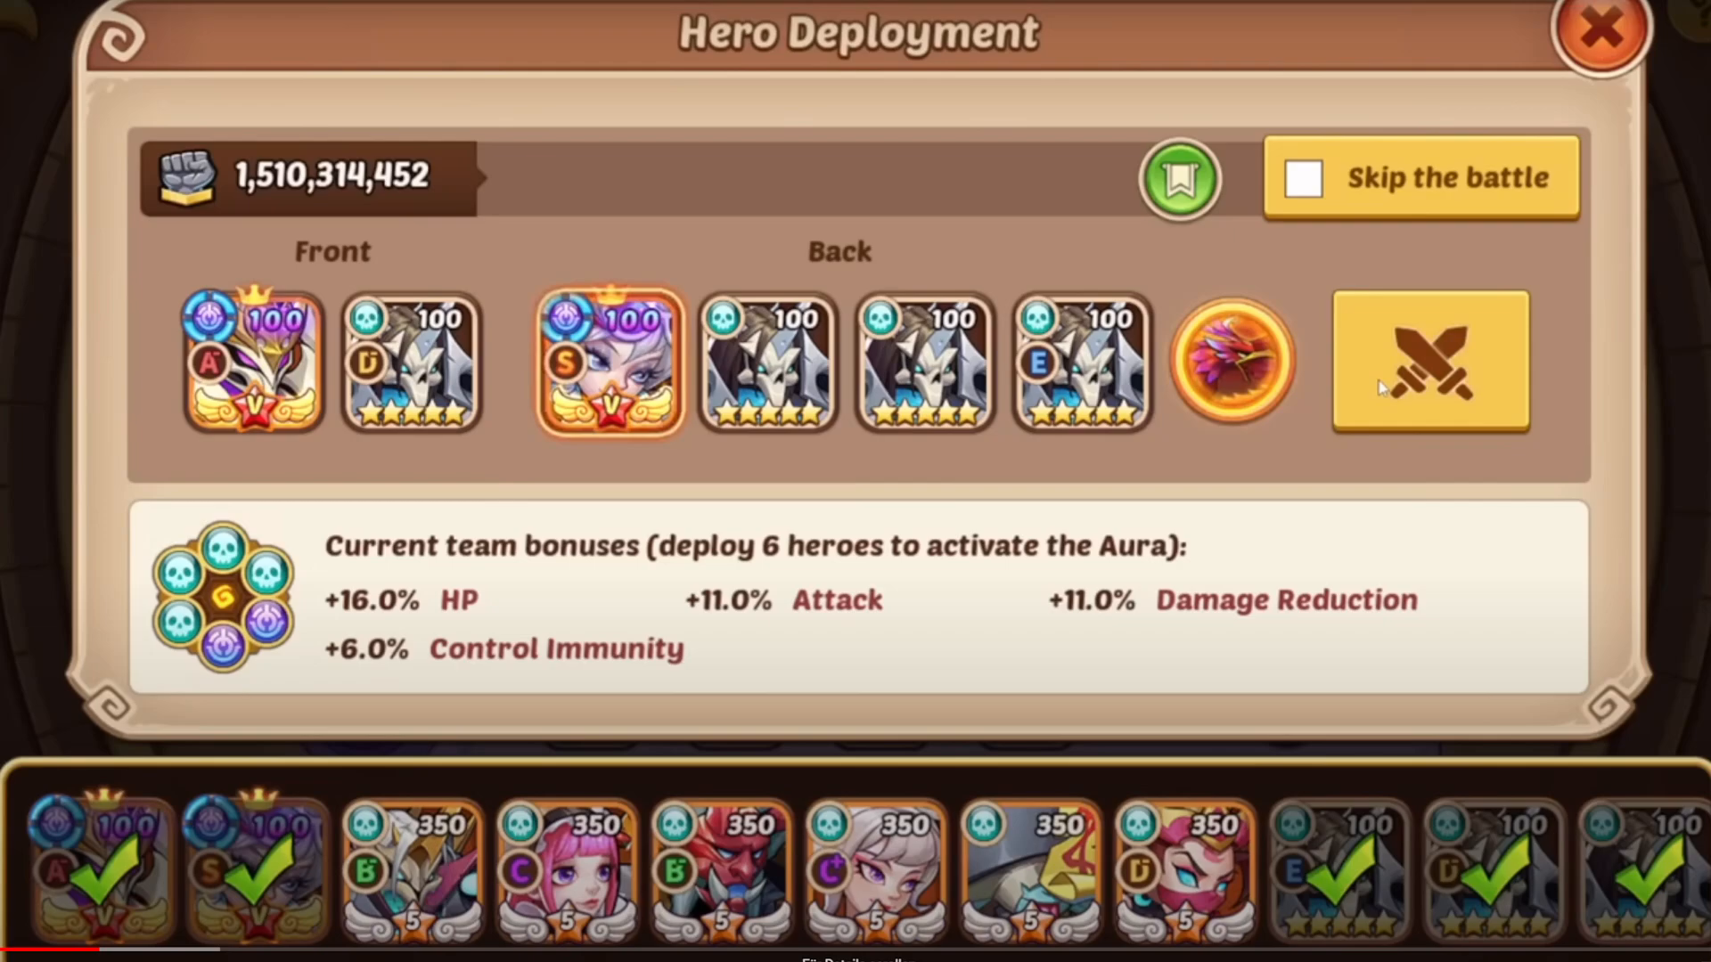
Start the battle with the deployed six-hero team and win it
left_click(1428, 363)
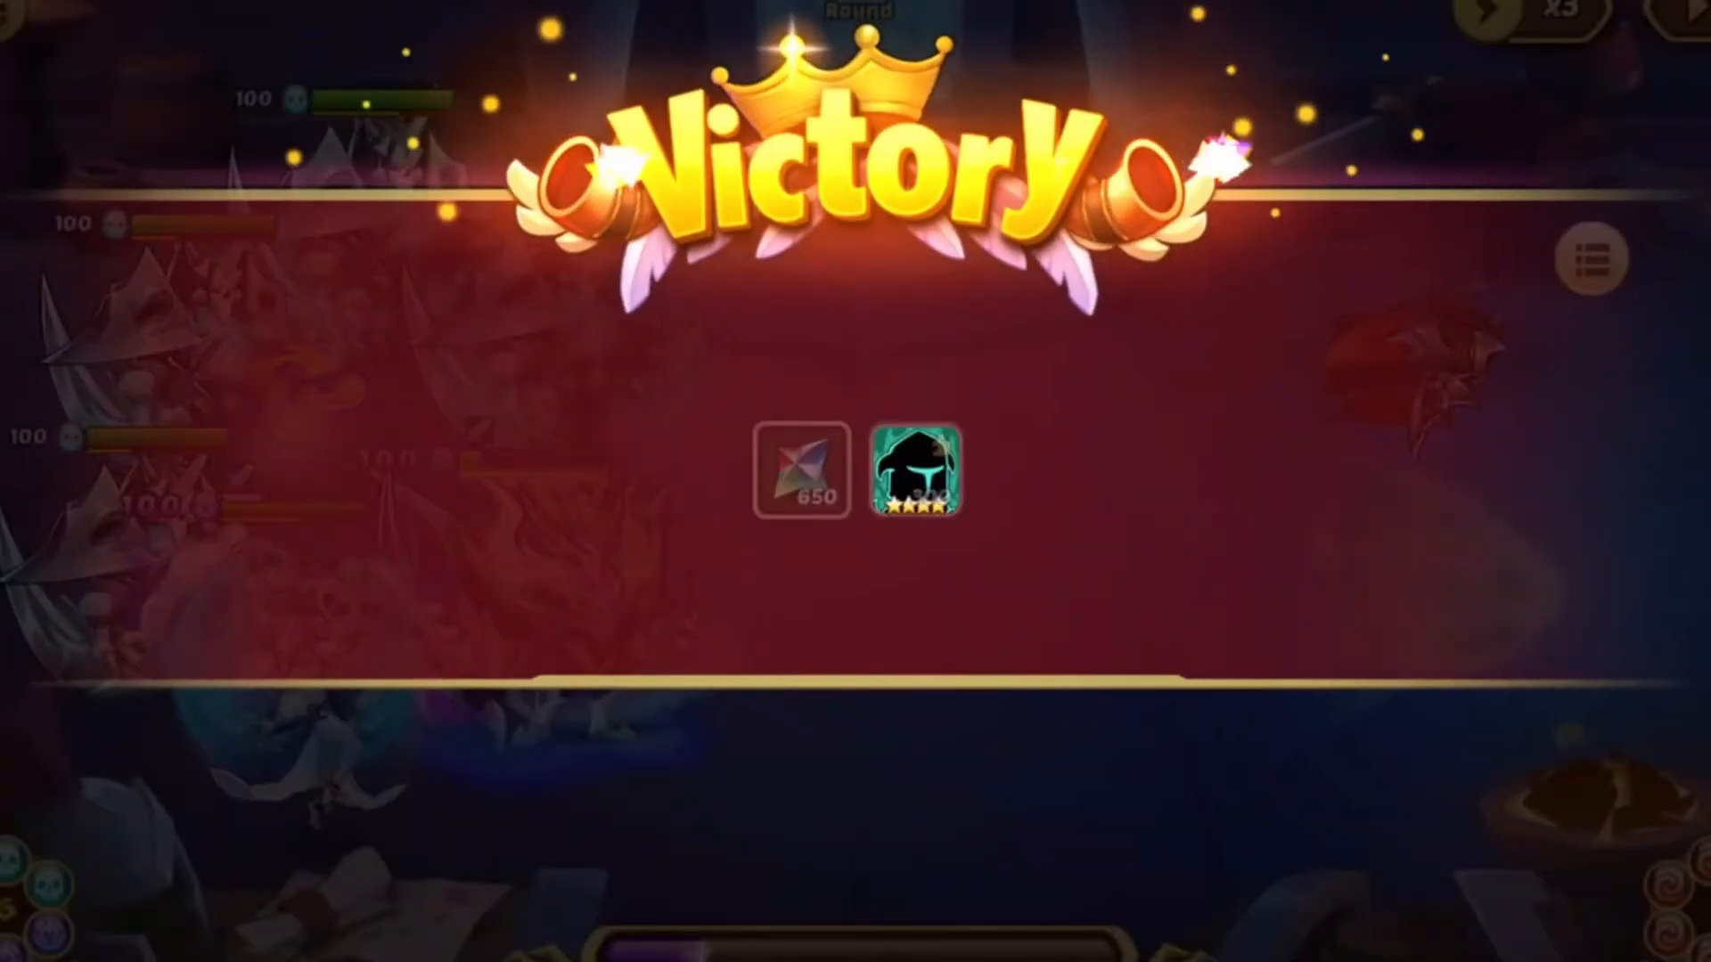
Open the won battle's damage statistics, showing about 142 and 77 billion damage
left_click(1593, 262)
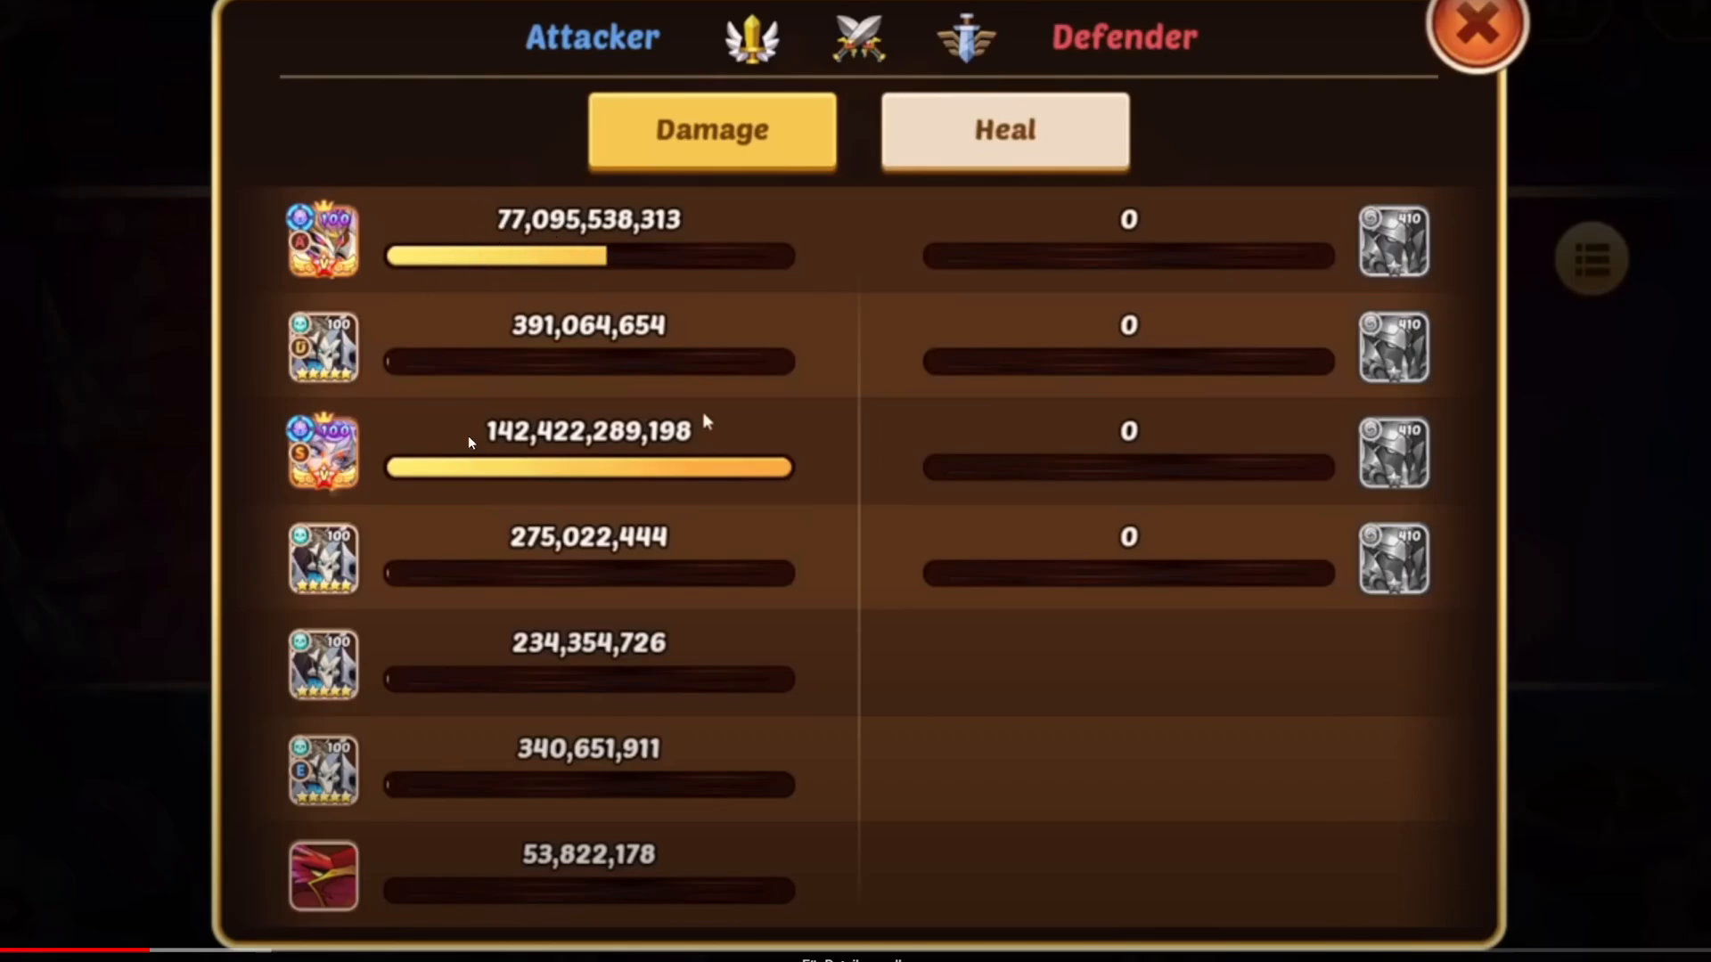
mouse_move(505, 459)
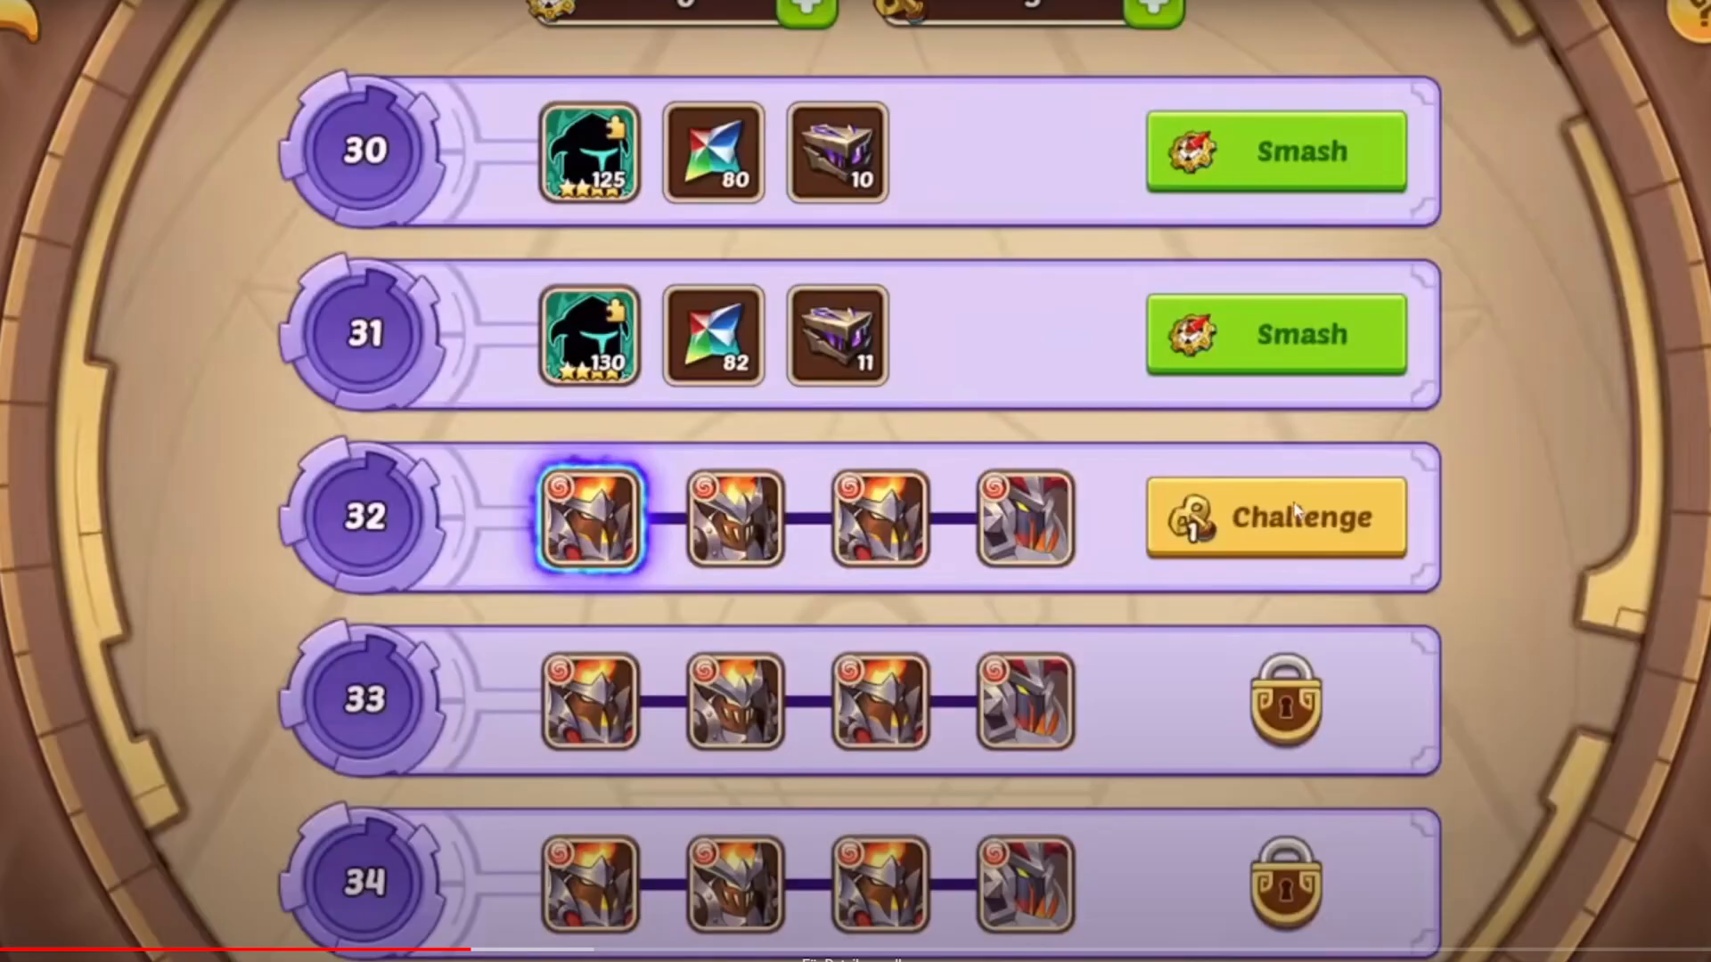
Challenge Seal Land stage 32 against level 420 enemies with the same team
left_click(1272, 516)
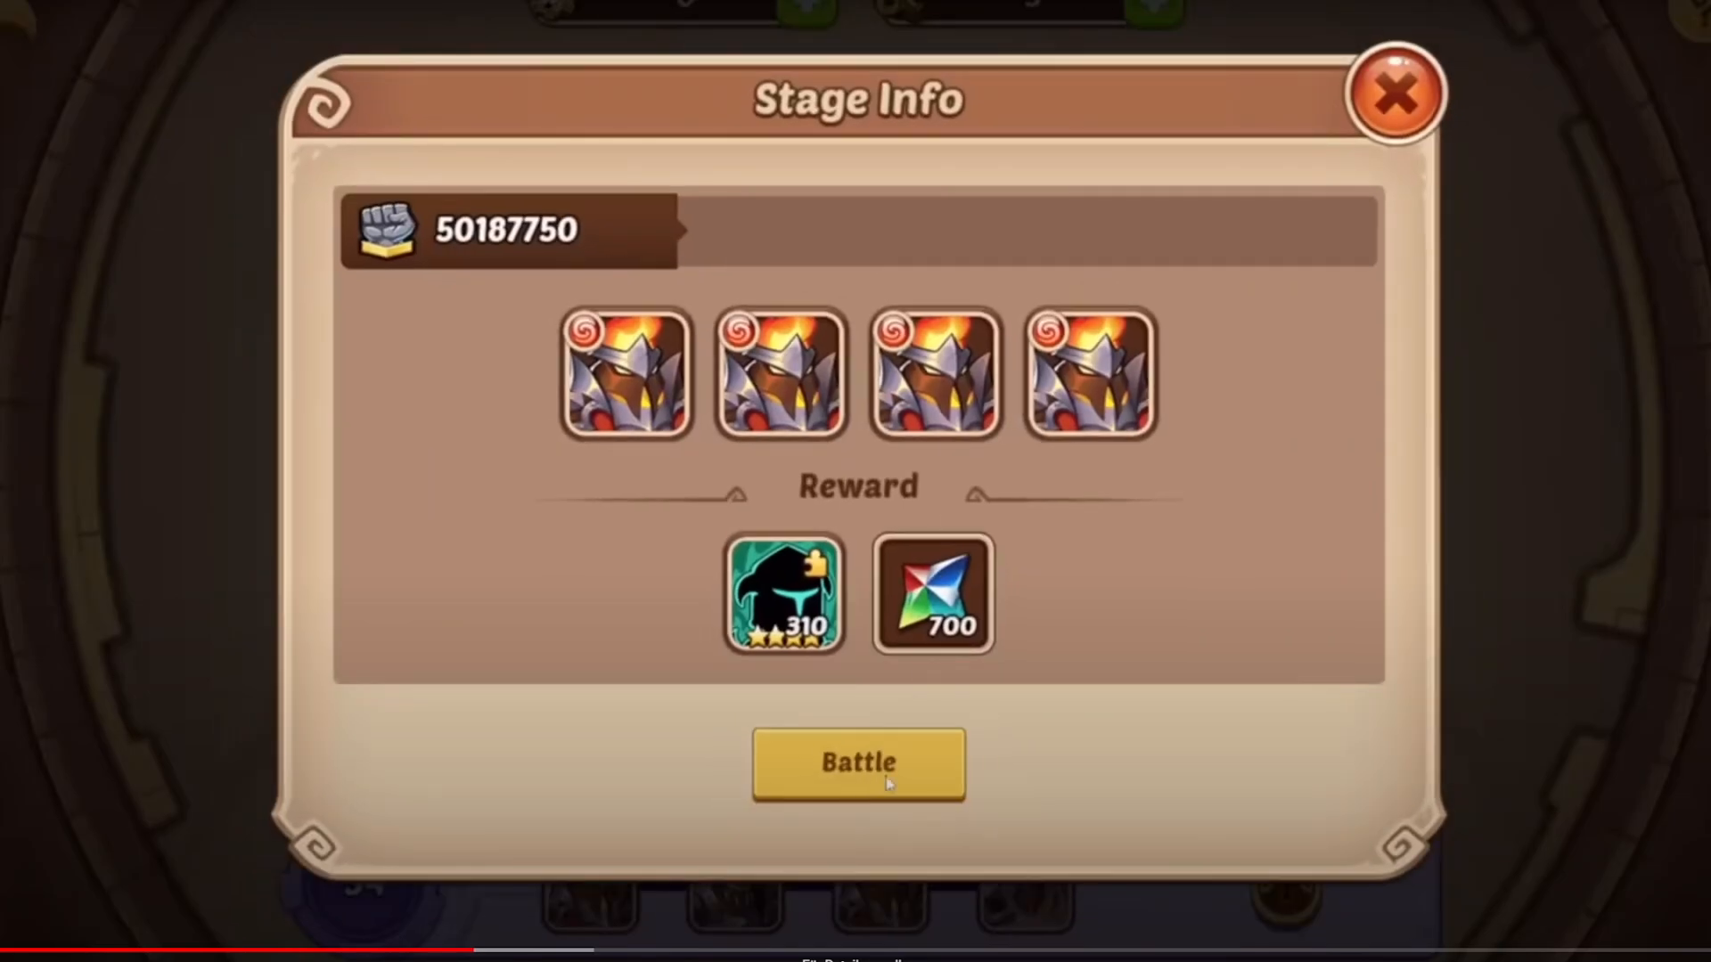
left_click(857, 763)
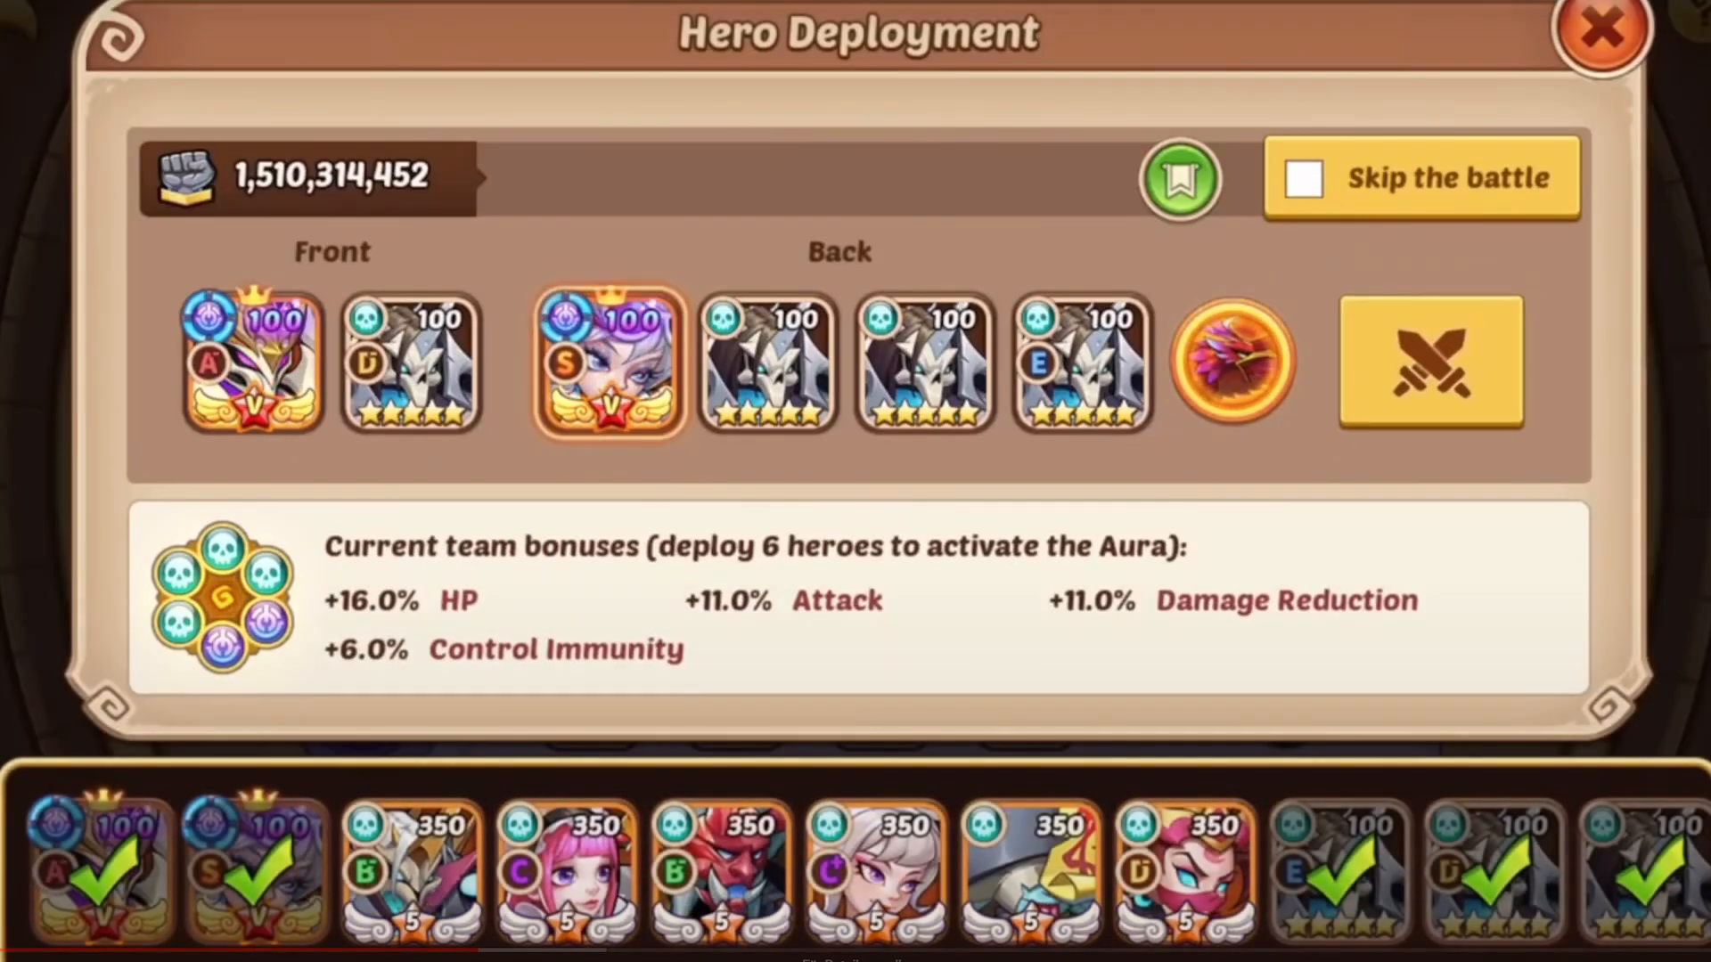
left_click(1429, 363)
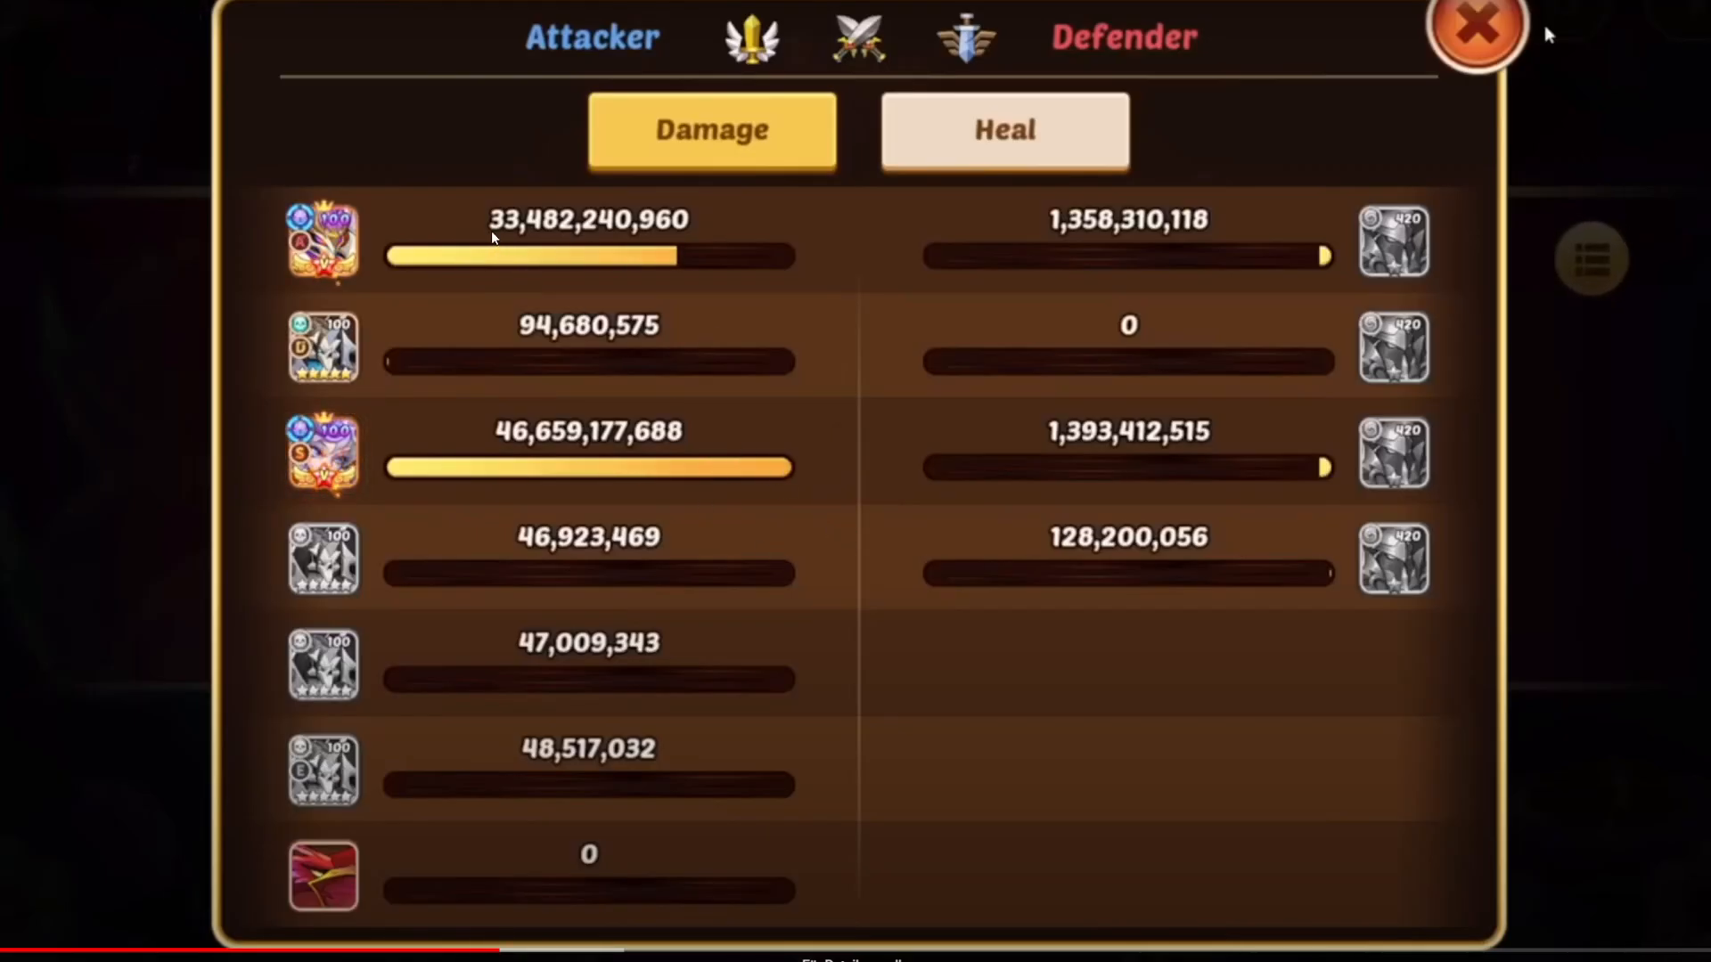
mouse_move(511, 424)
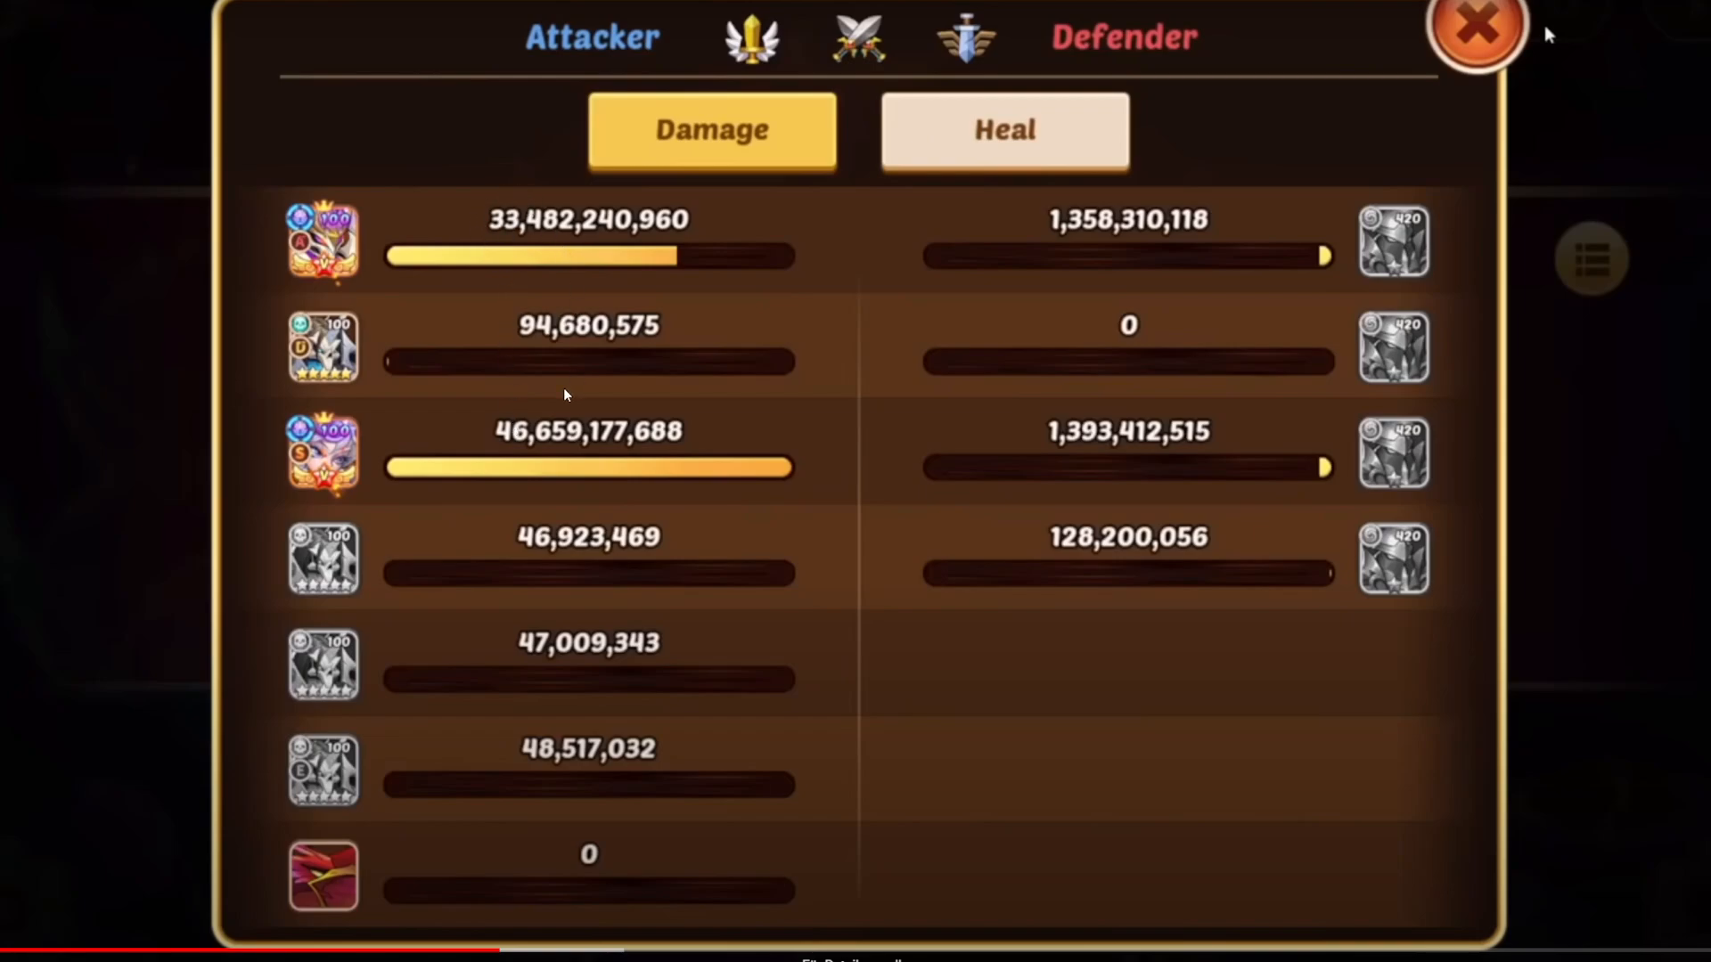
mouse_move(546, 467)
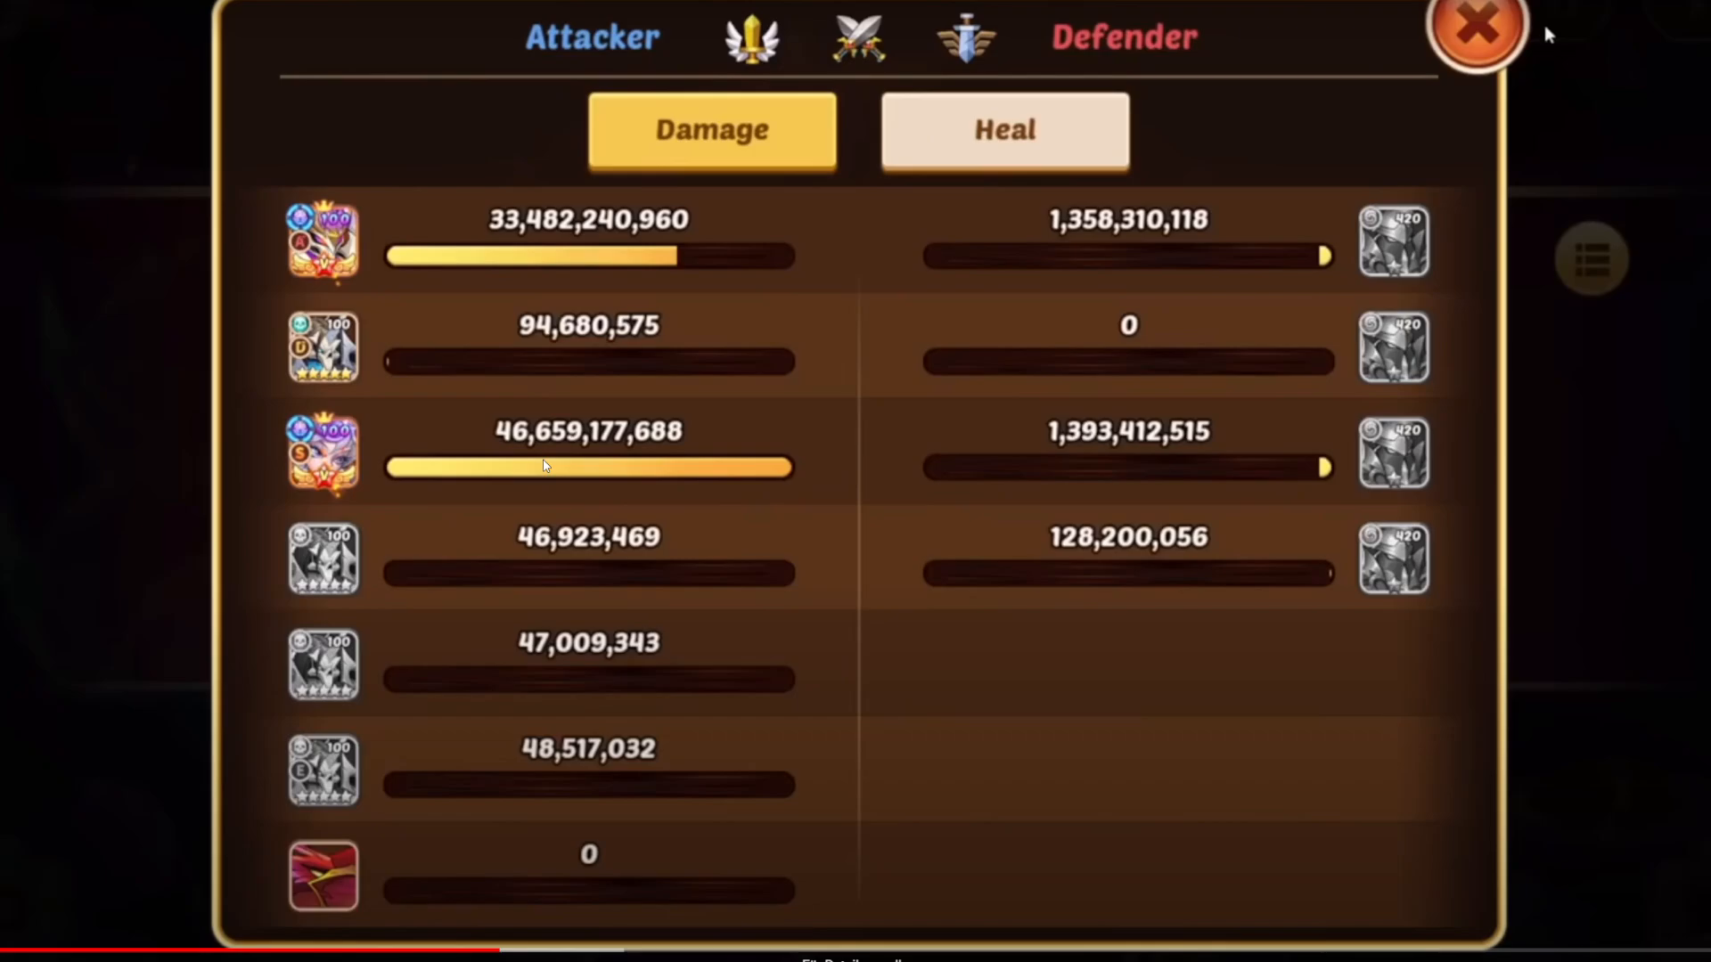
left_click(1475, 31)
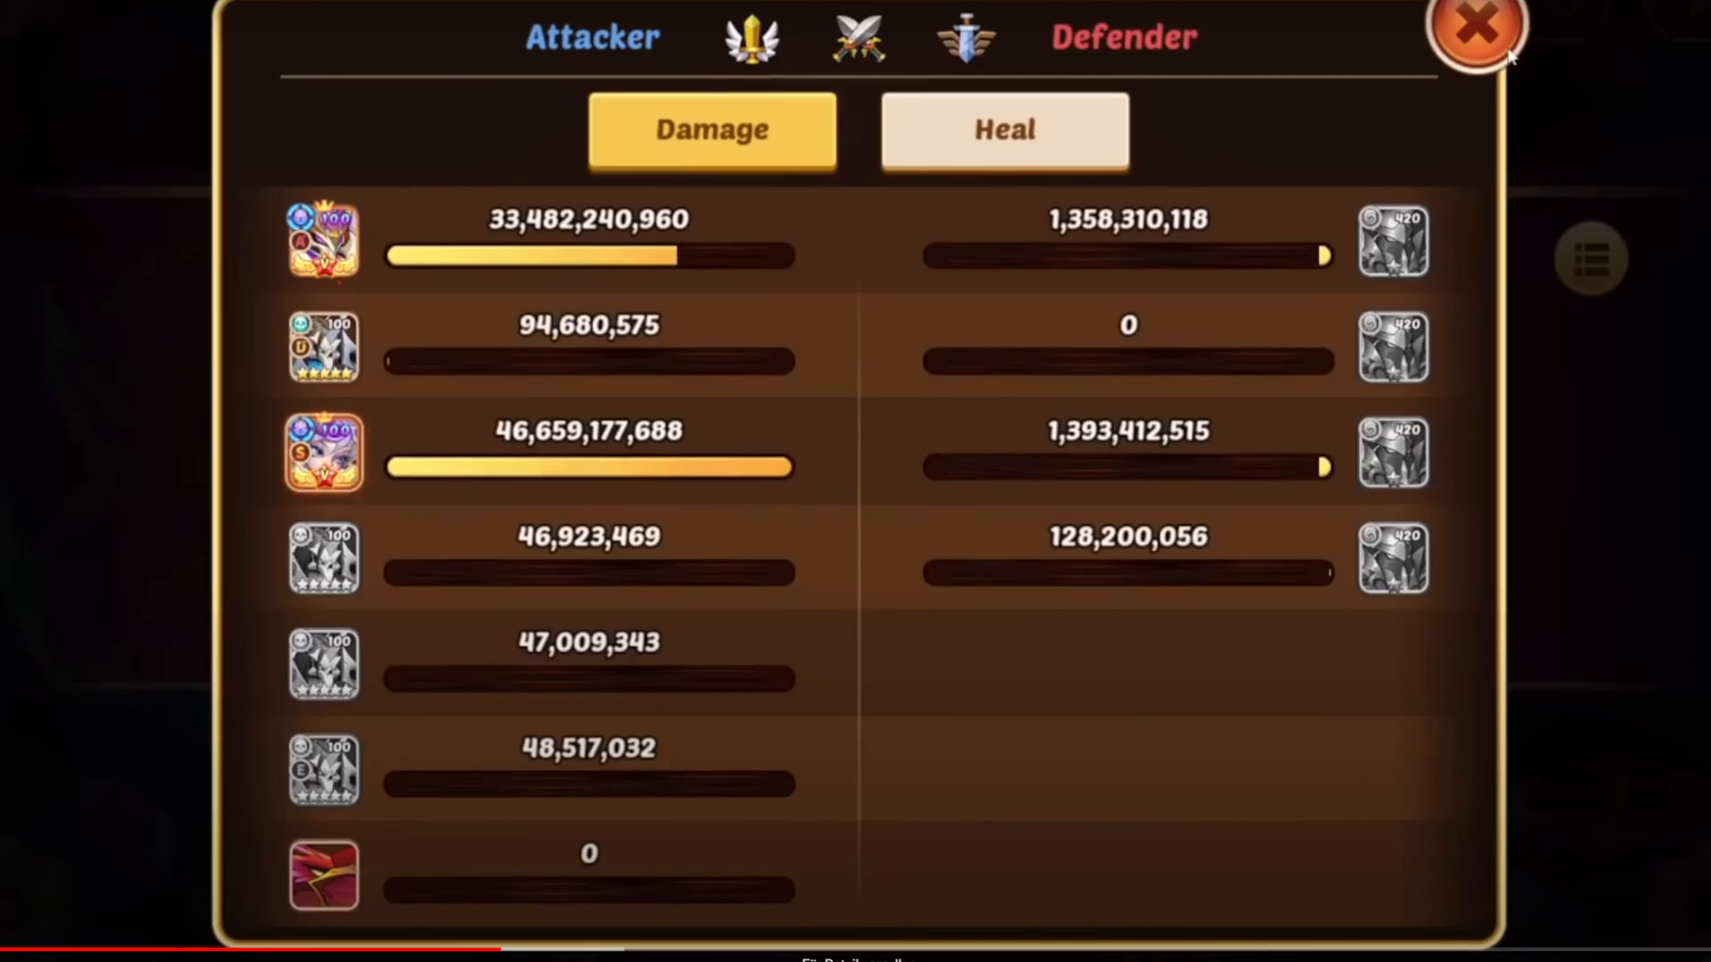
left_click(1474, 27)
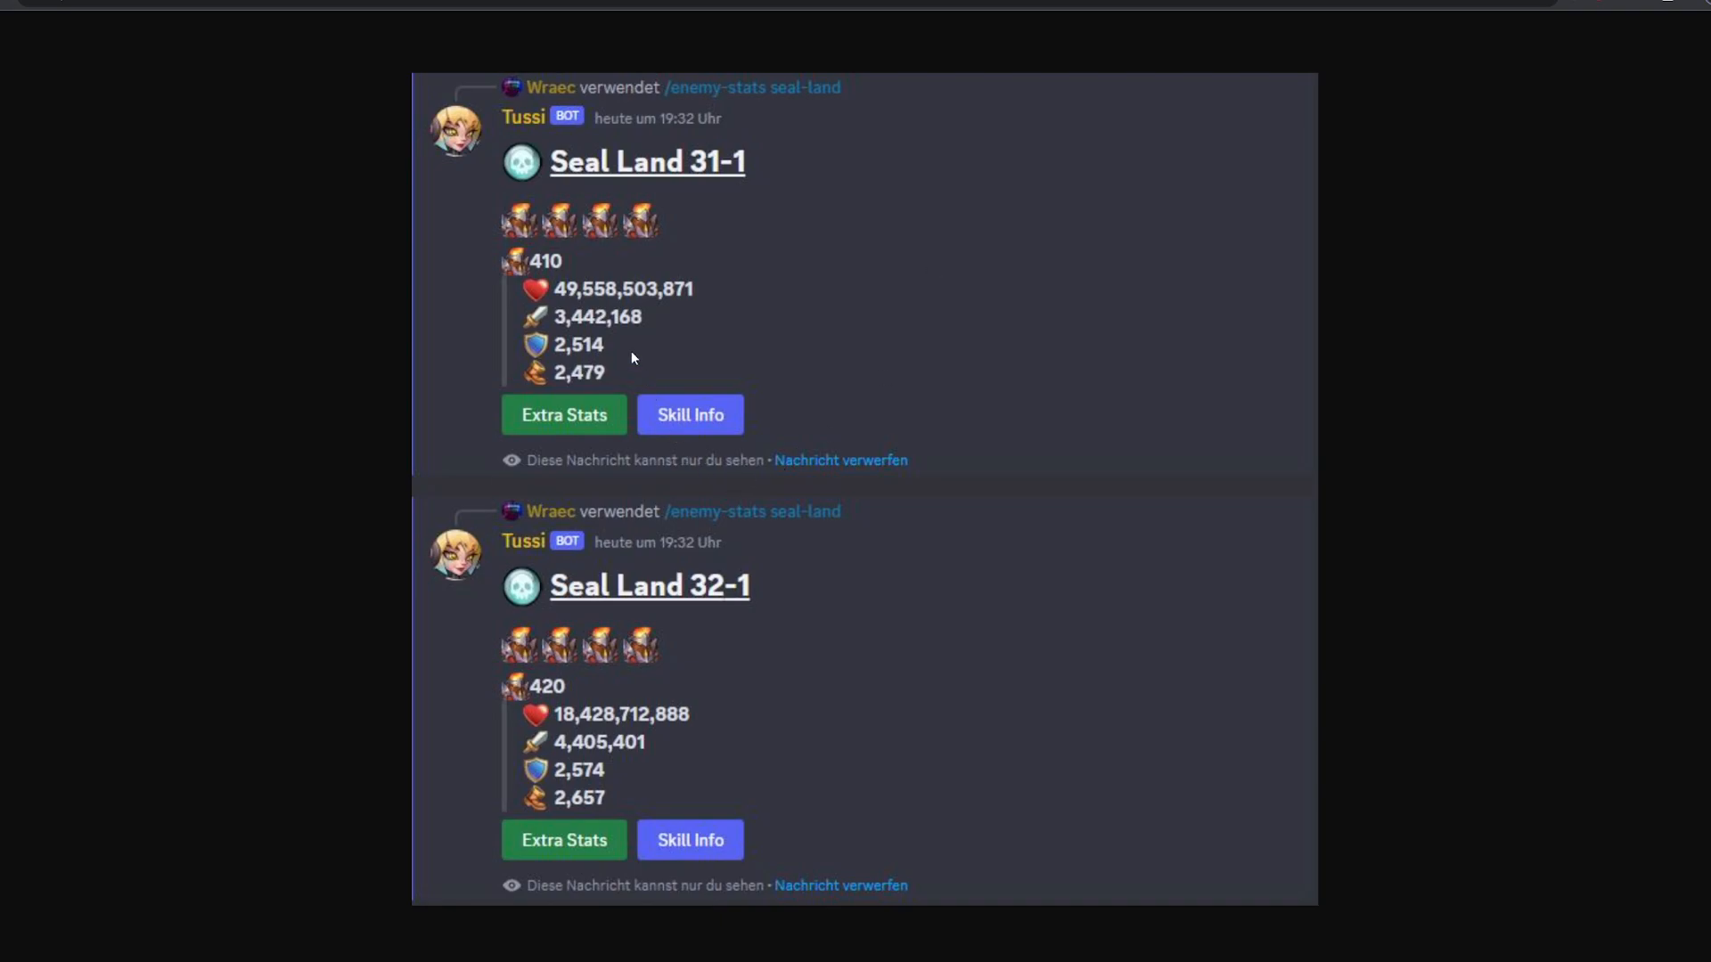
mouse_move(638, 755)
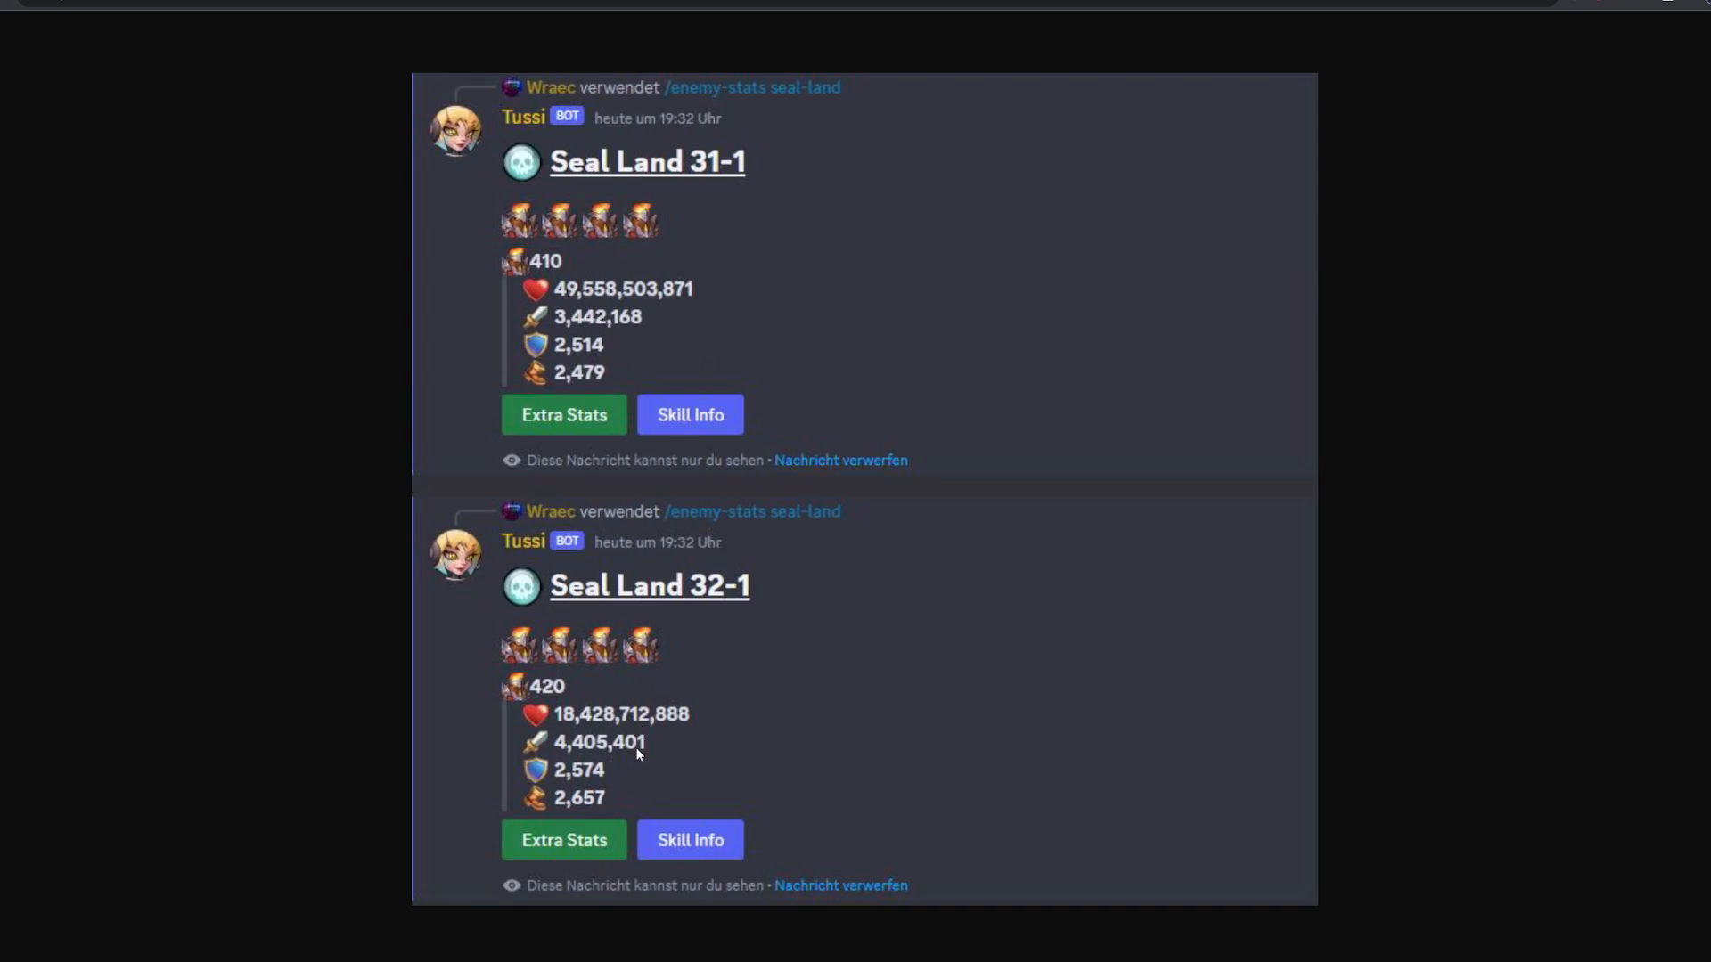
mouse_move(580, 687)
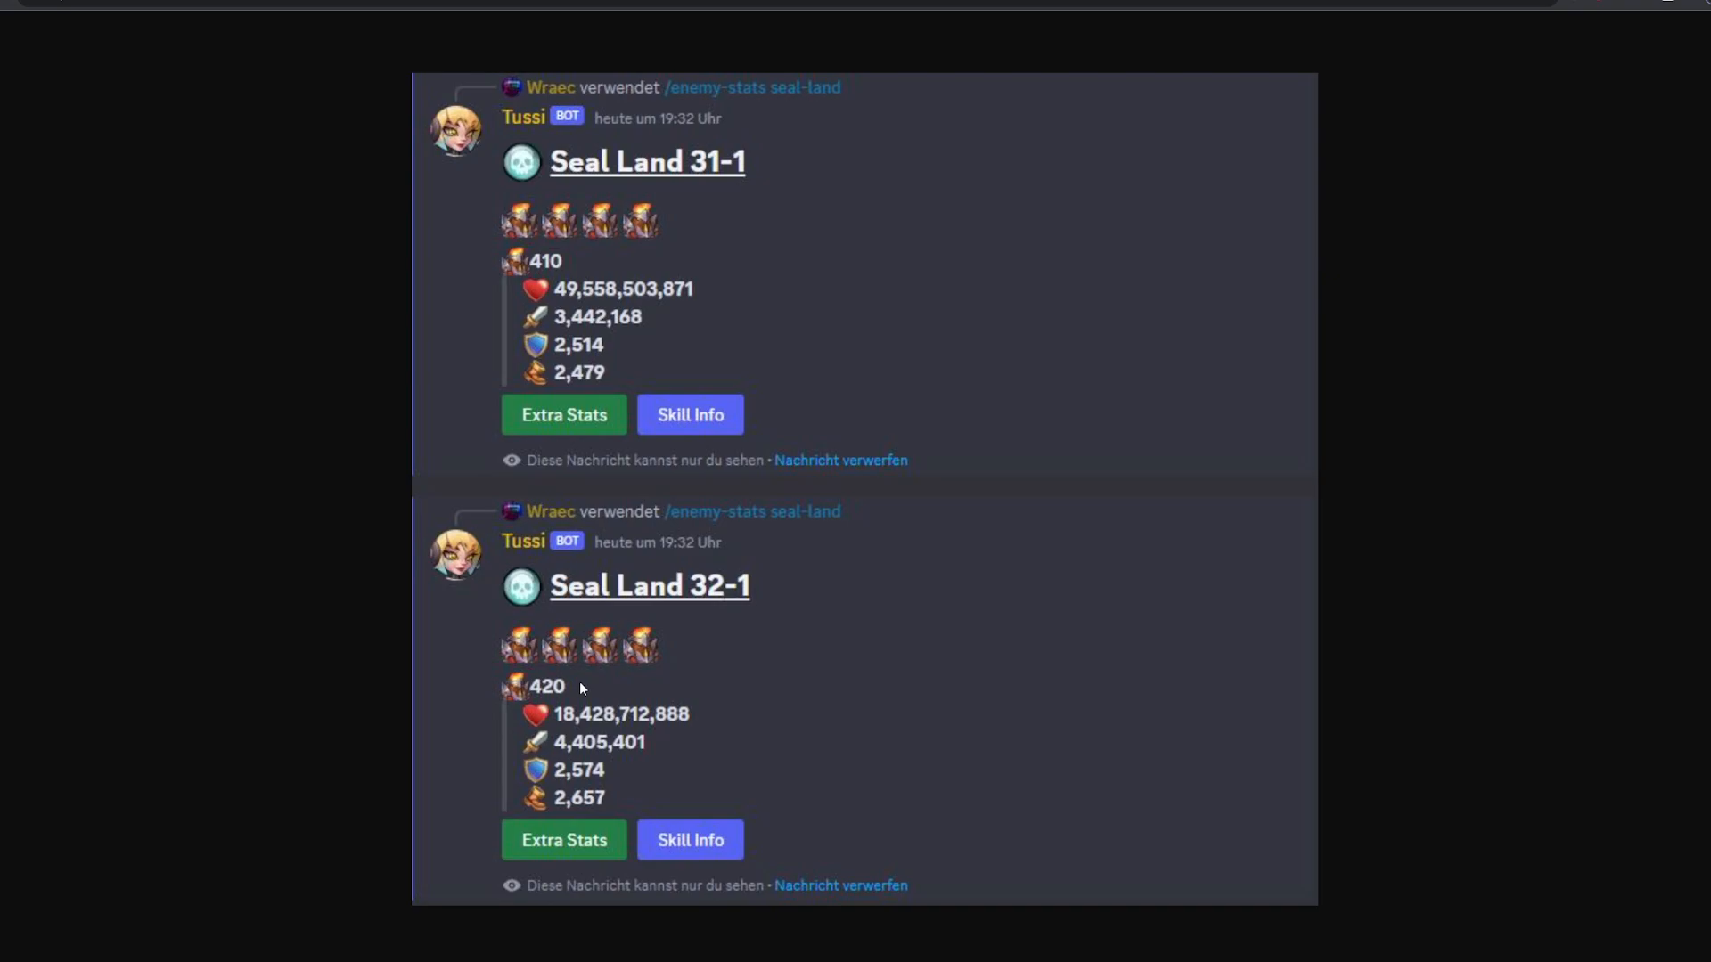
mouse_move(607, 681)
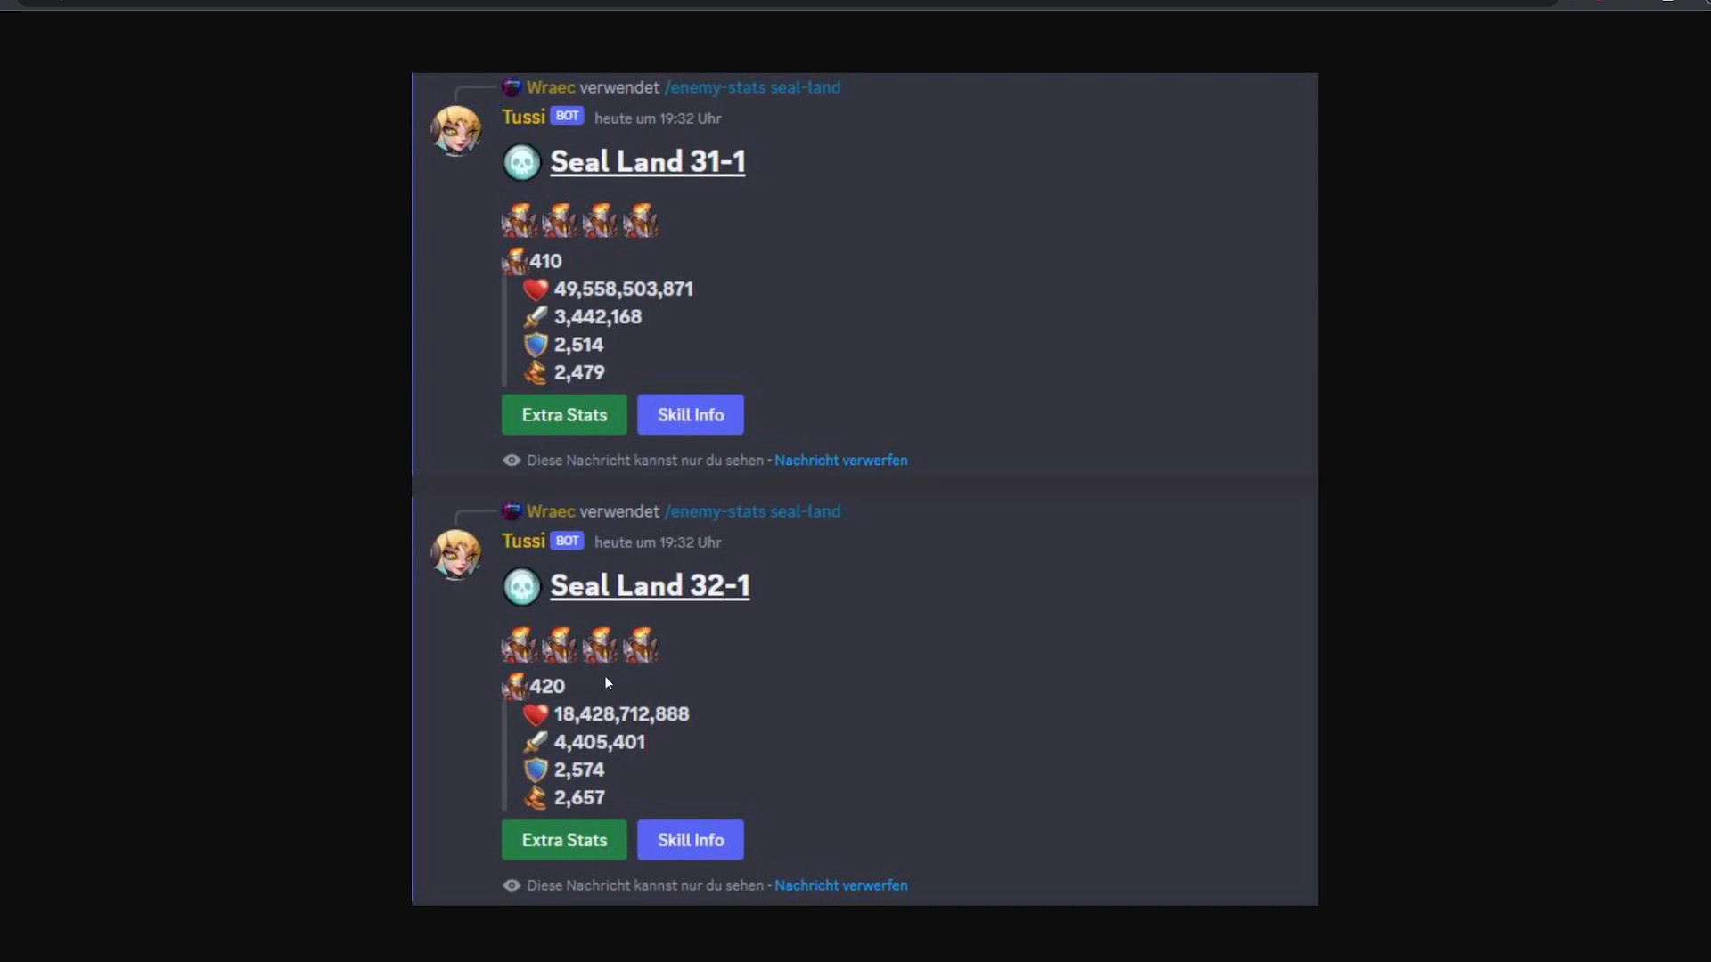
mouse_move(589, 677)
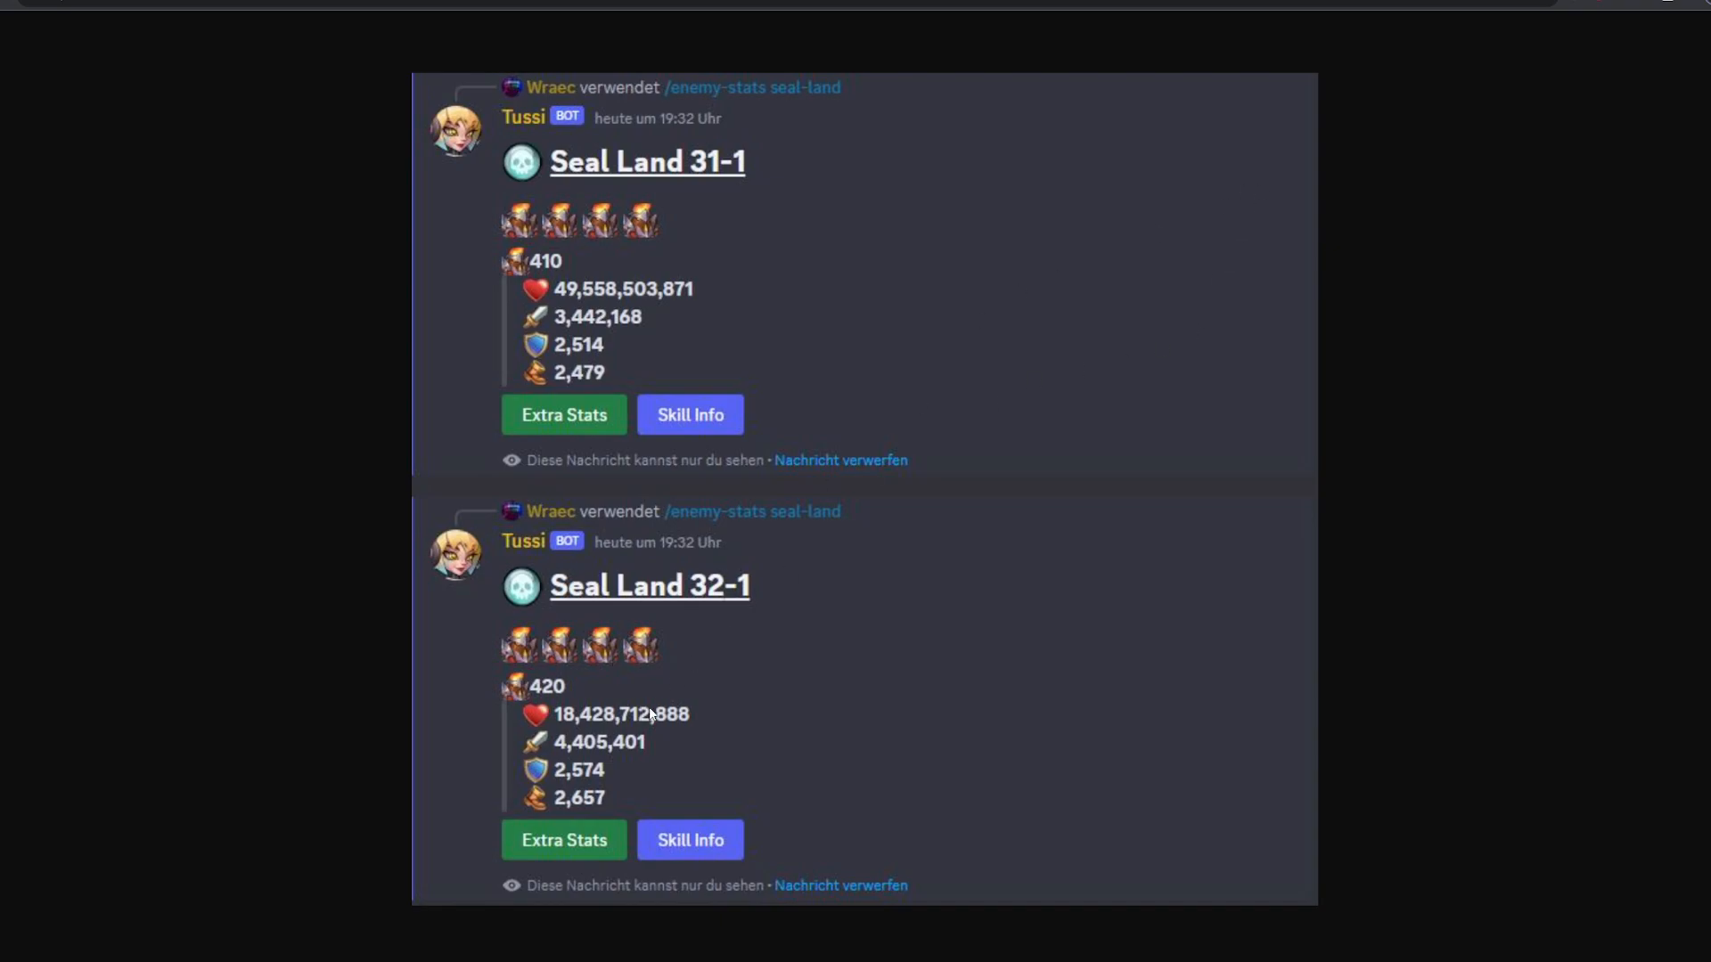
mouse_move(764, 713)
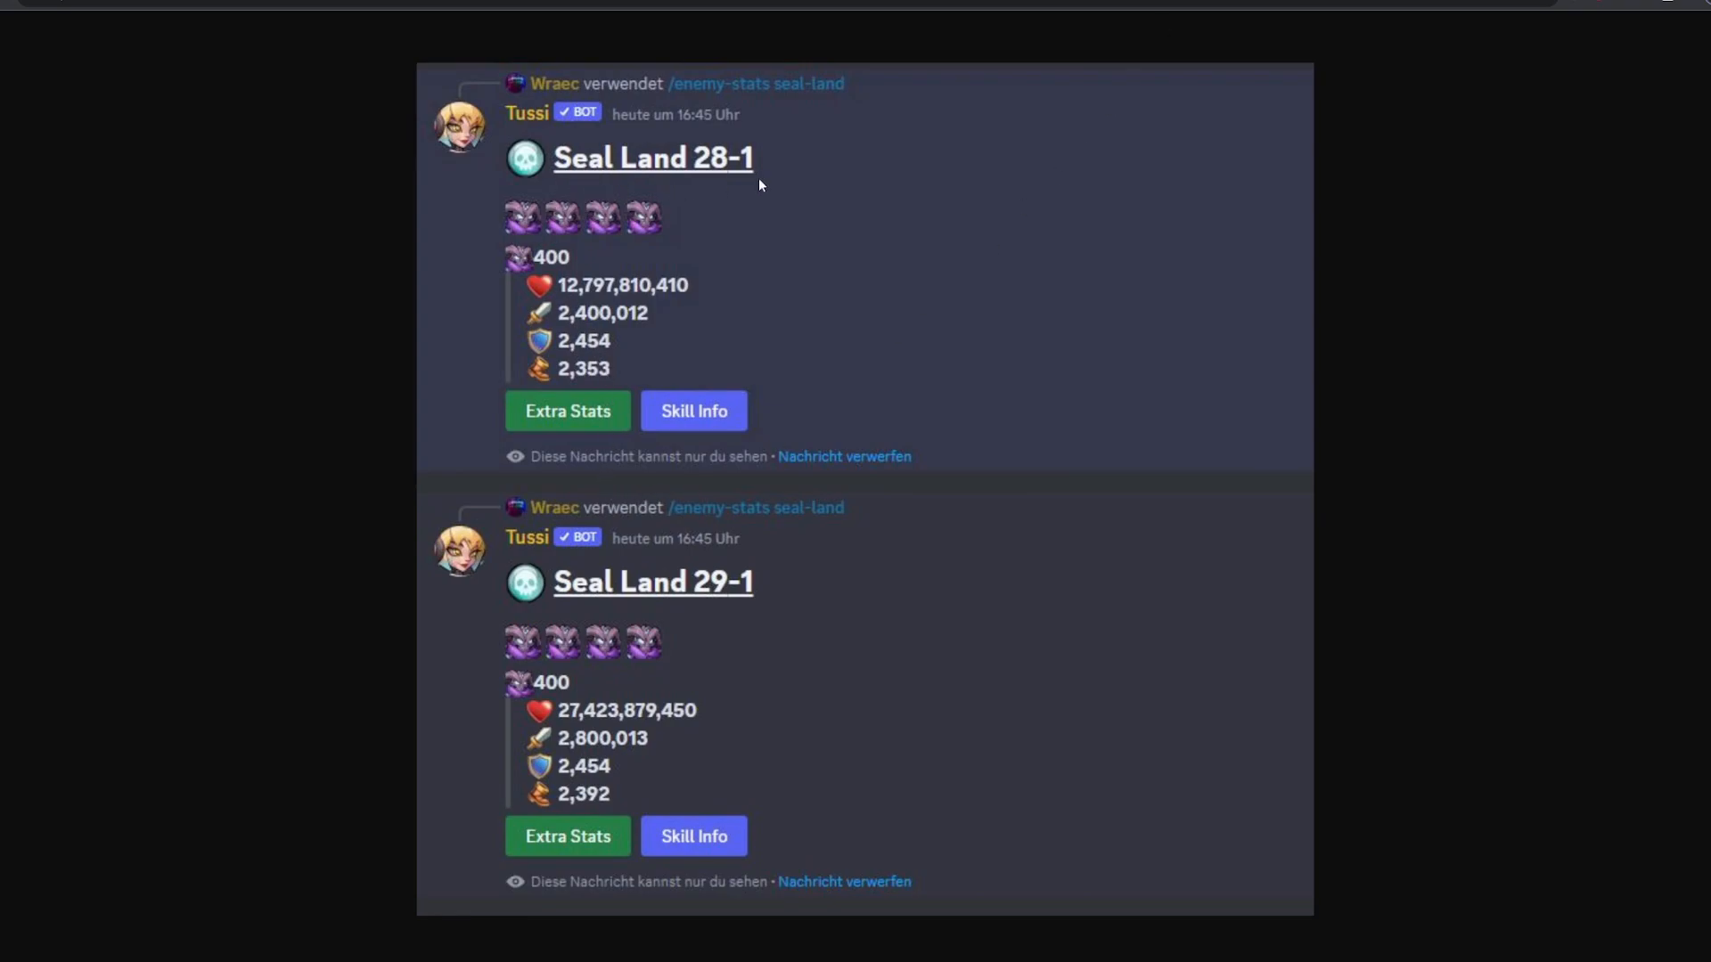
mouse_move(582, 302)
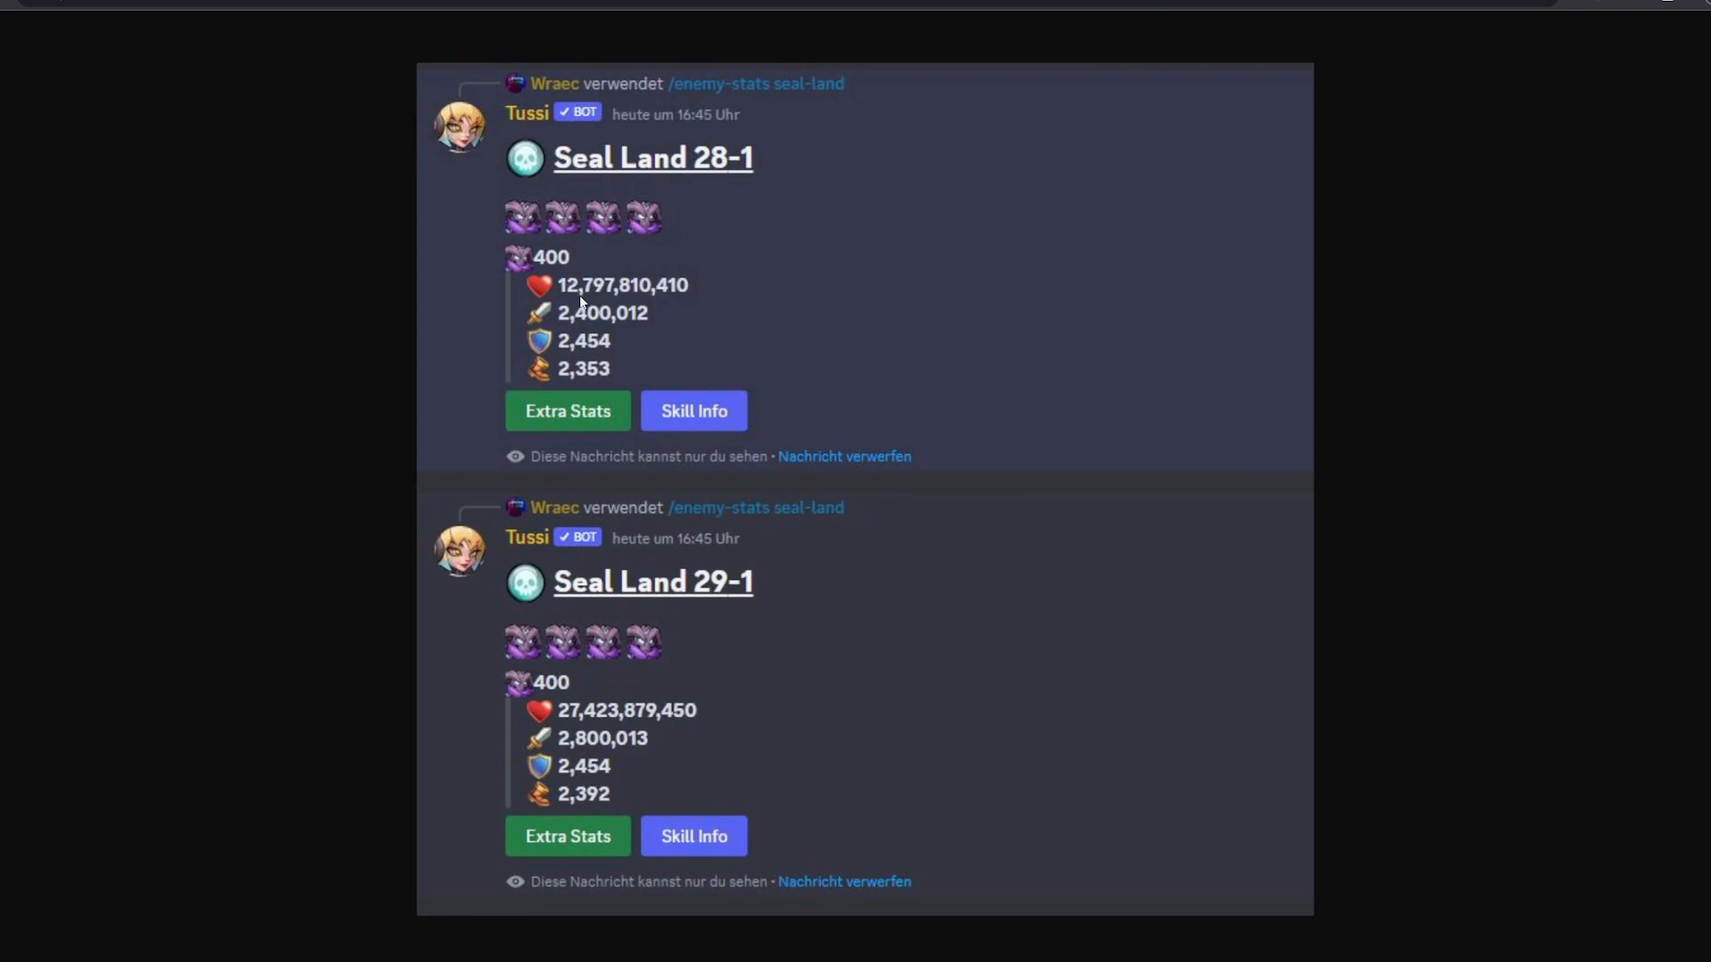
mouse_move(730, 380)
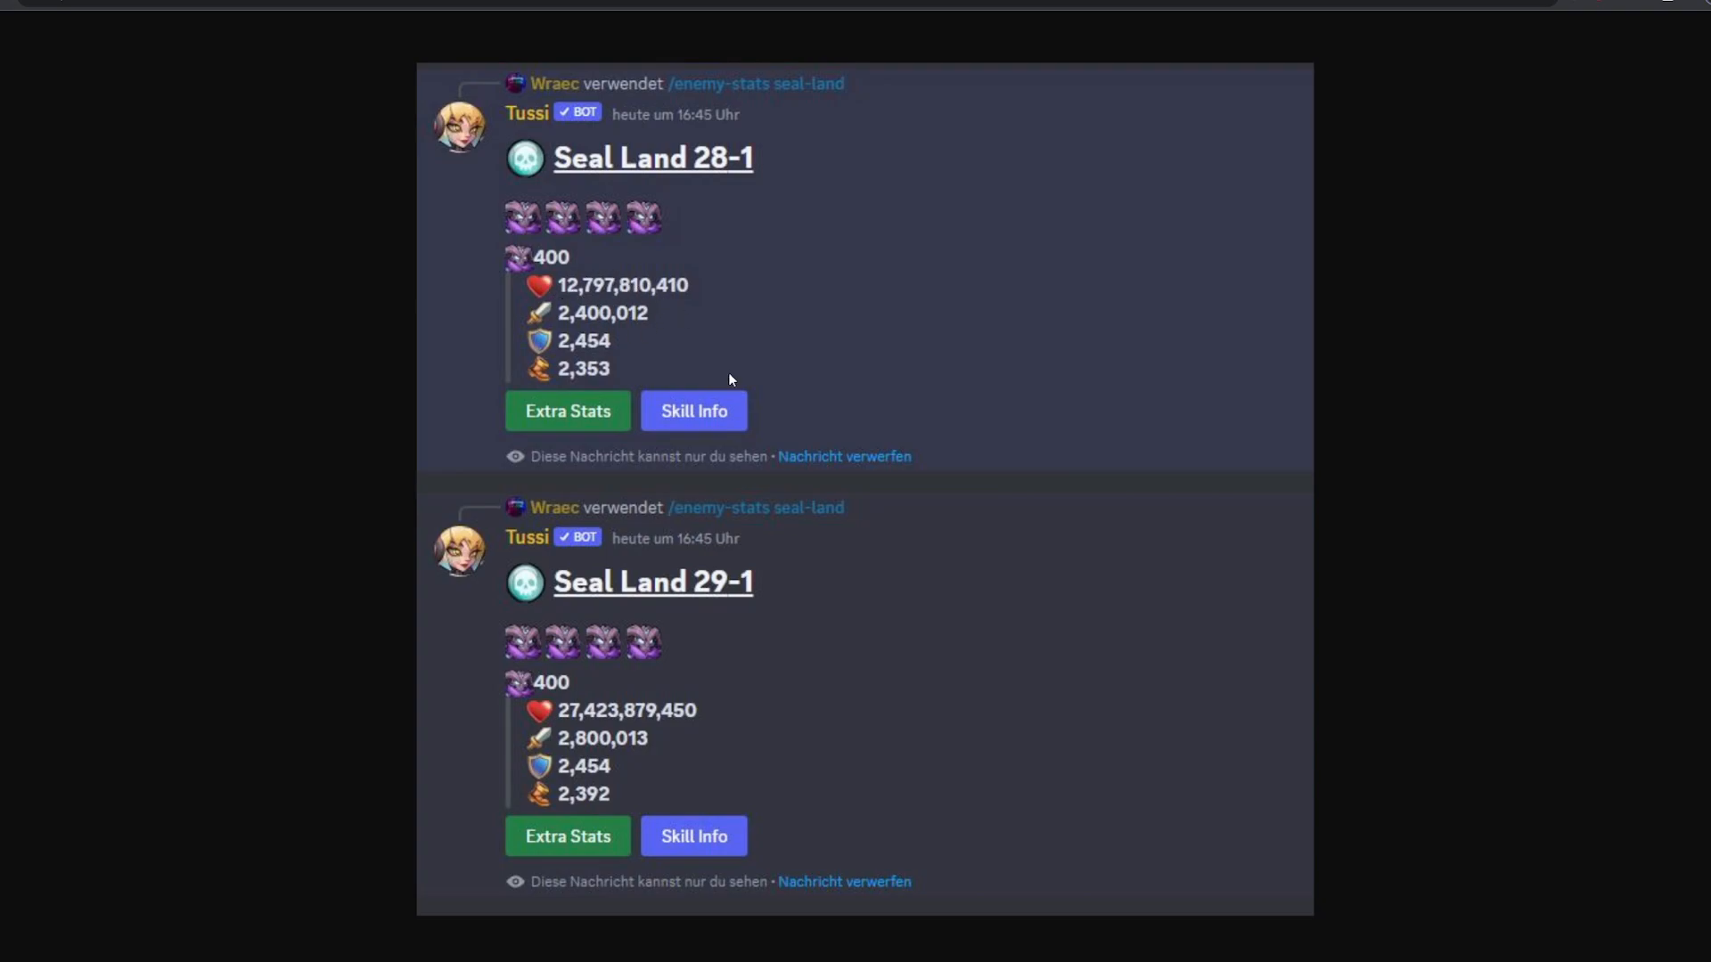
mouse_move(650, 727)
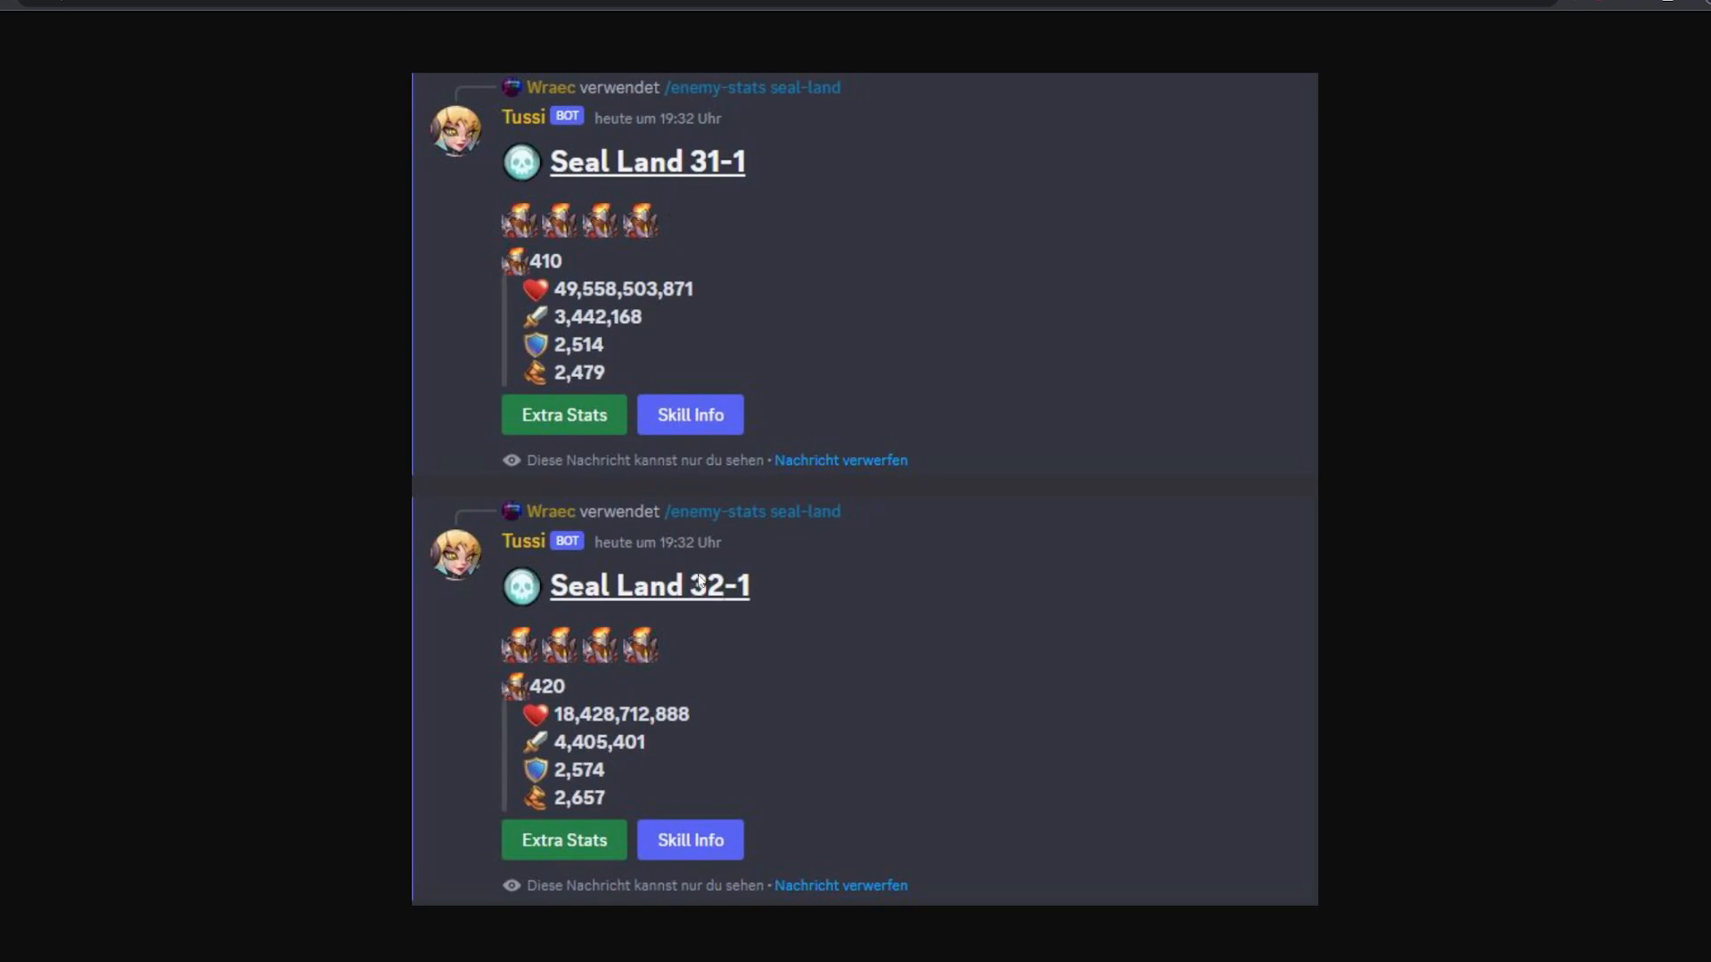
mouse_move(728, 619)
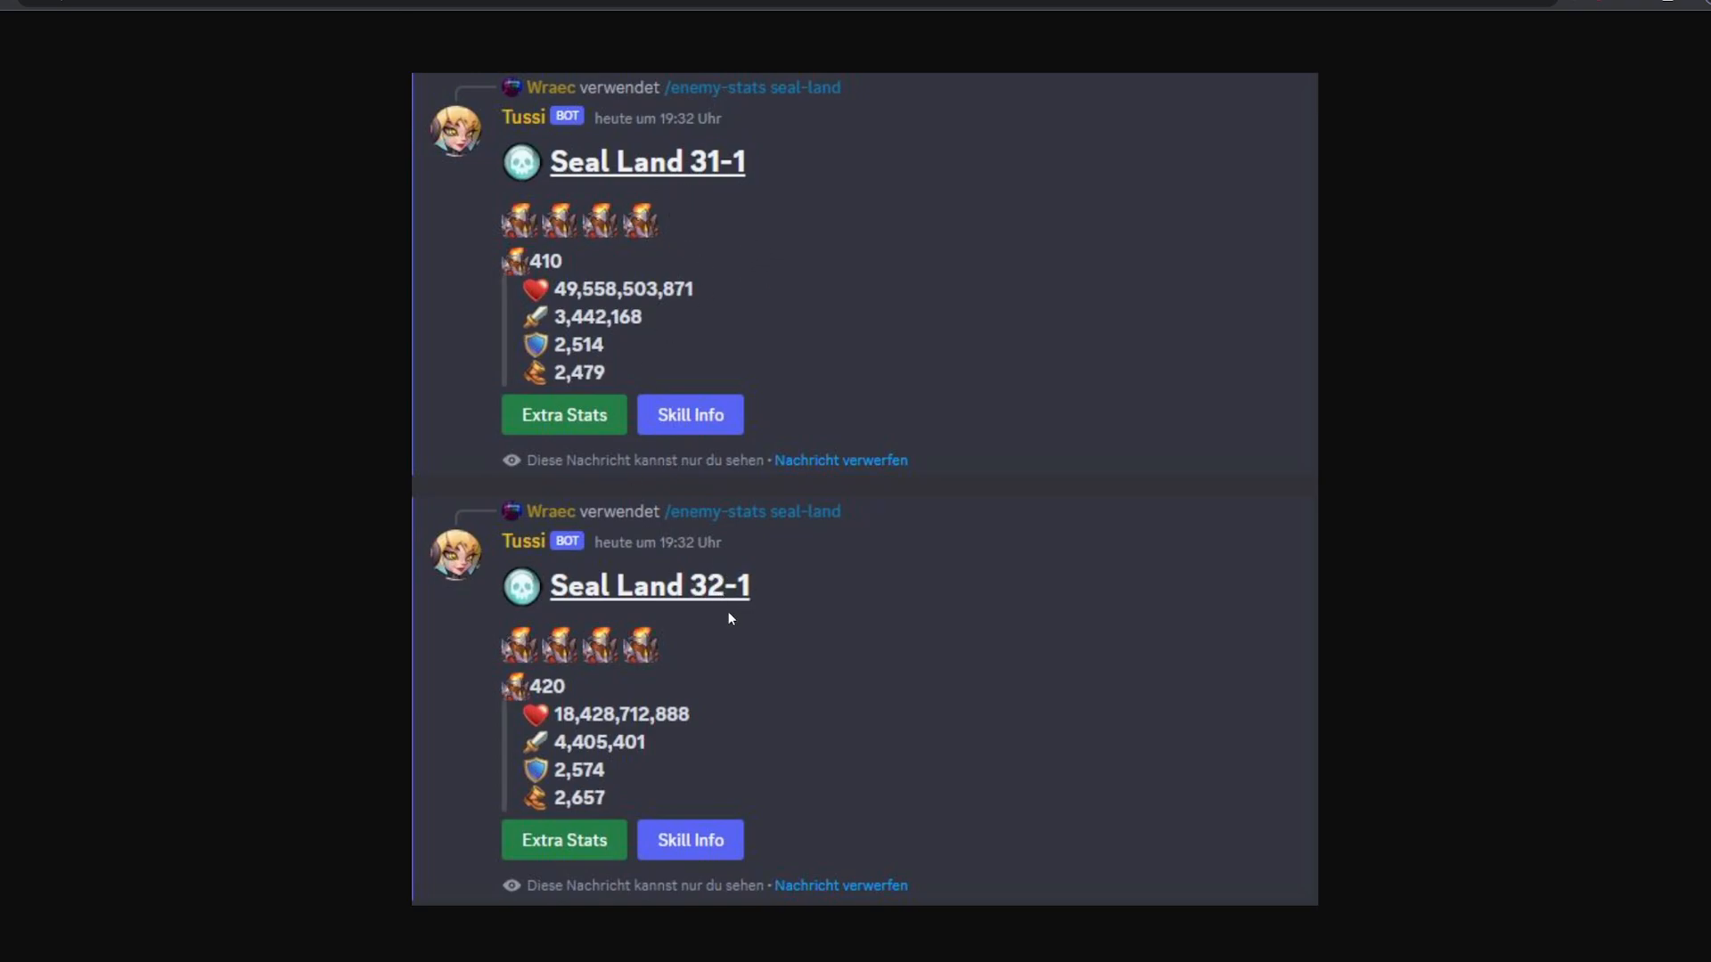
mouse_move(748, 581)
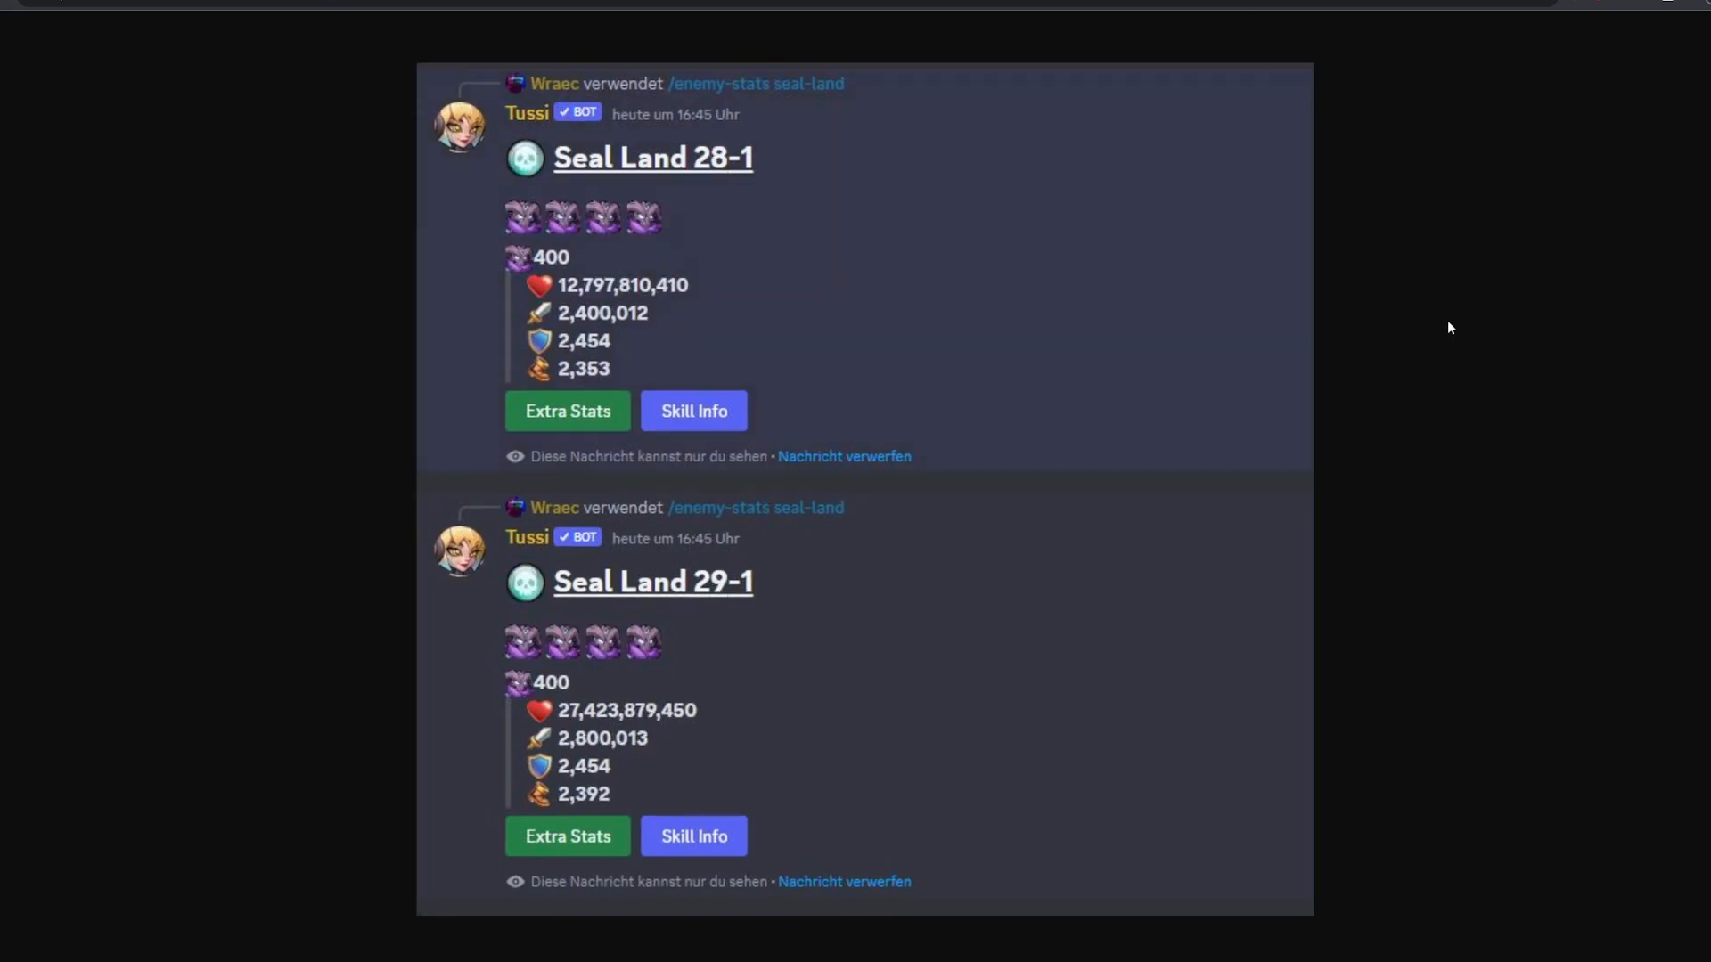
mouse_move(1287, 646)
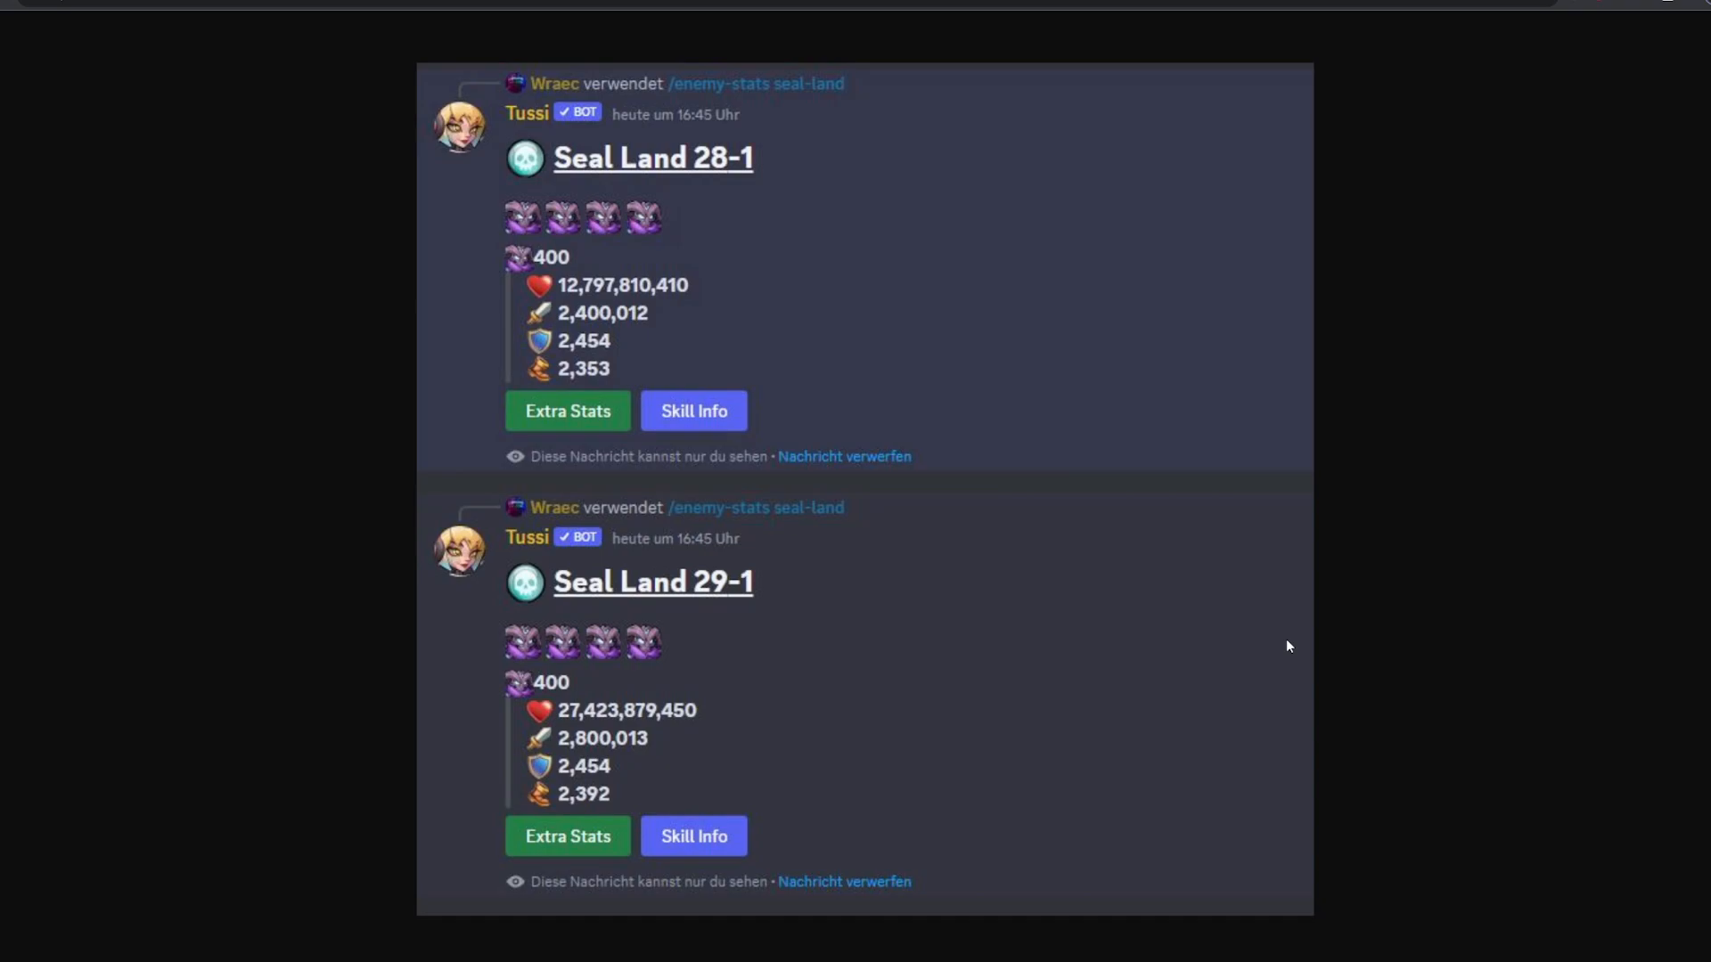
mouse_move(1400, 637)
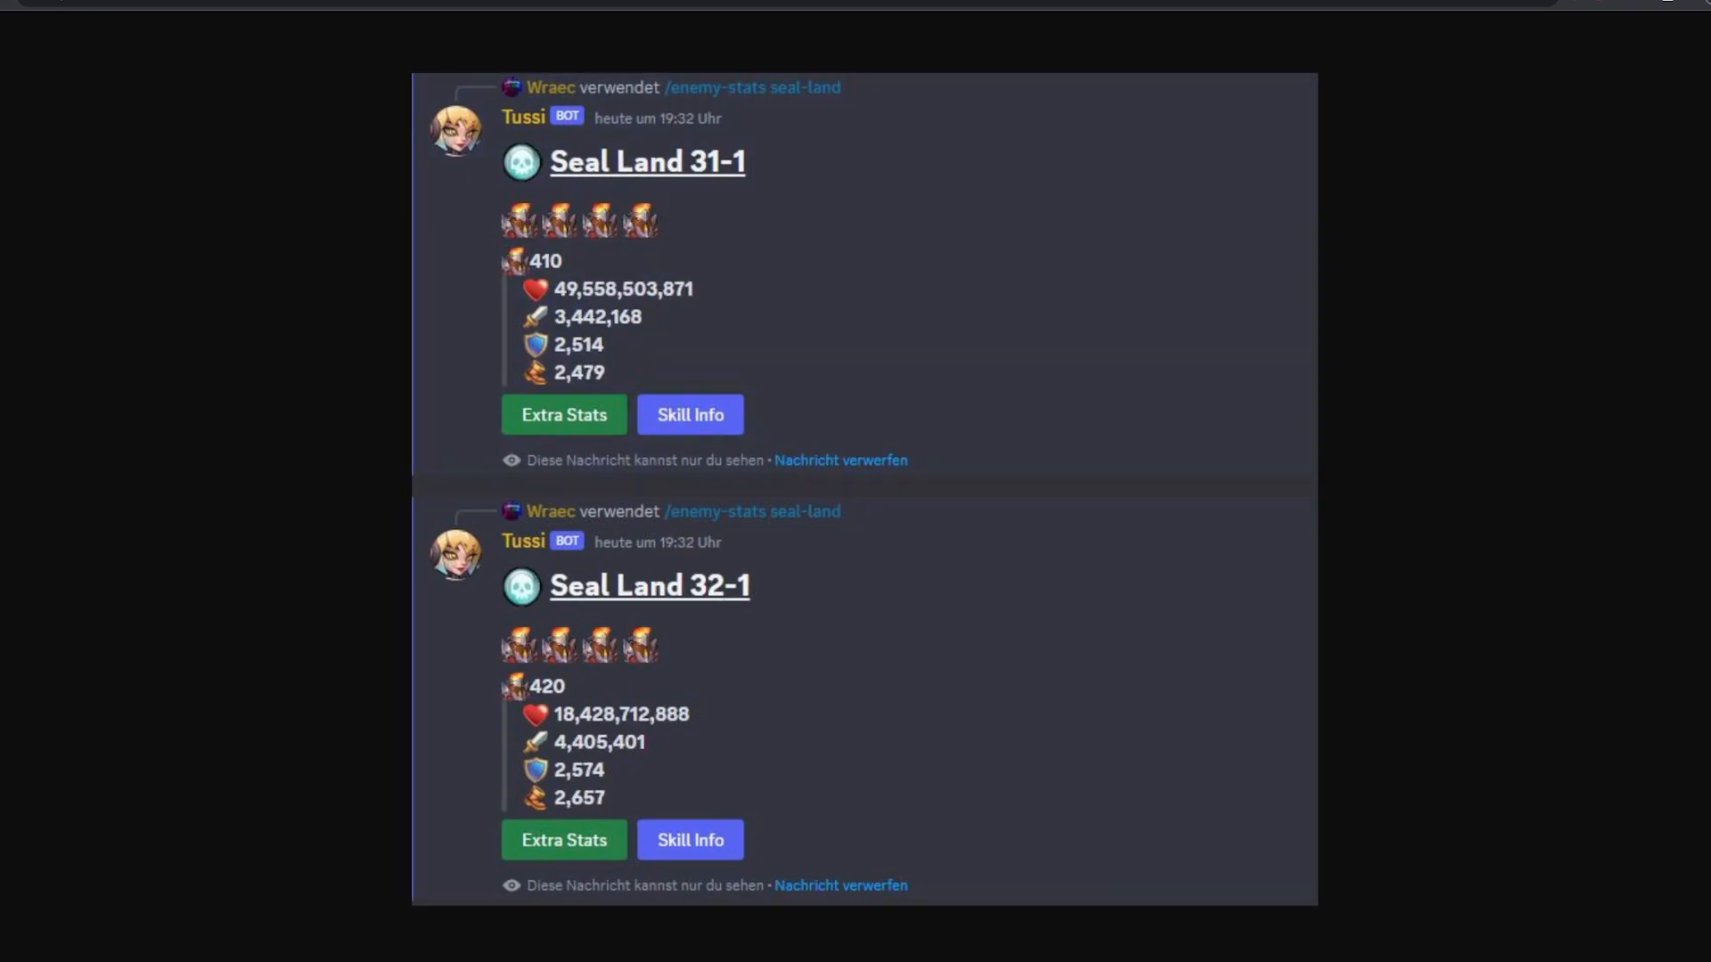
mouse_move(662, 278)
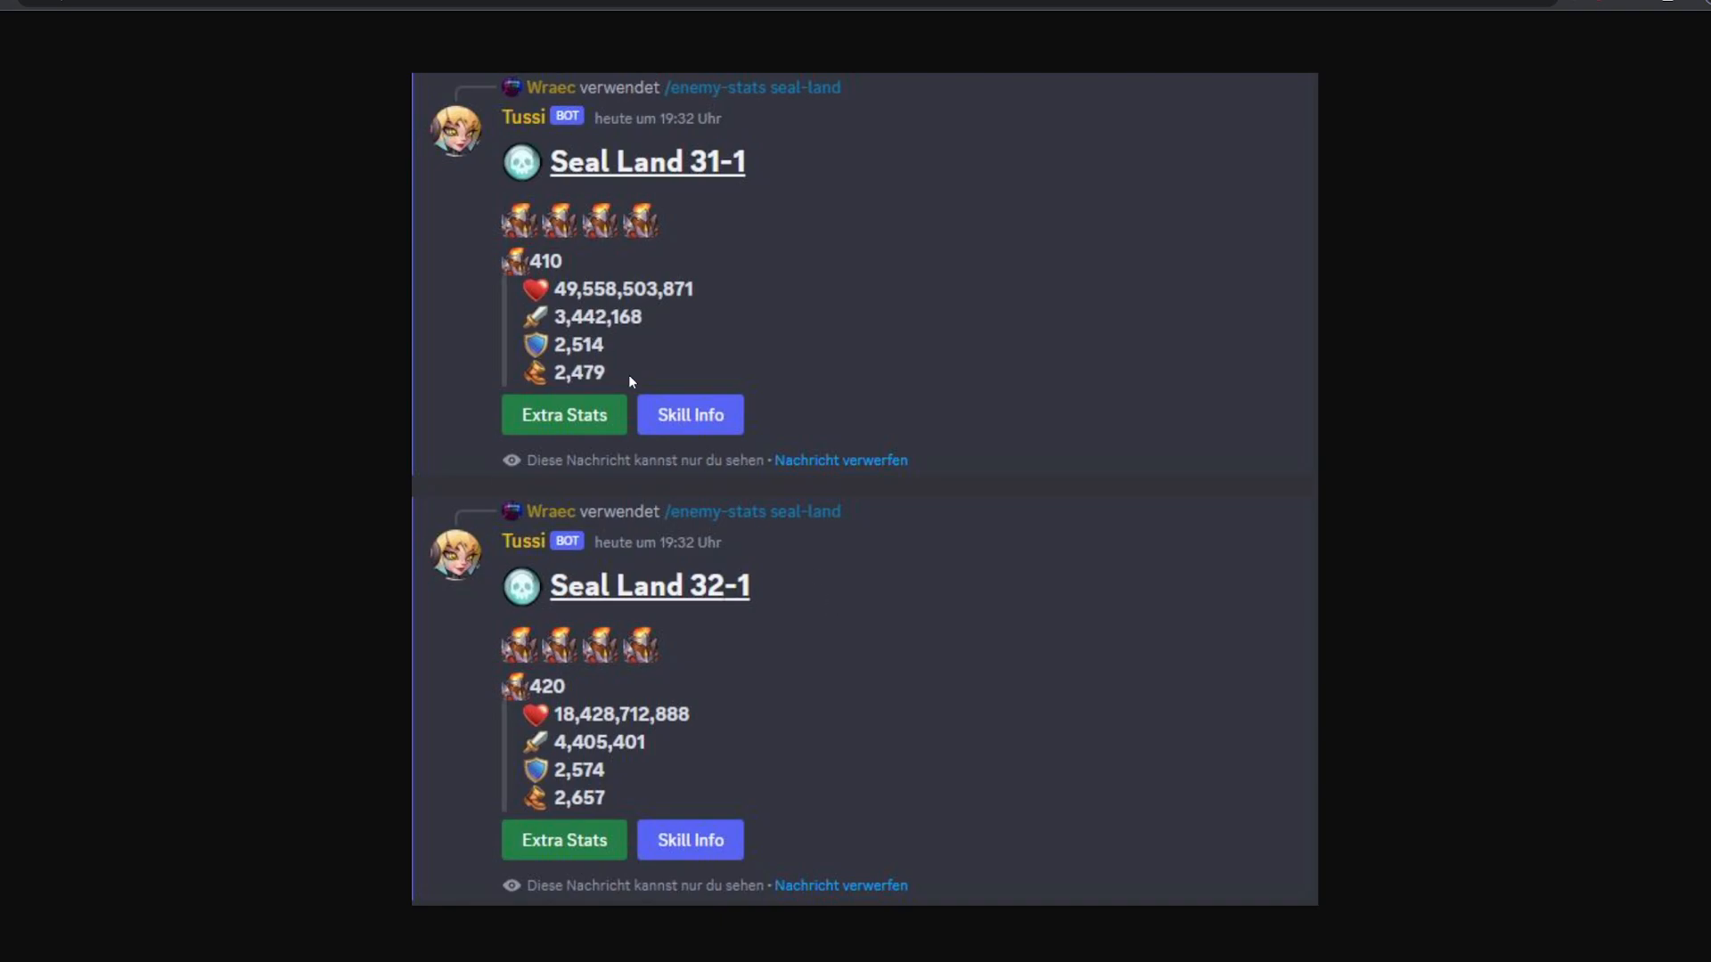
mouse_move(705, 672)
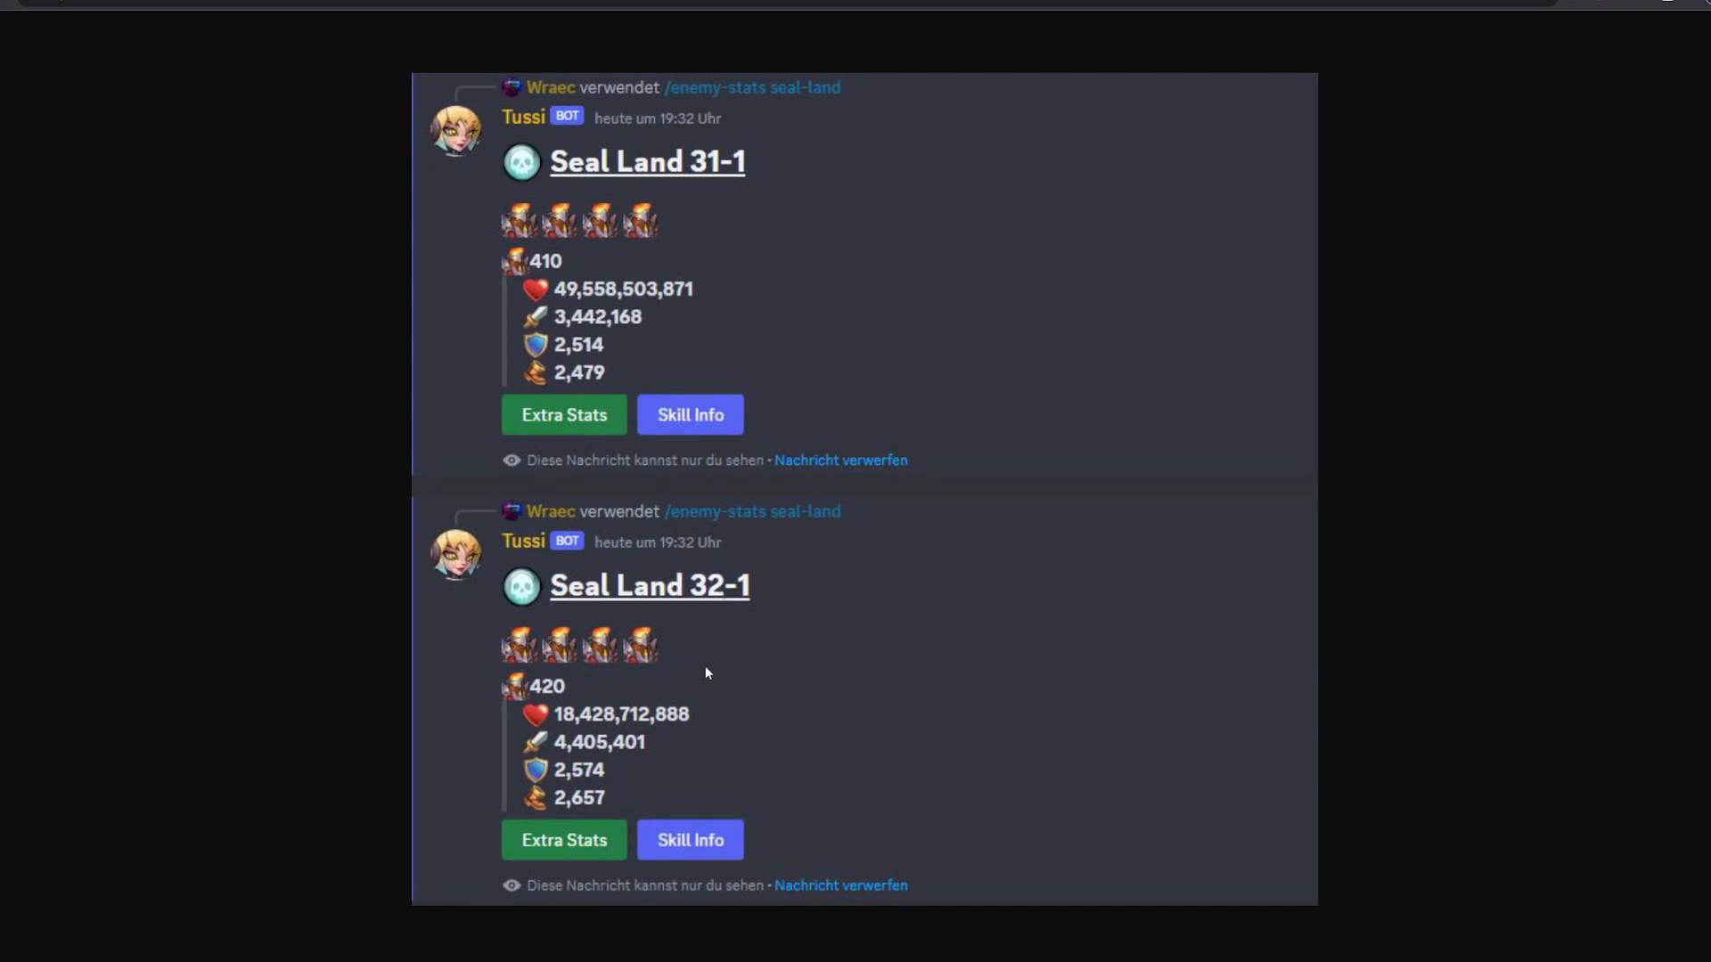
mouse_move(1456, 417)
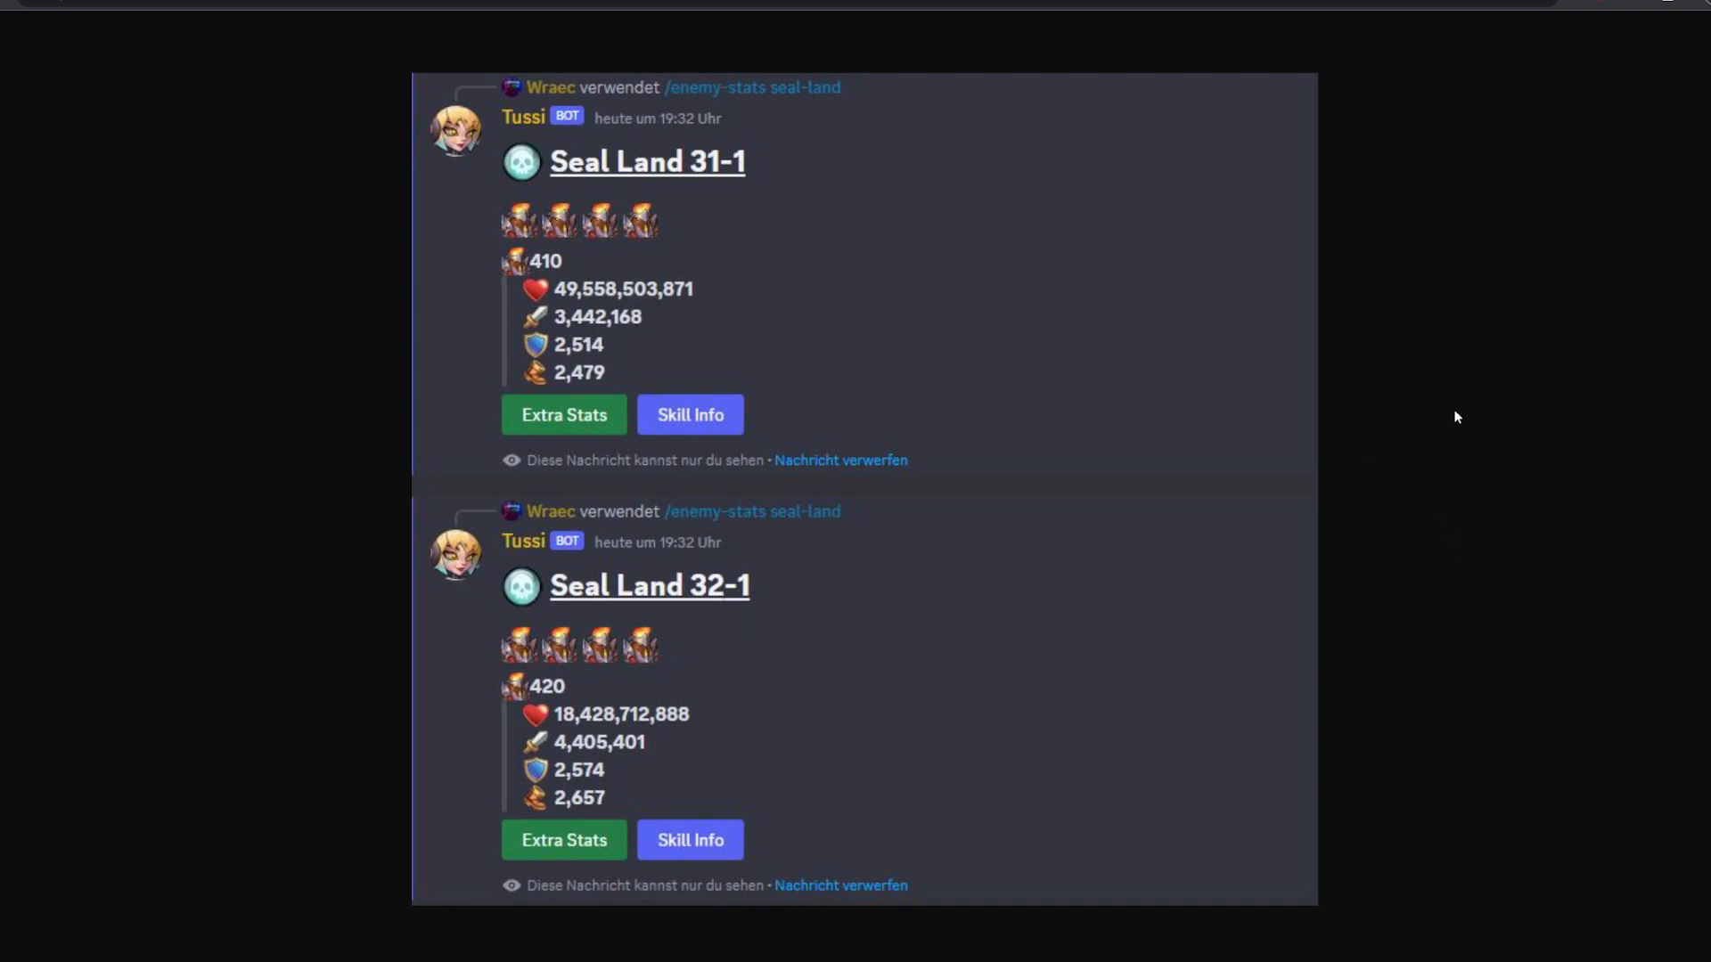
mouse_move(1570, 418)
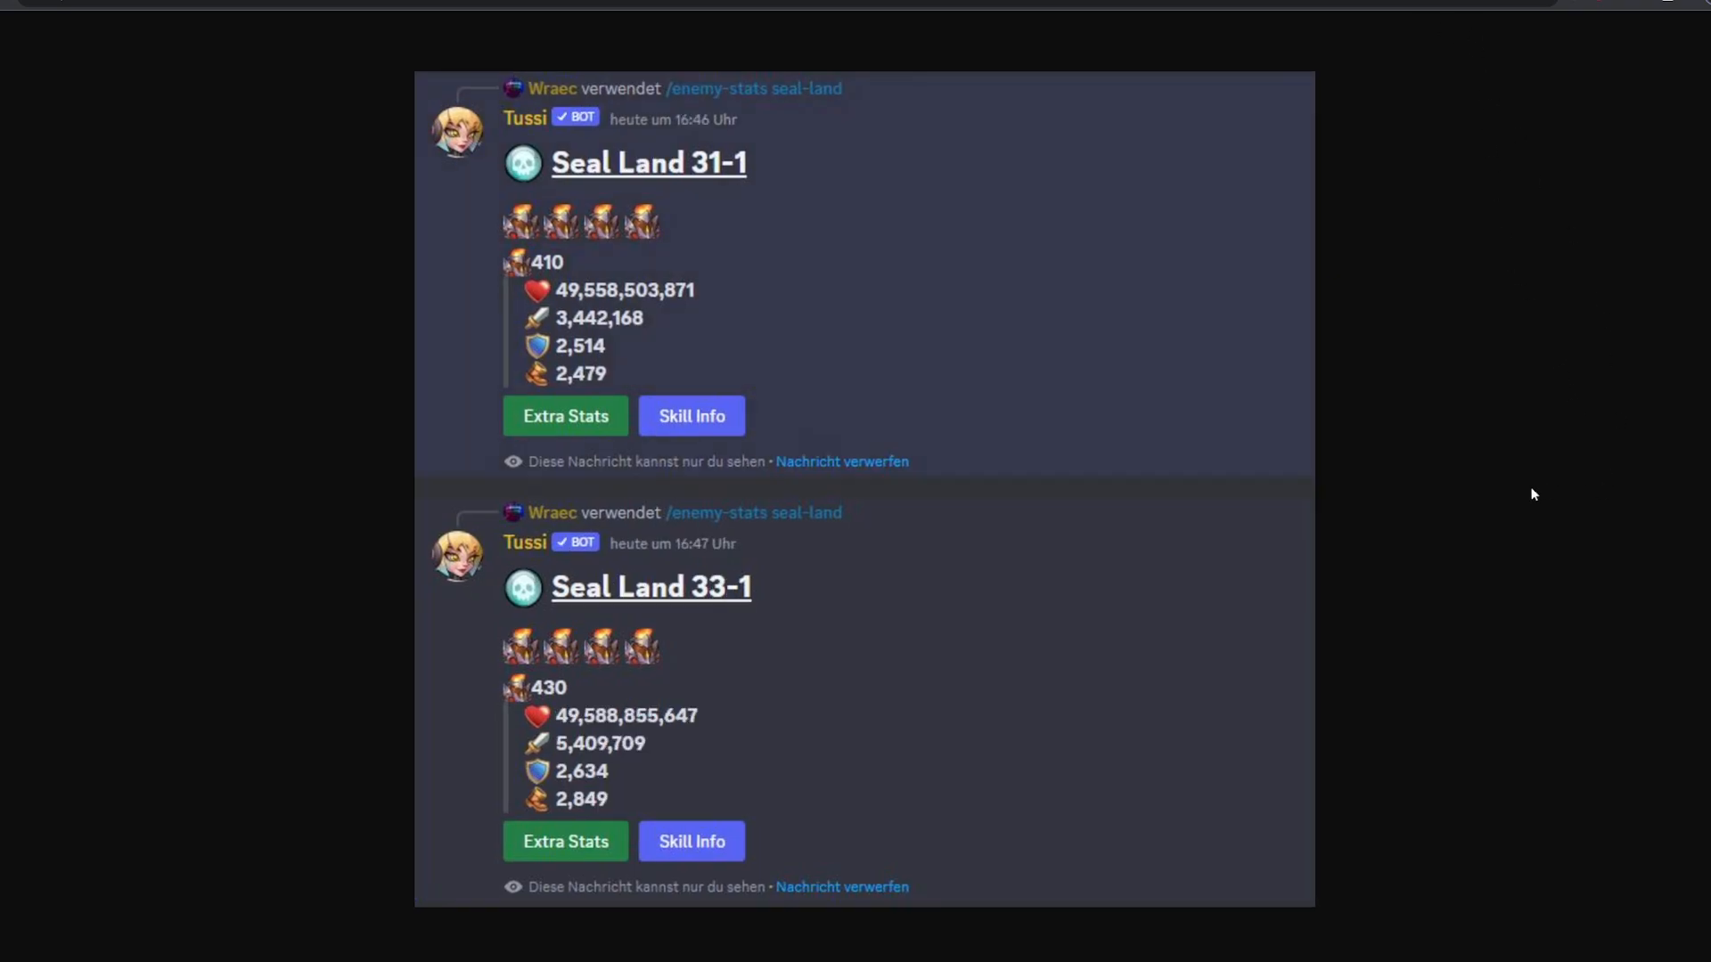
mouse_move(753, 810)
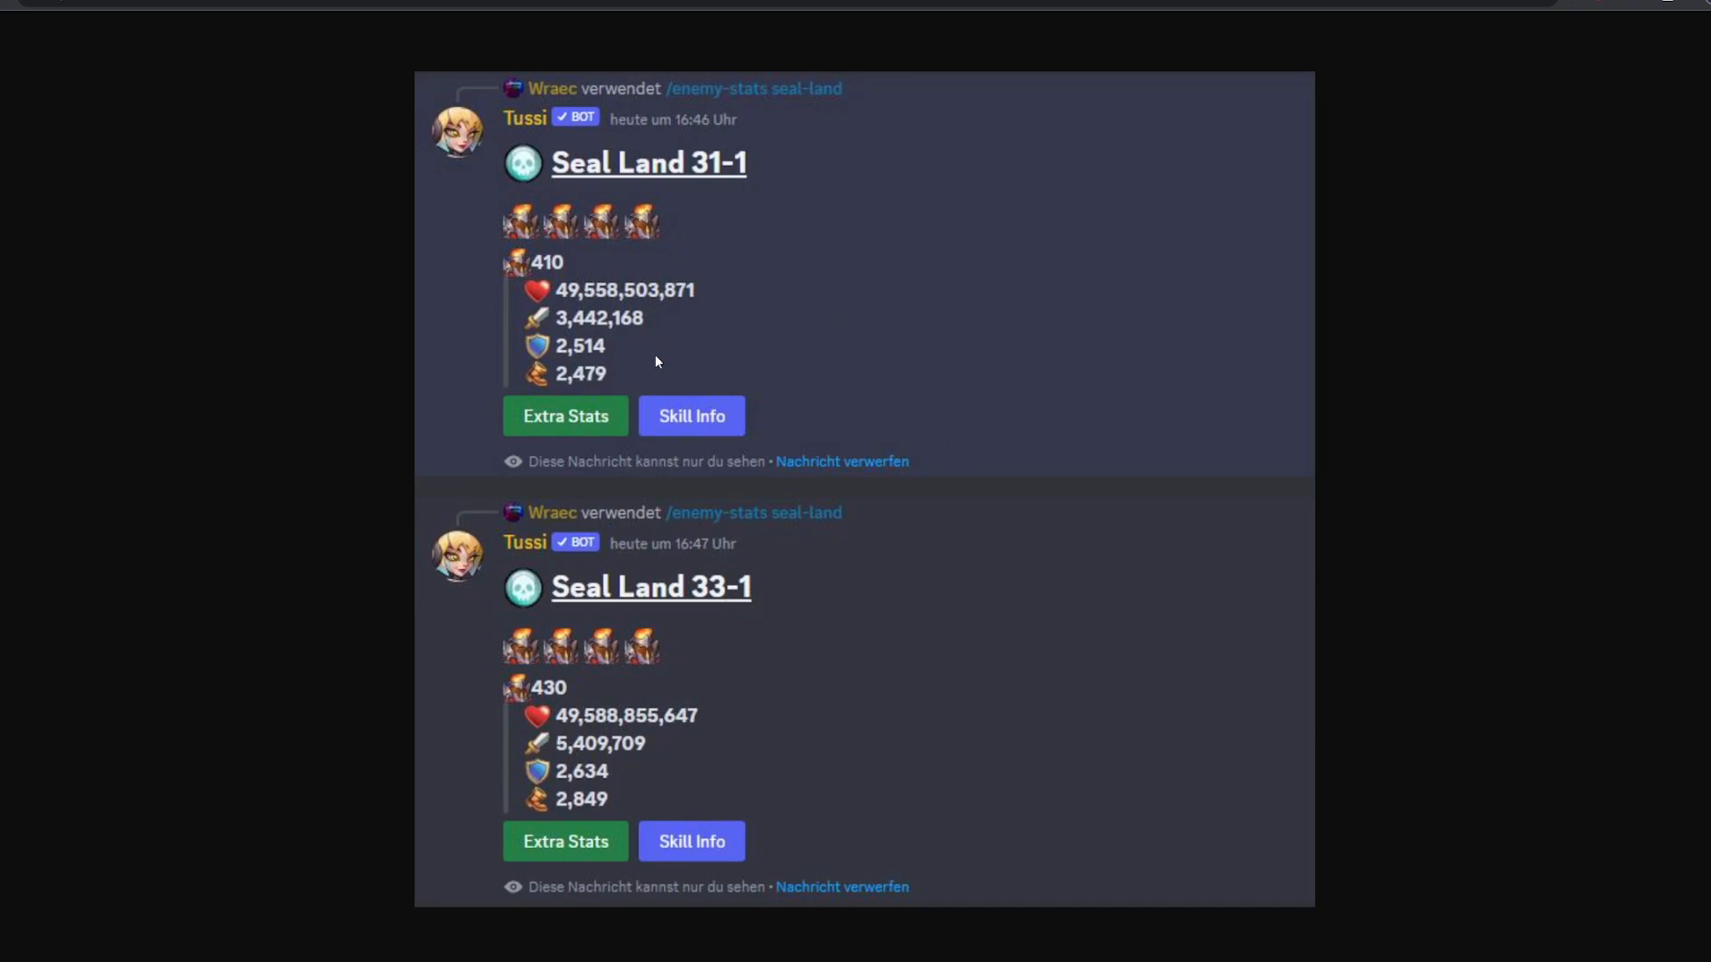
mouse_move(694, 705)
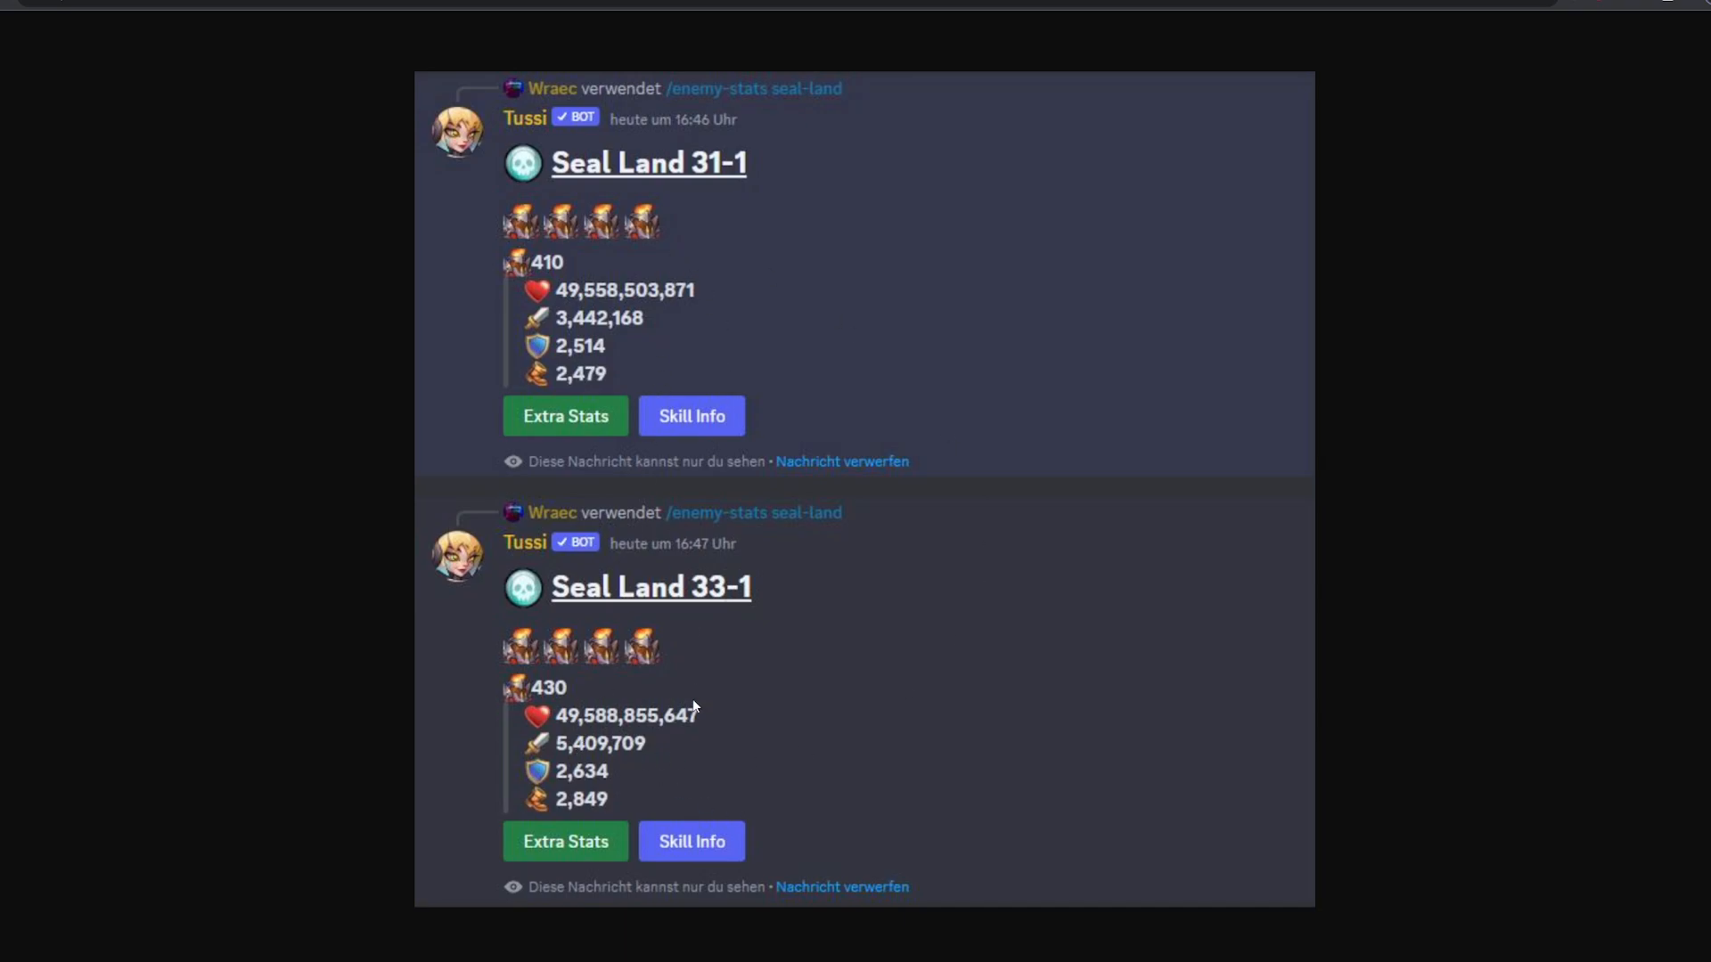
mouse_move(1544, 662)
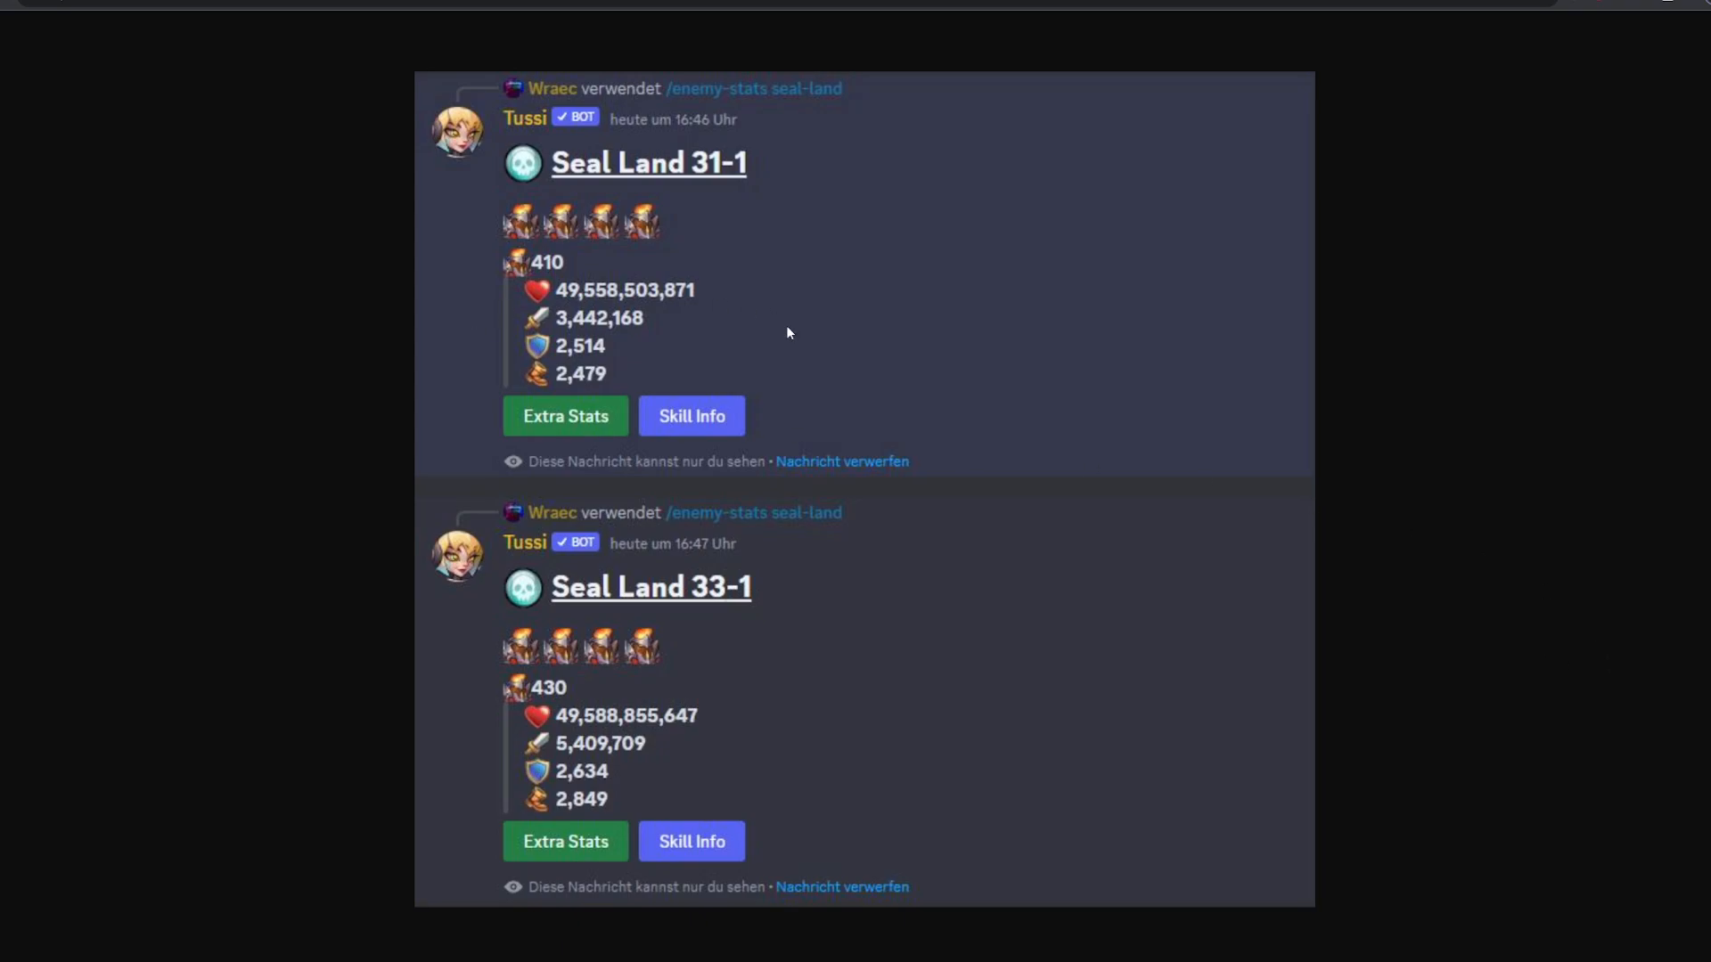
mouse_move(1512, 776)
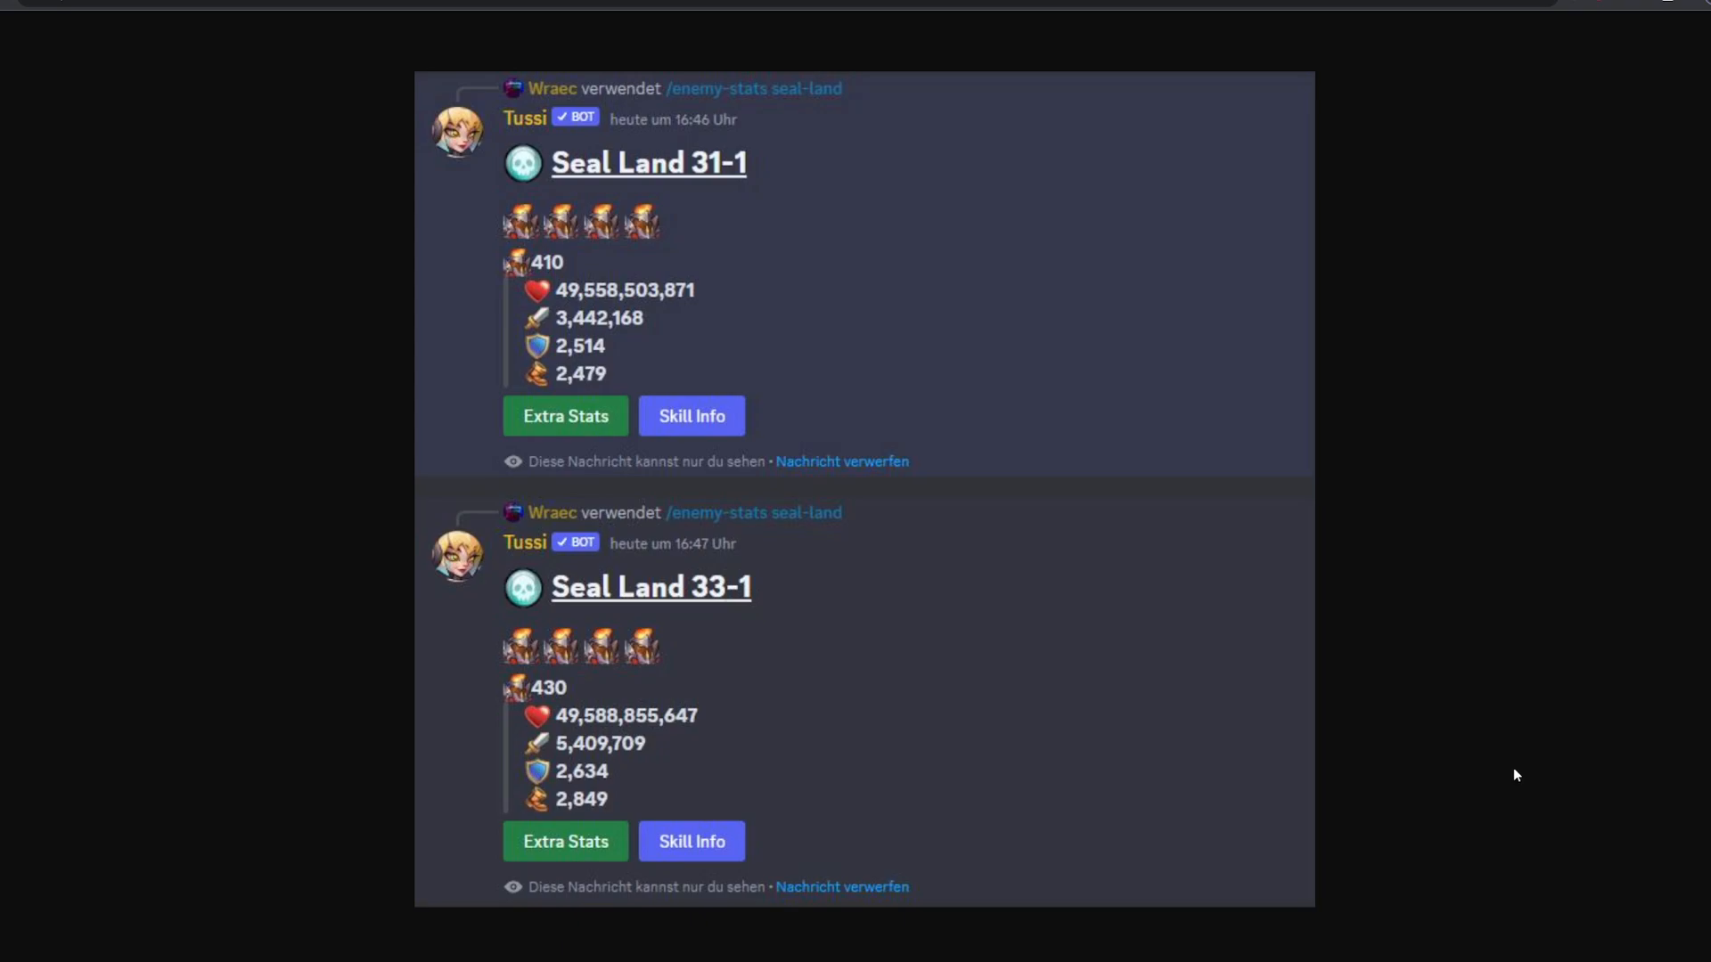
mouse_move(1481, 783)
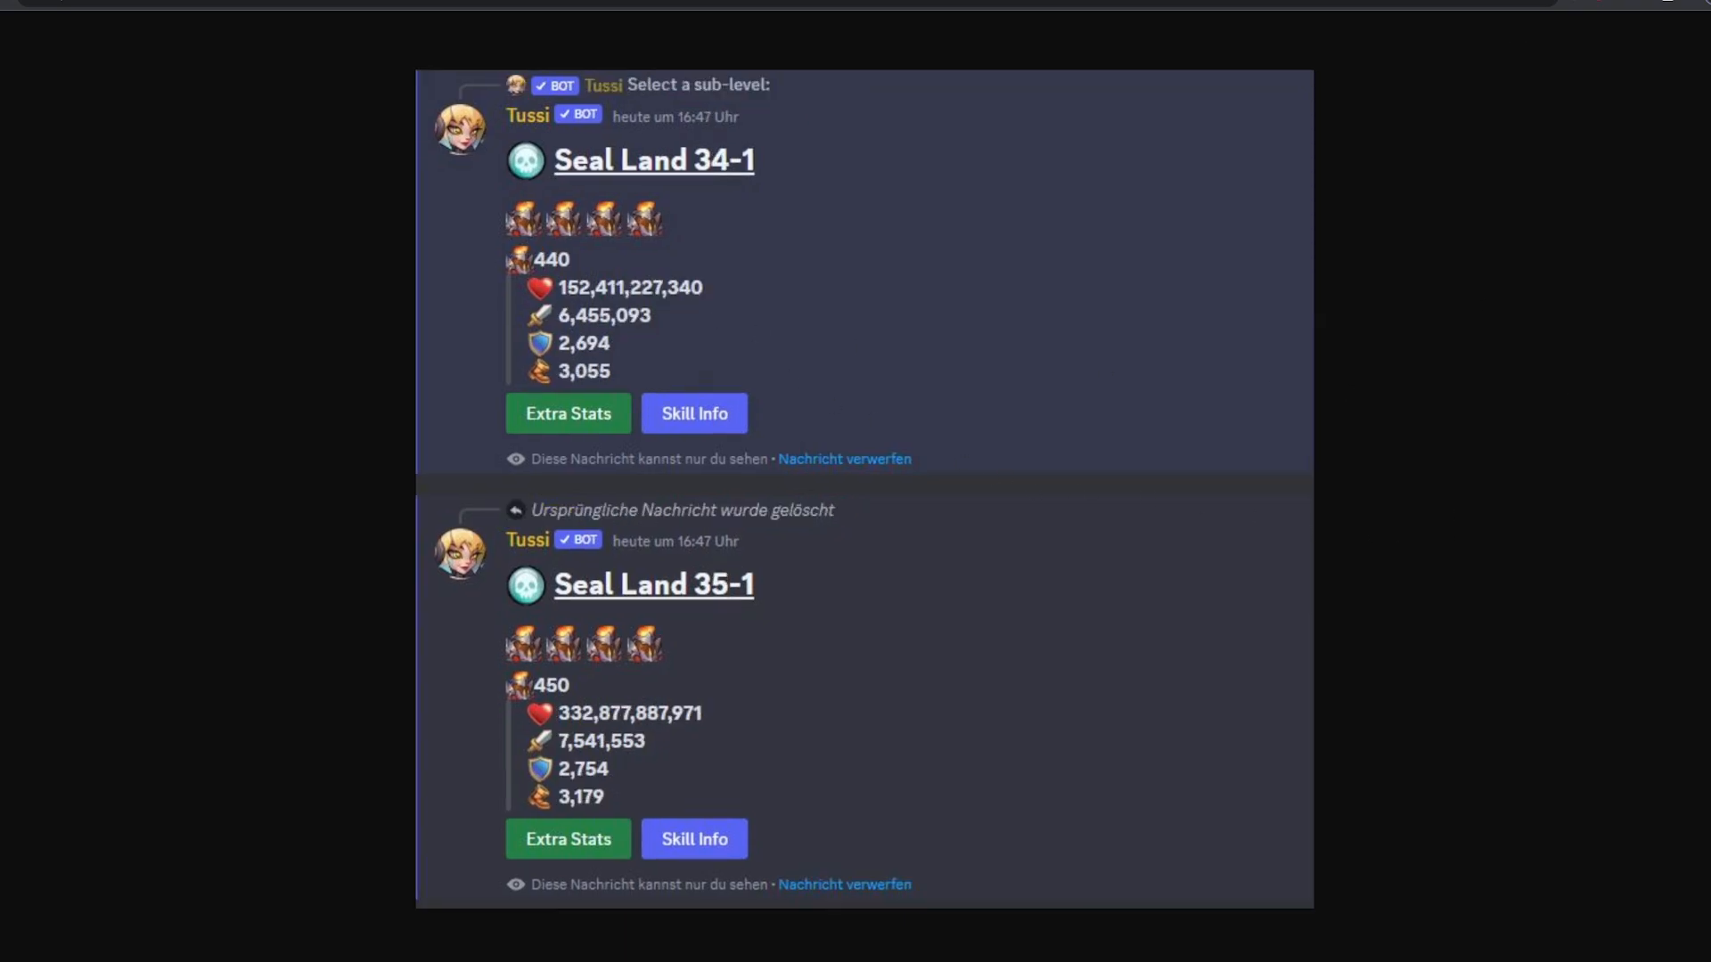
mouse_move(1696, 326)
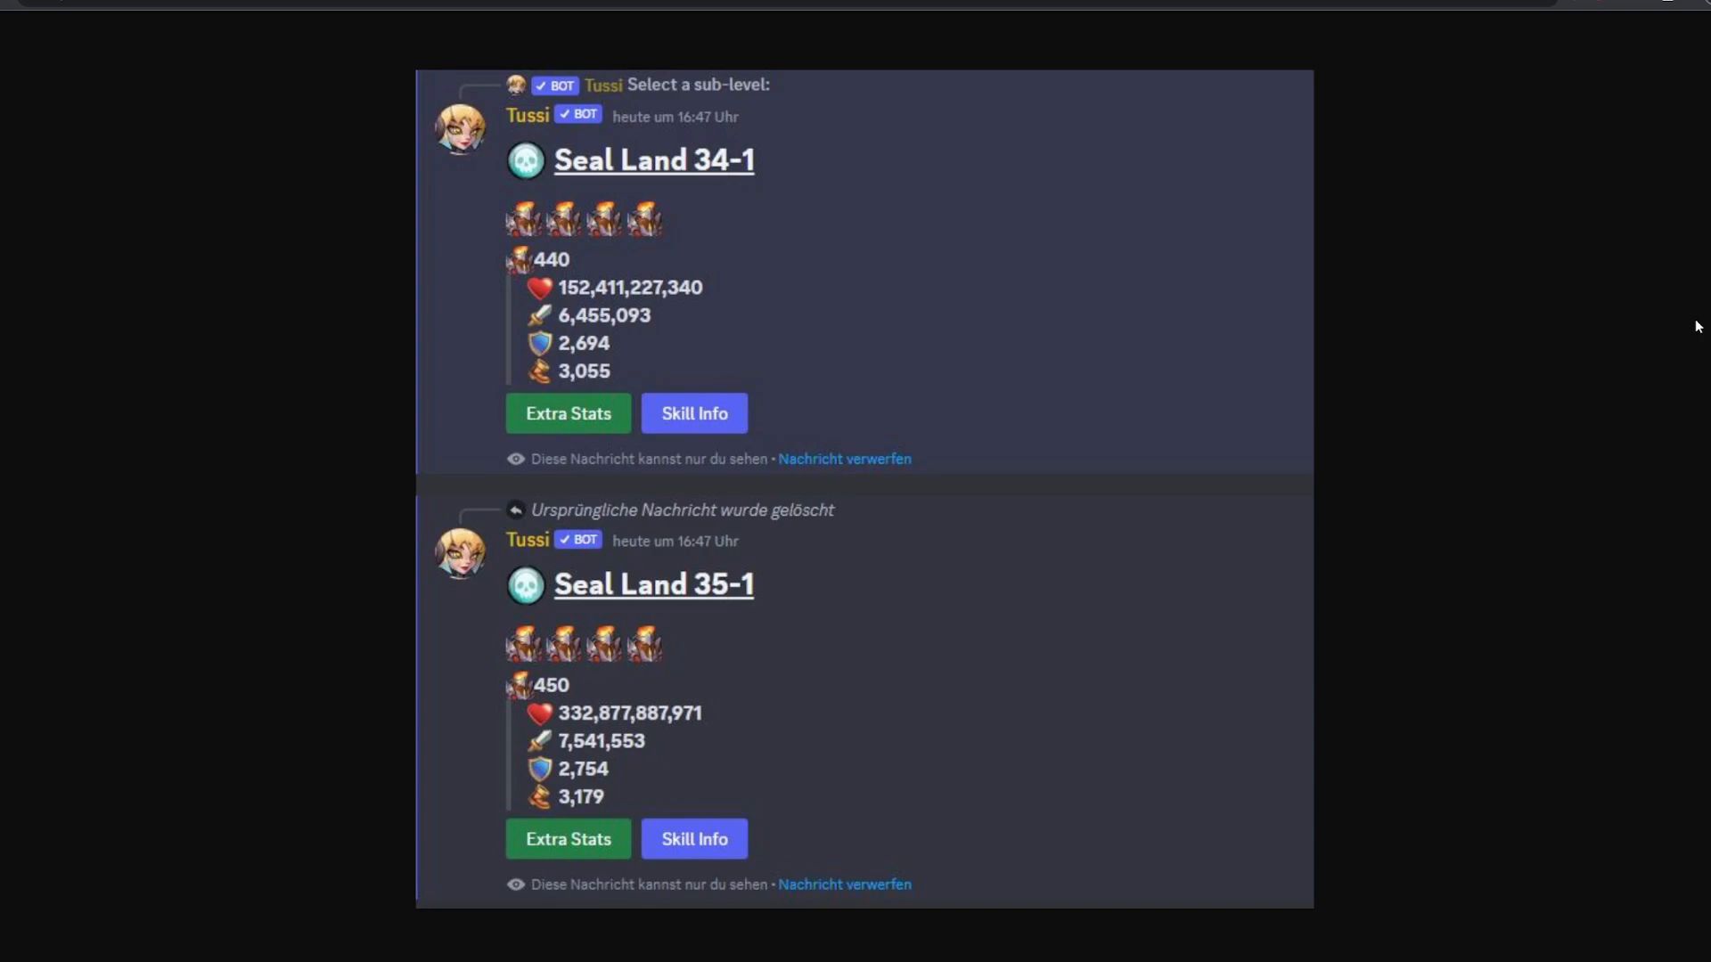
mouse_move(1589, 310)
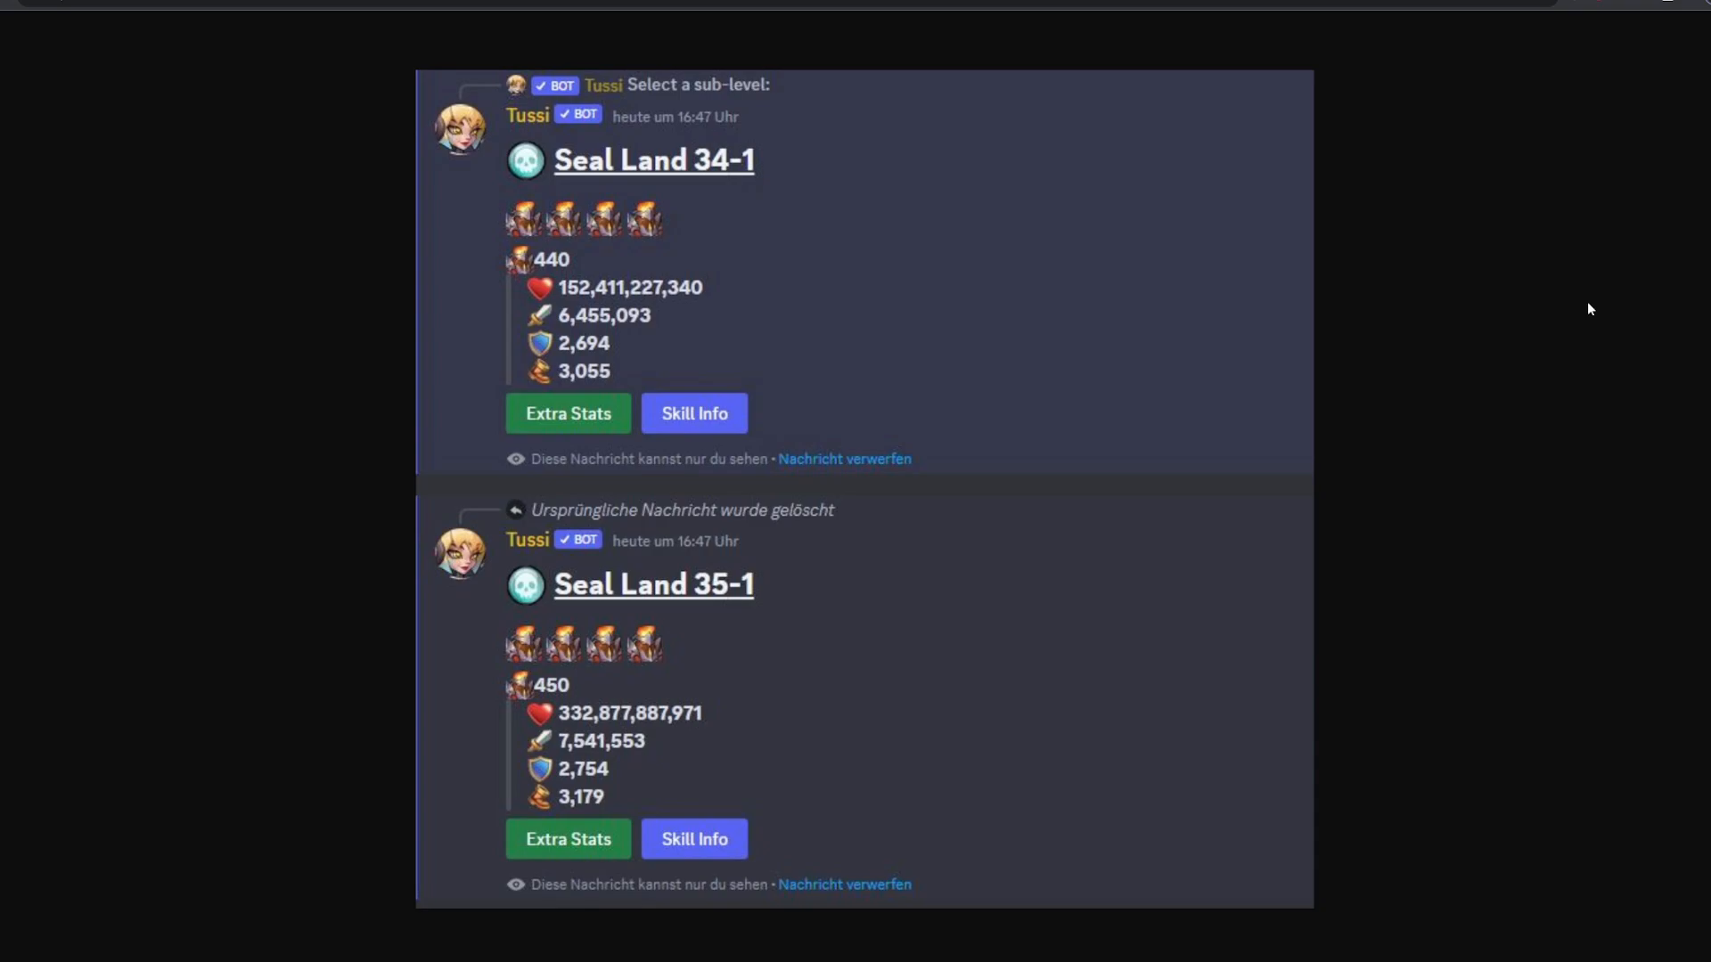
mouse_move(667, 752)
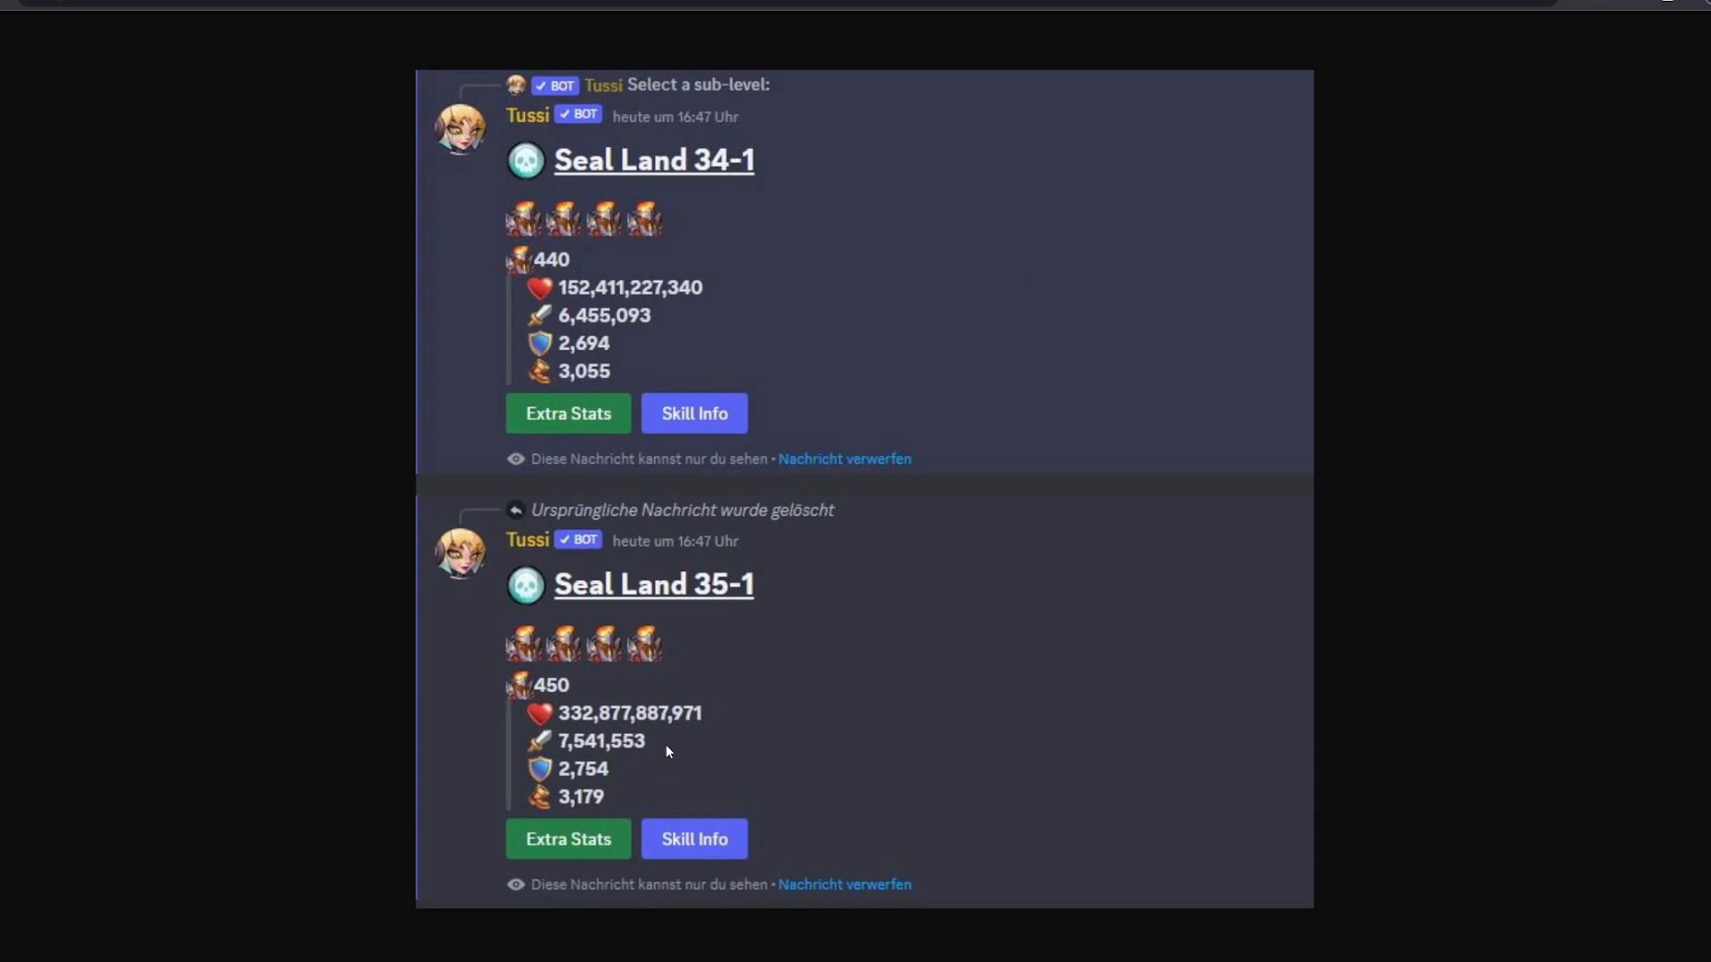
mouse_move(627, 681)
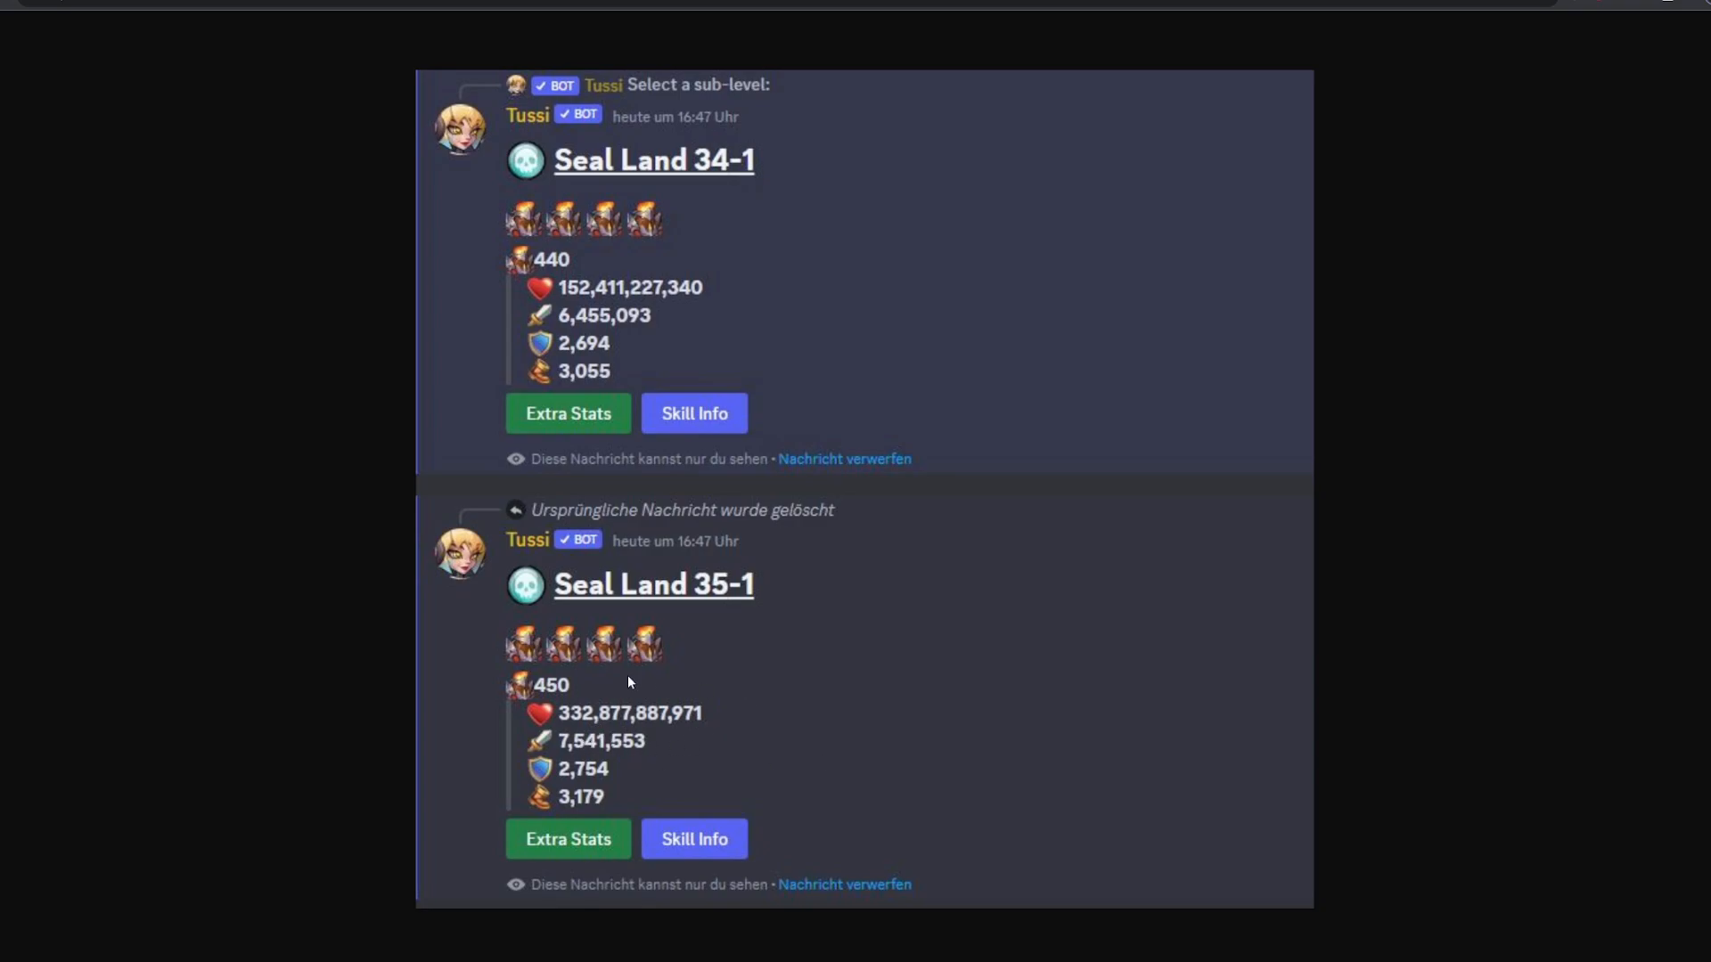
mouse_move(627, 740)
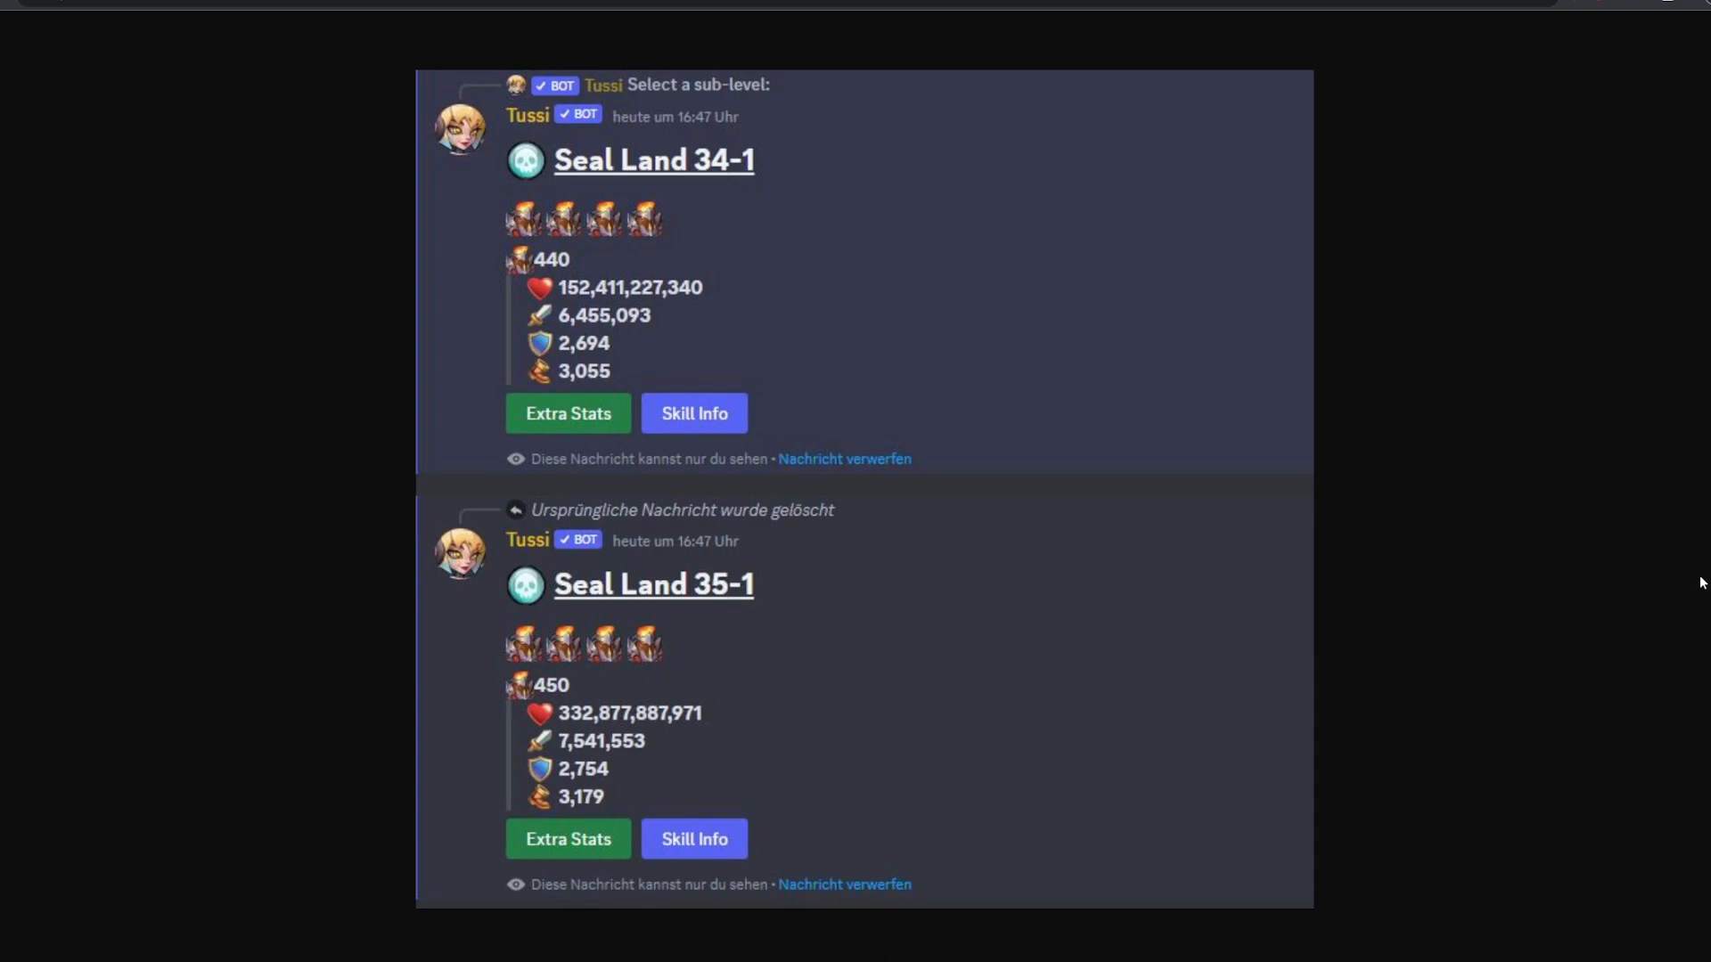
mouse_move(637, 356)
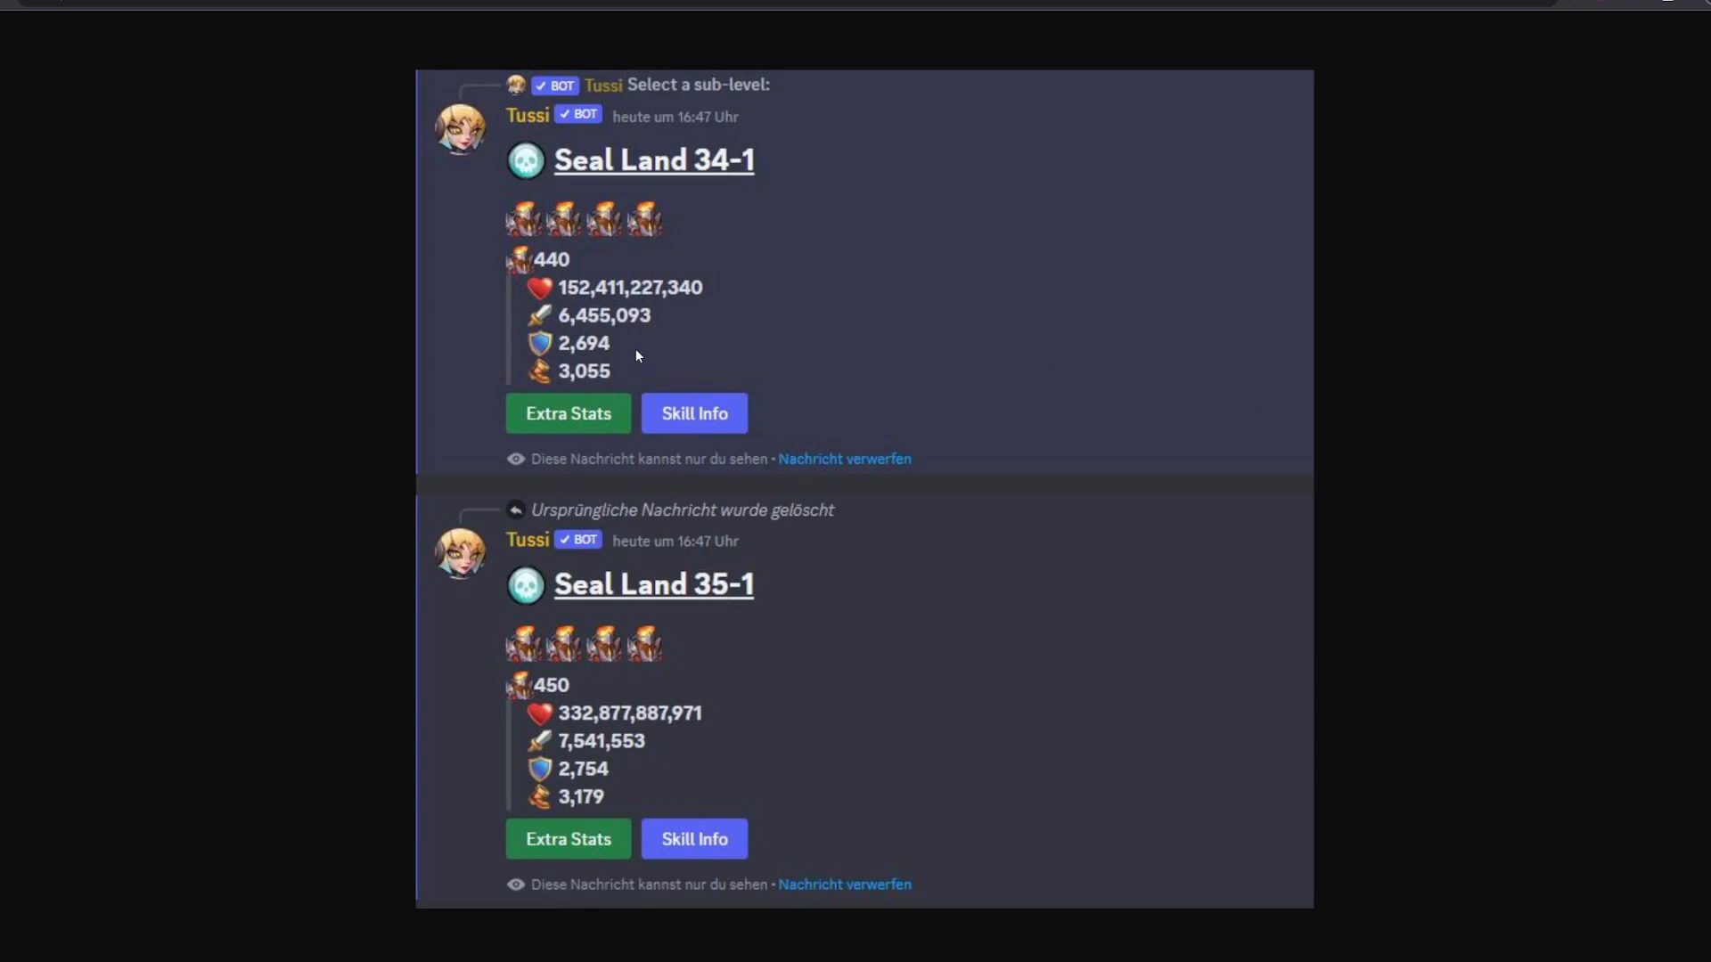
mouse_move(627, 323)
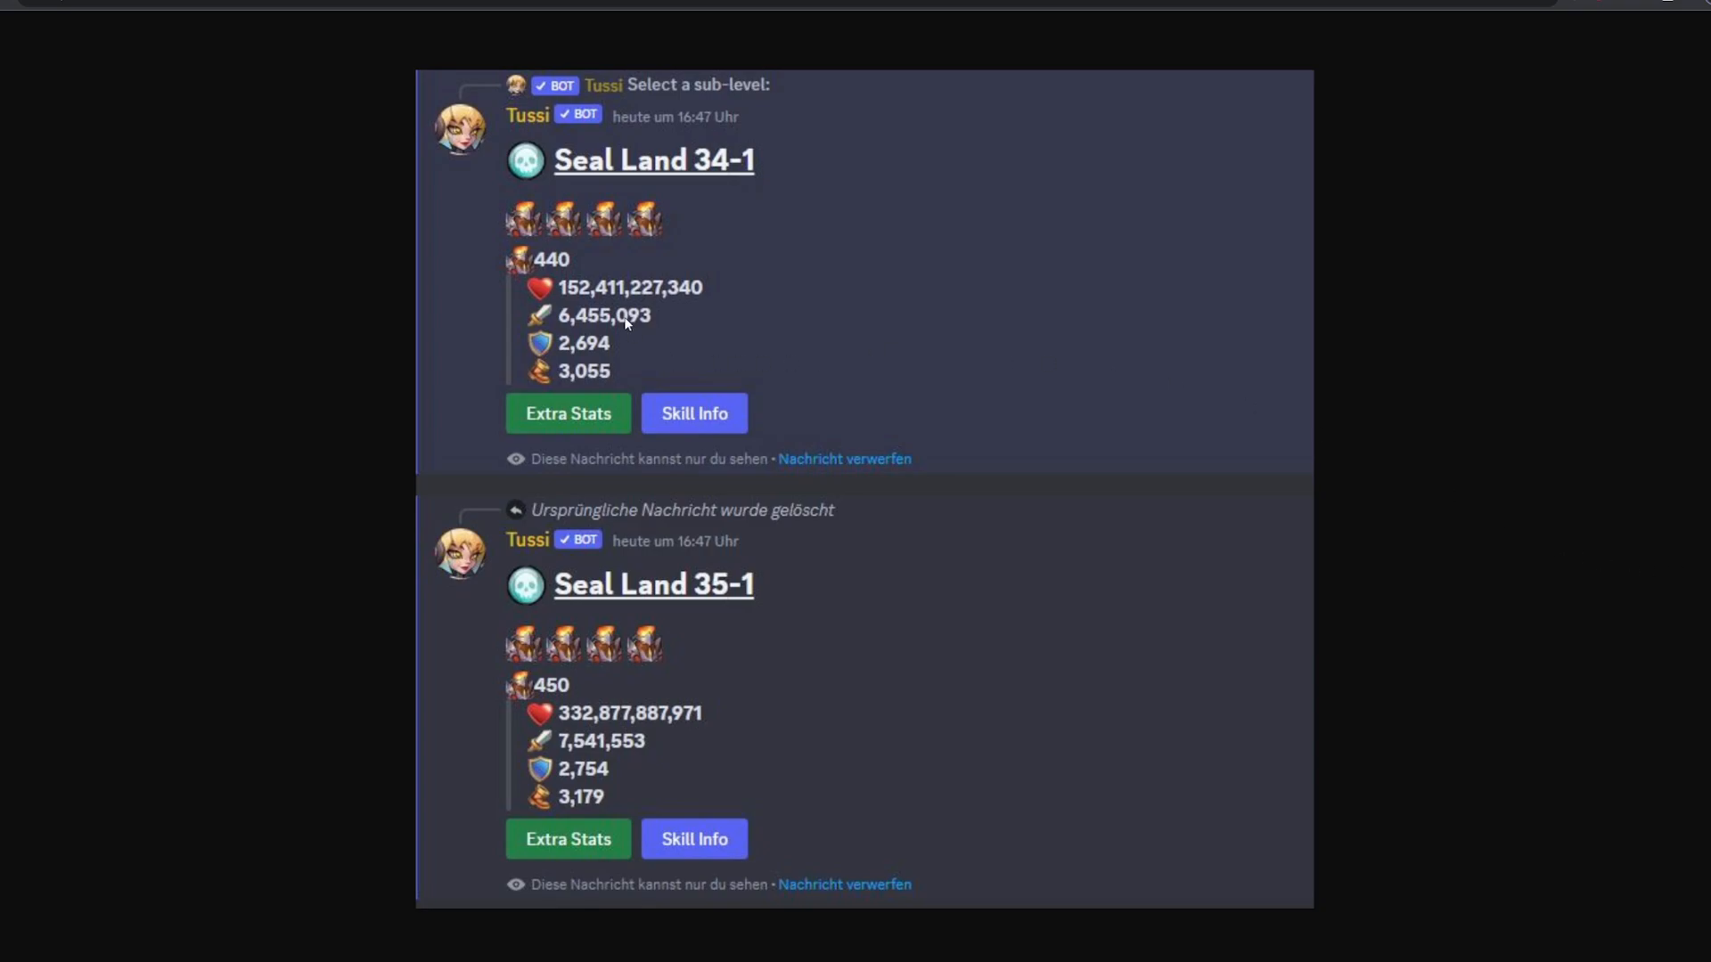
mouse_move(589, 534)
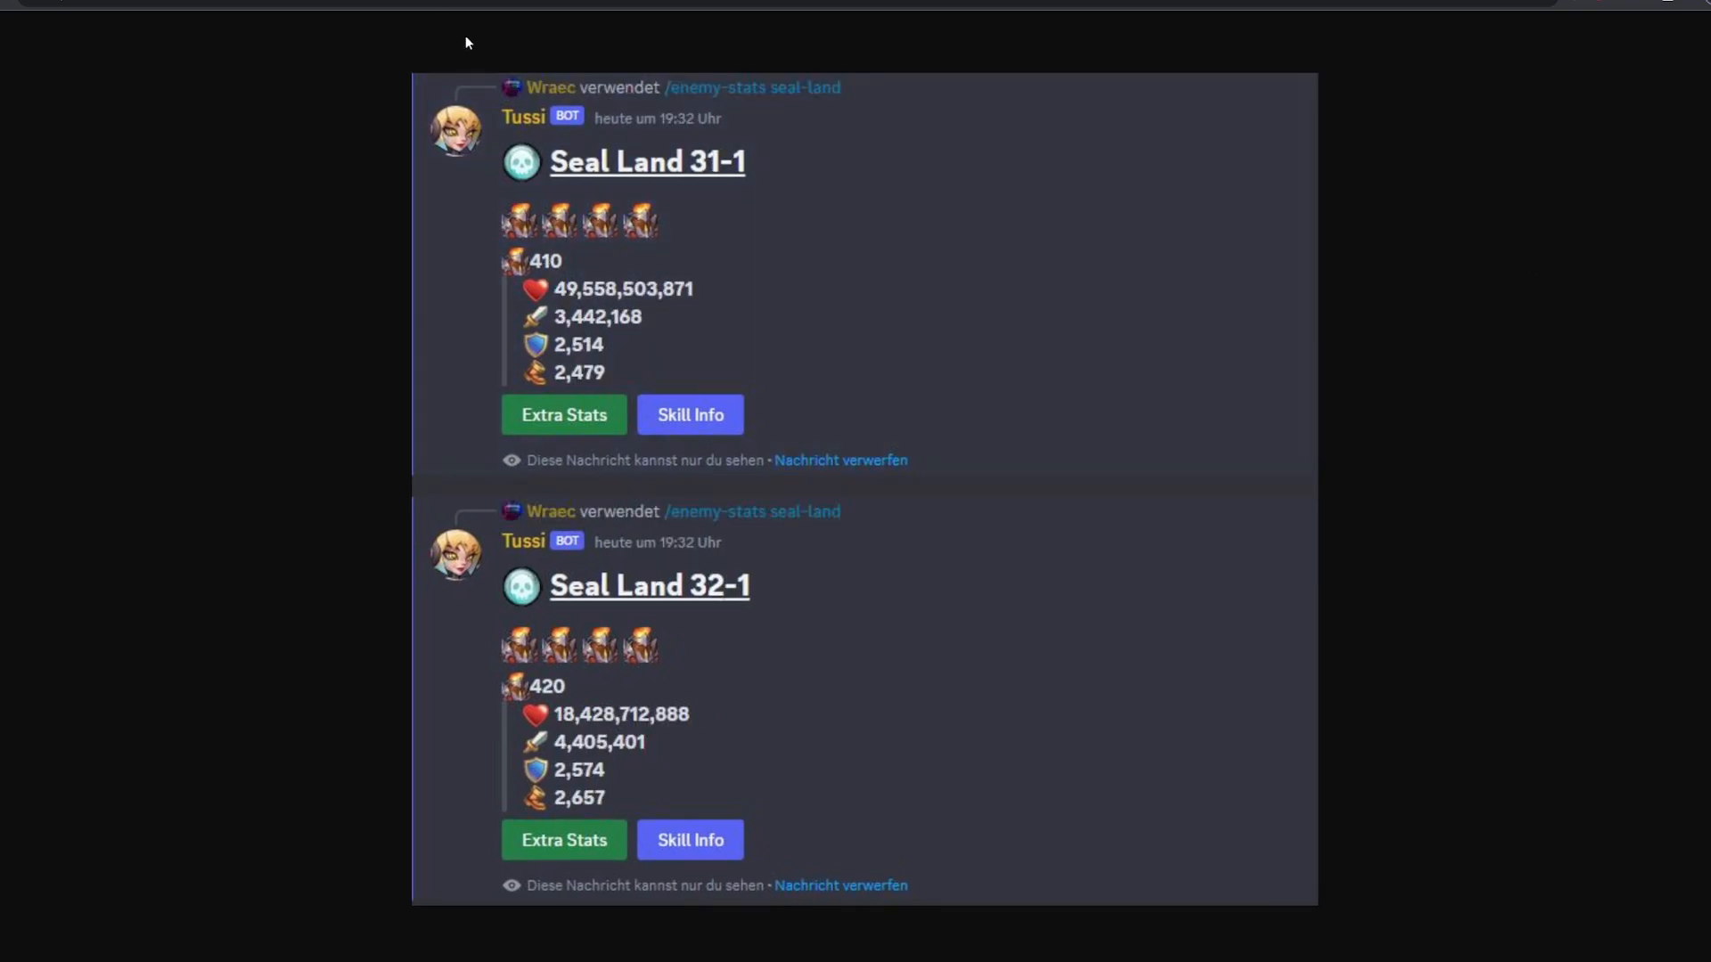
mouse_move(1200, 321)
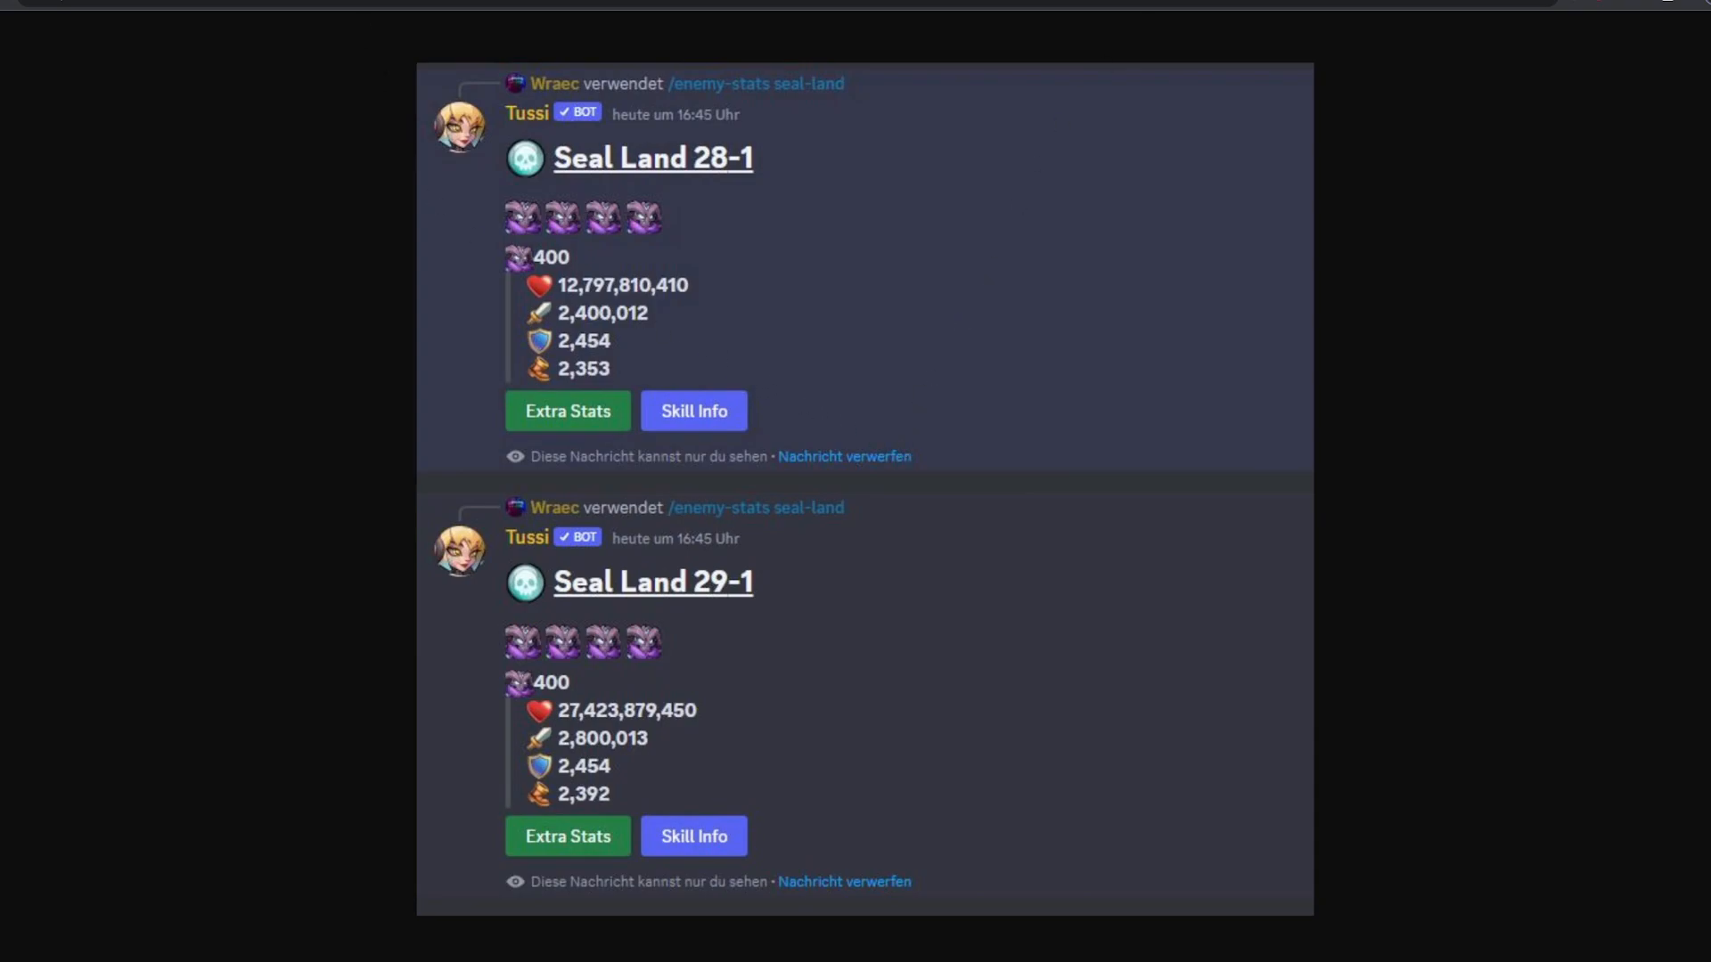
mouse_move(397, 345)
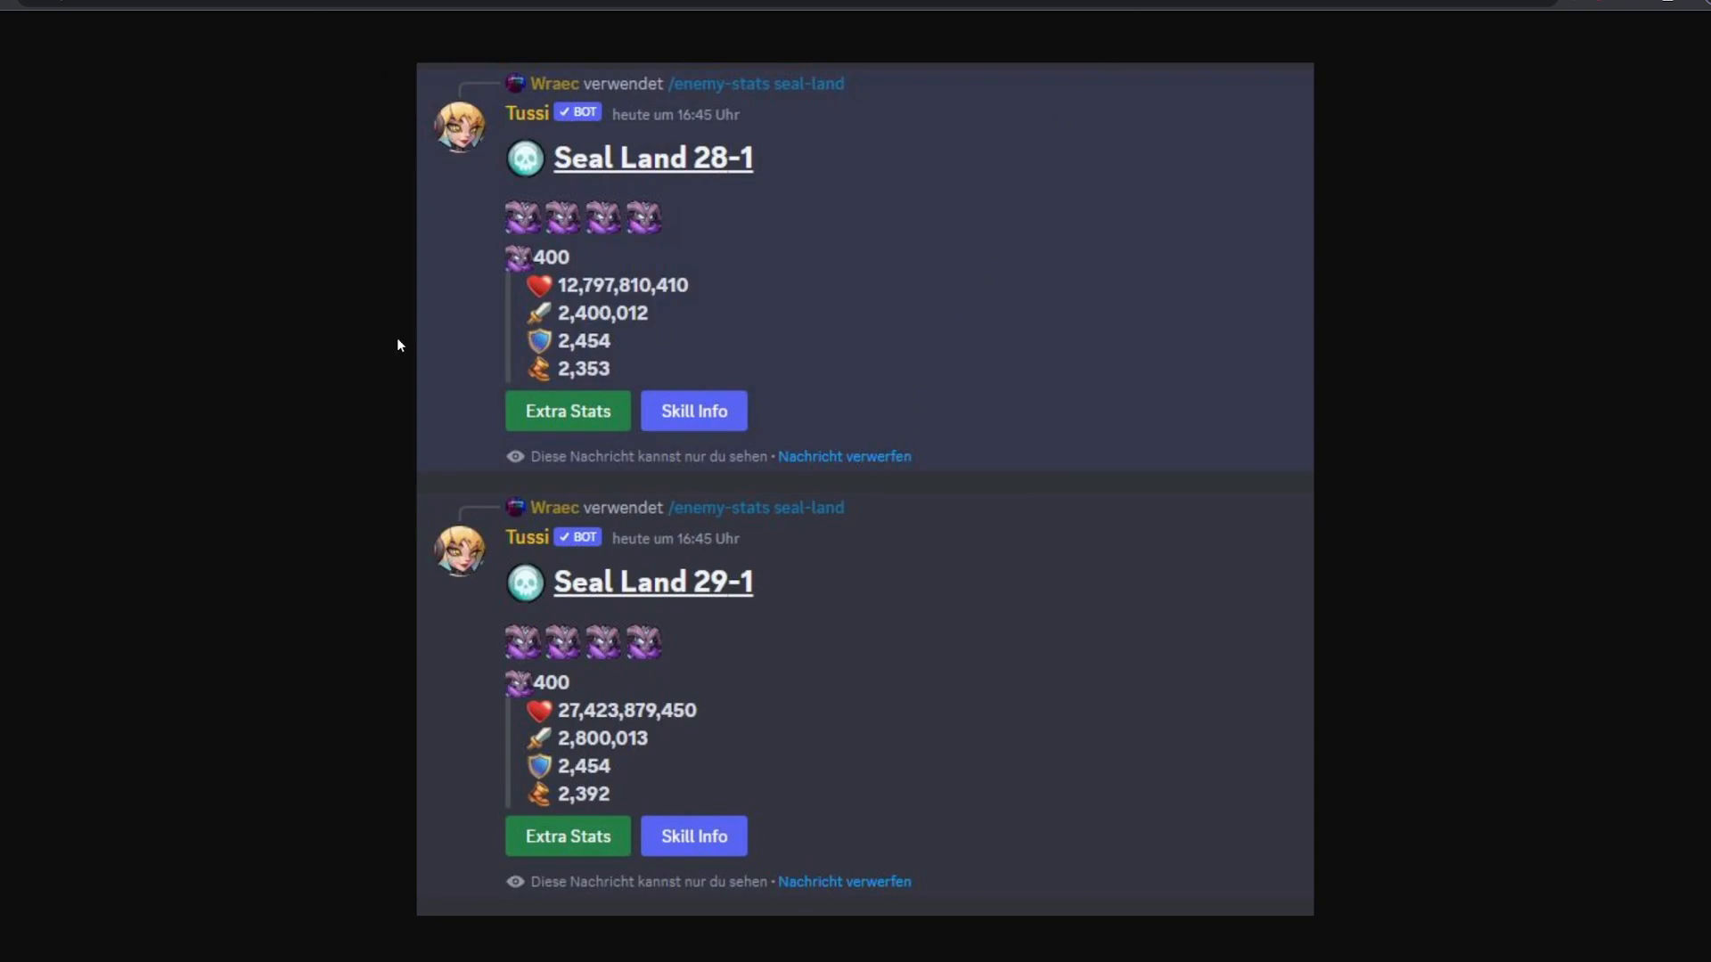
mouse_move(567, 616)
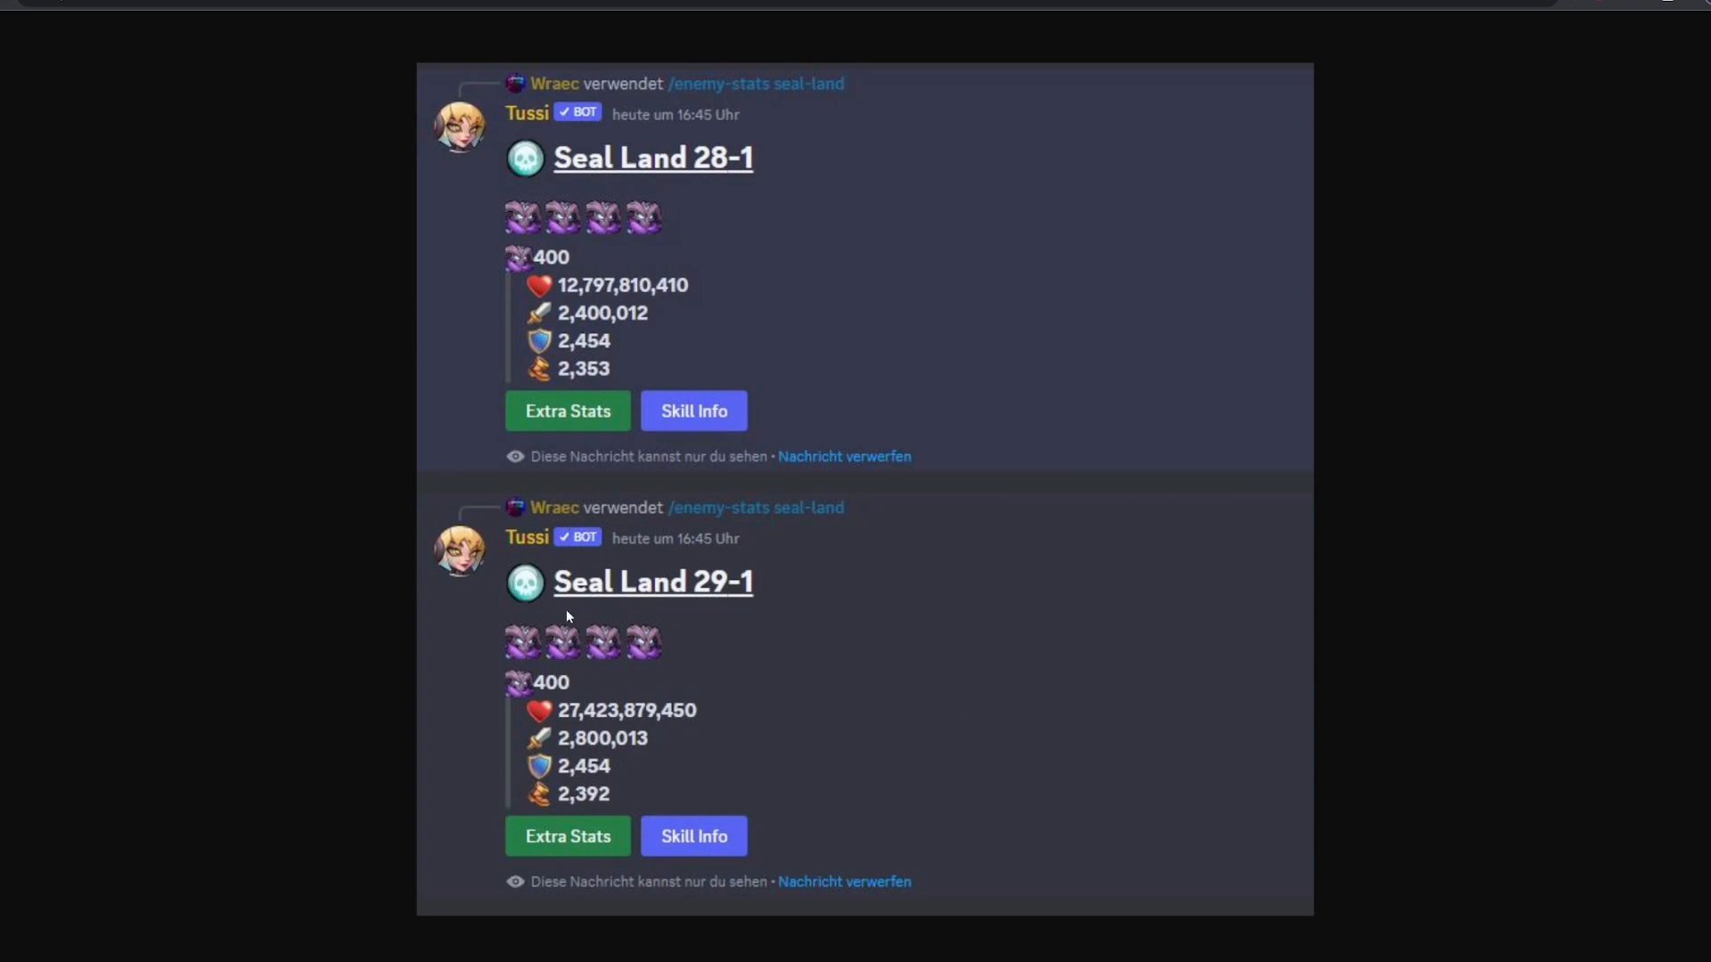
mouse_move(374, 558)
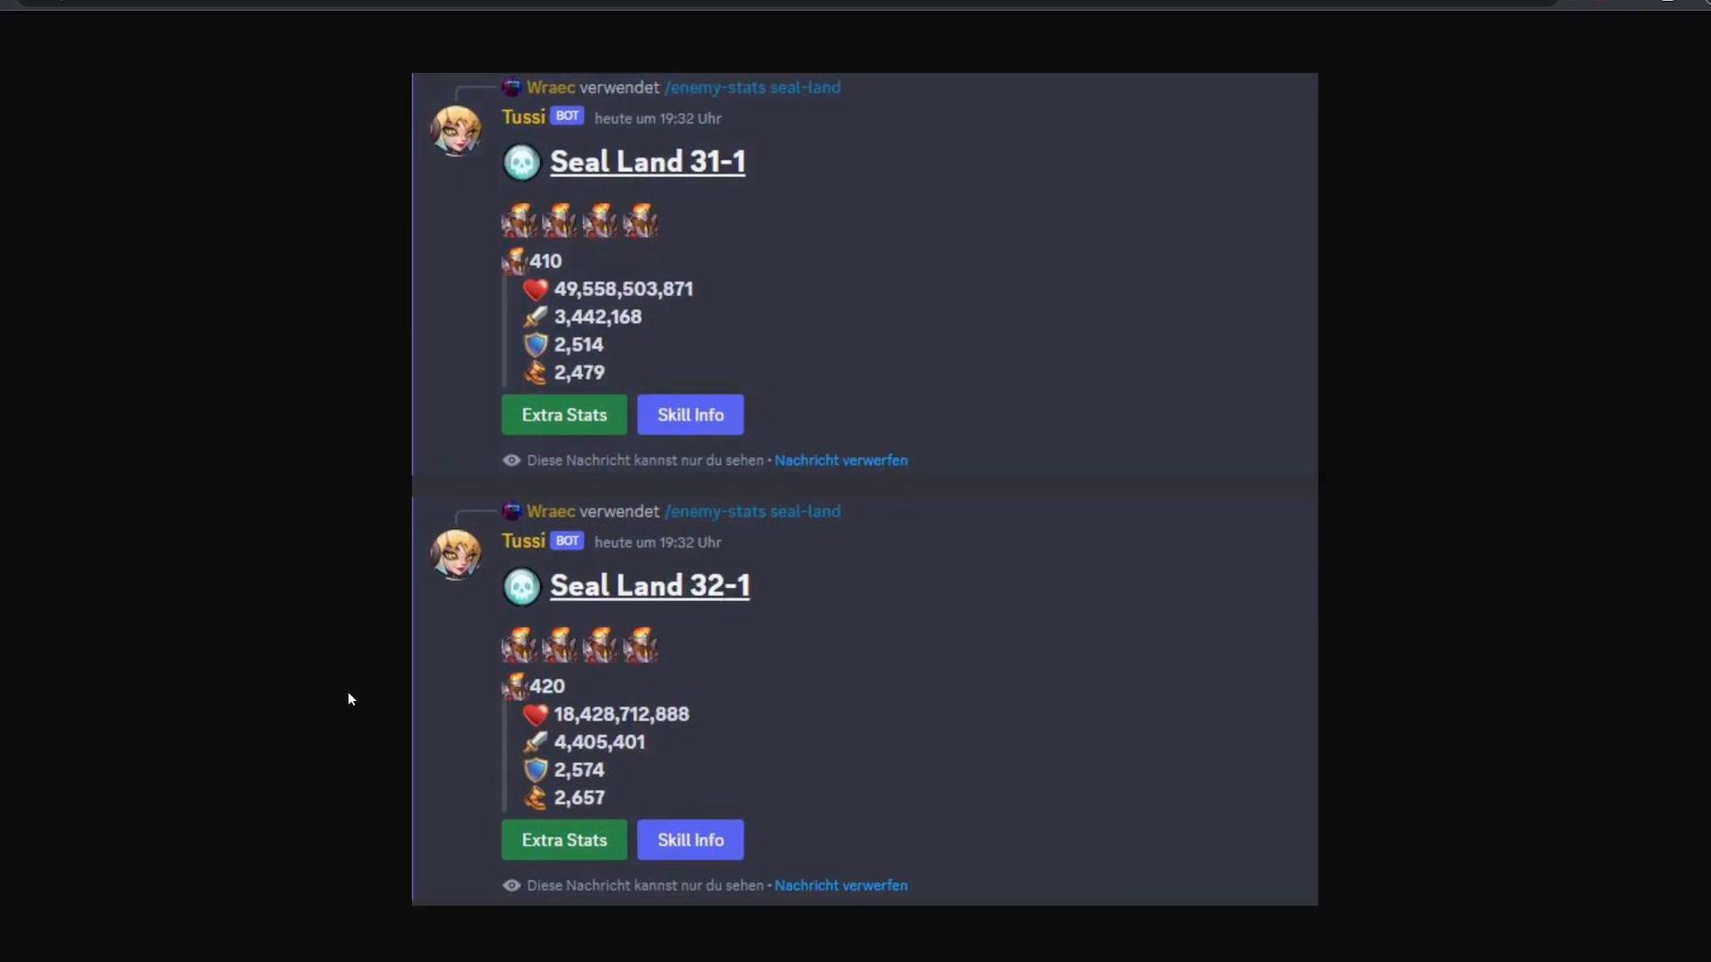
mouse_move(517, 181)
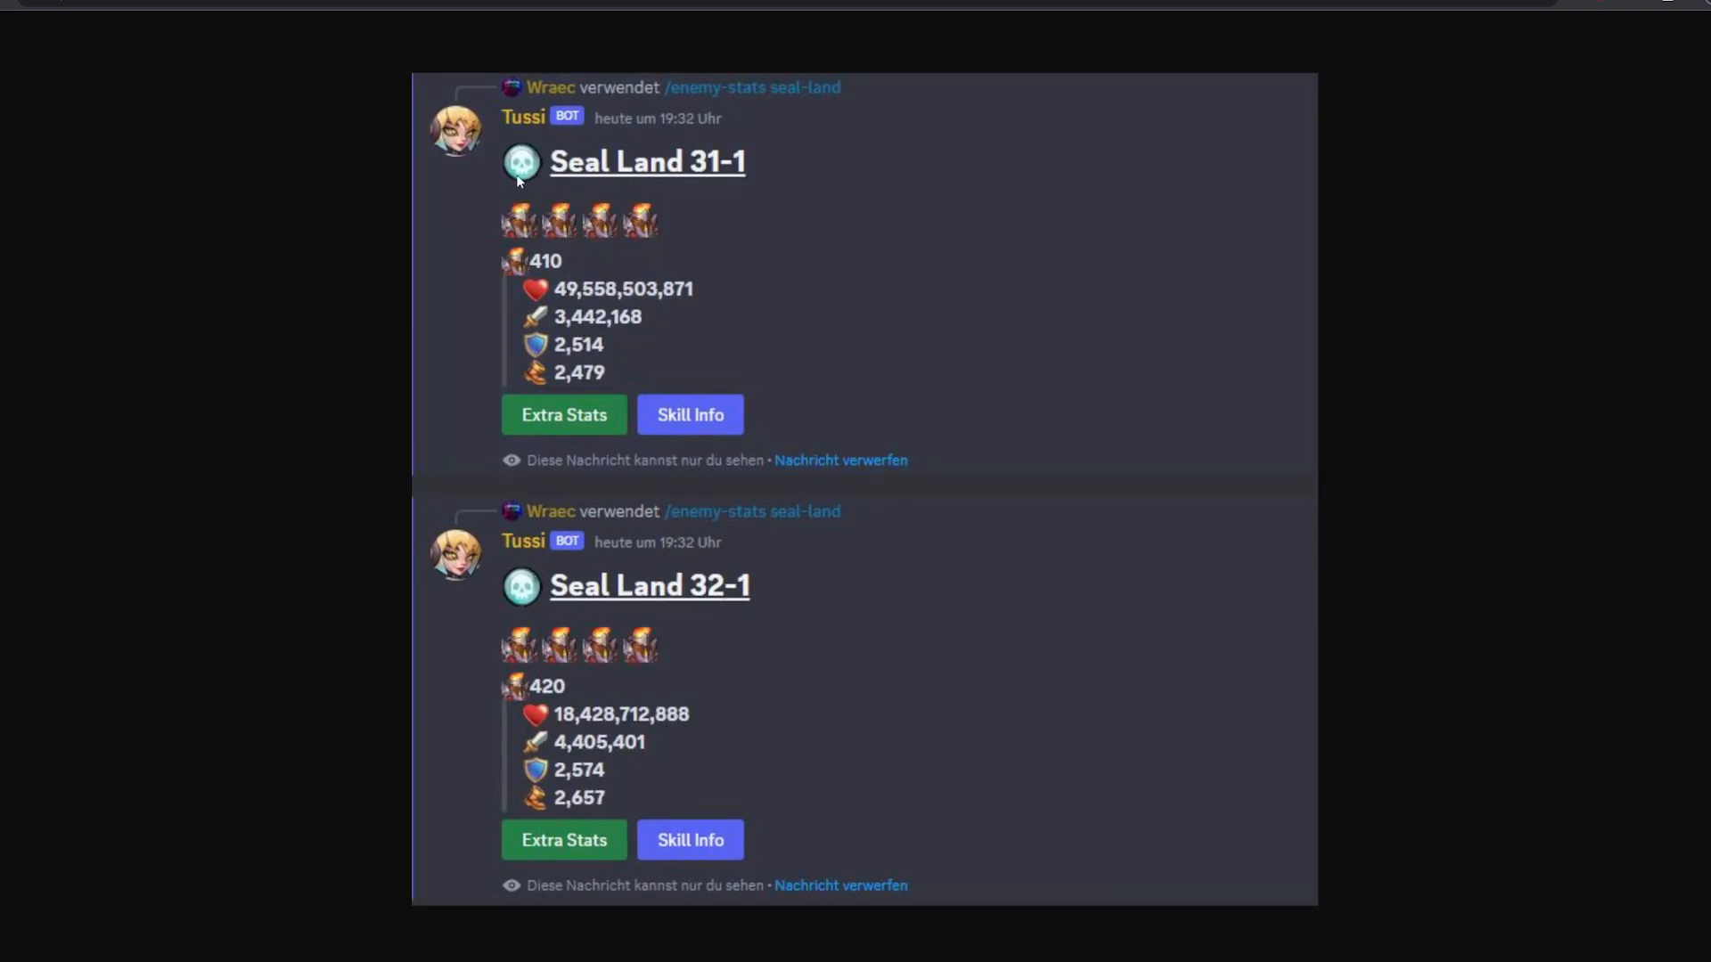
mouse_move(332, 641)
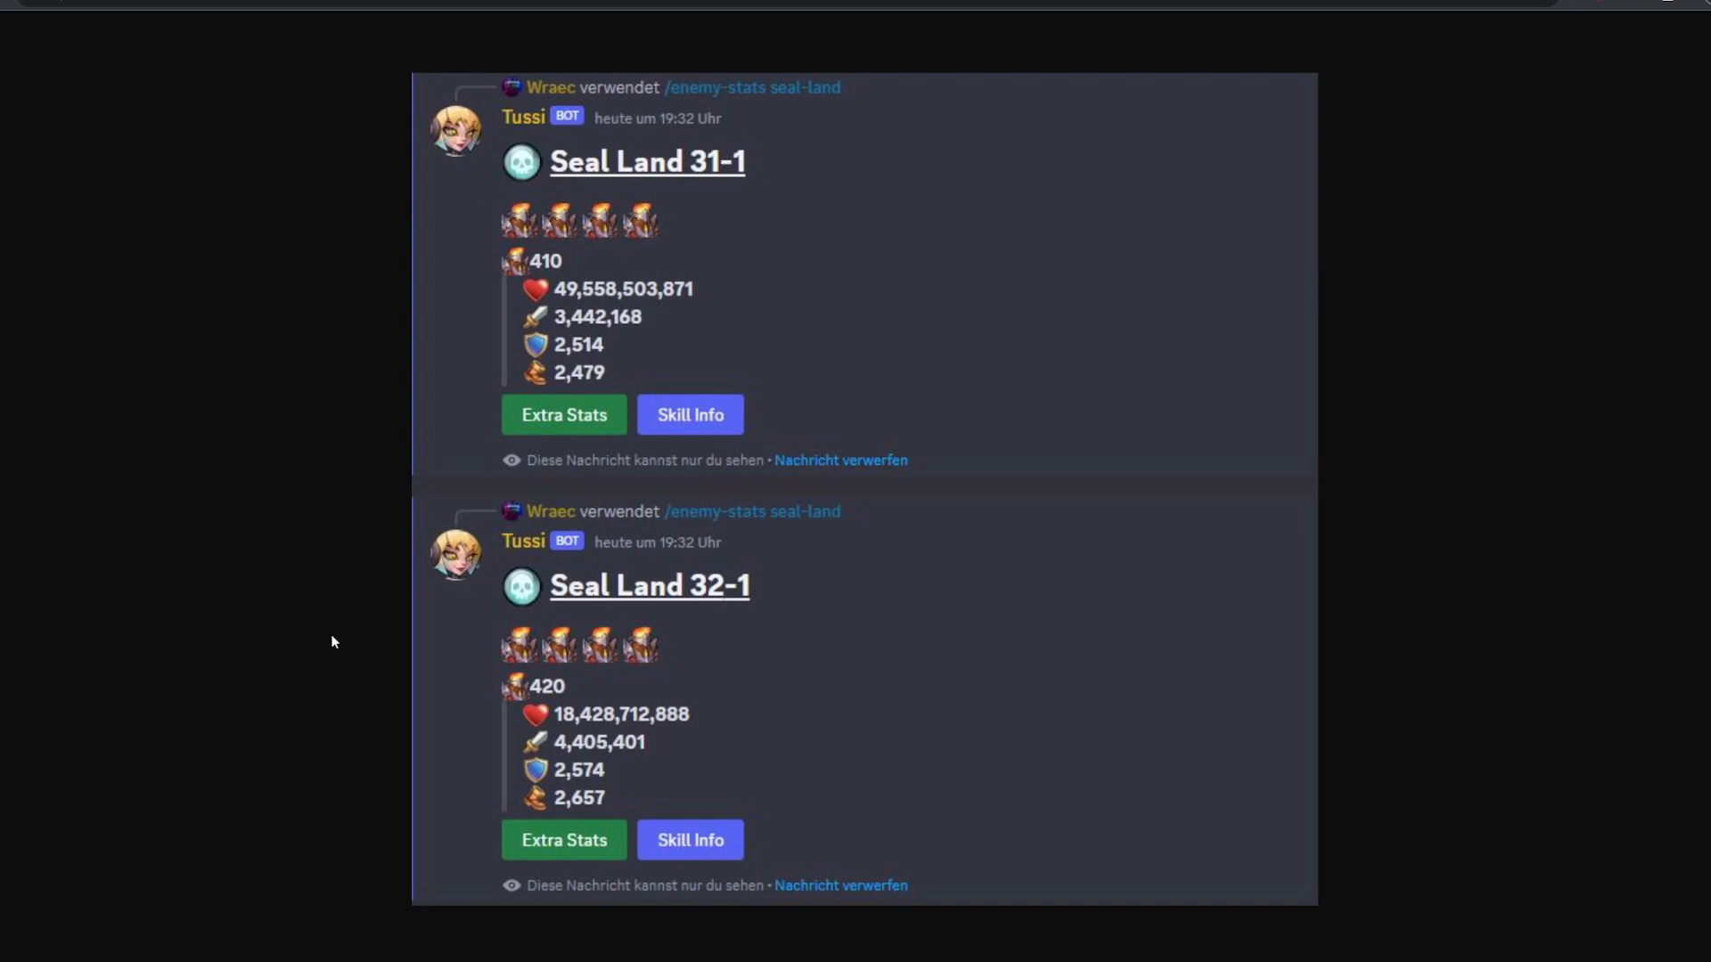